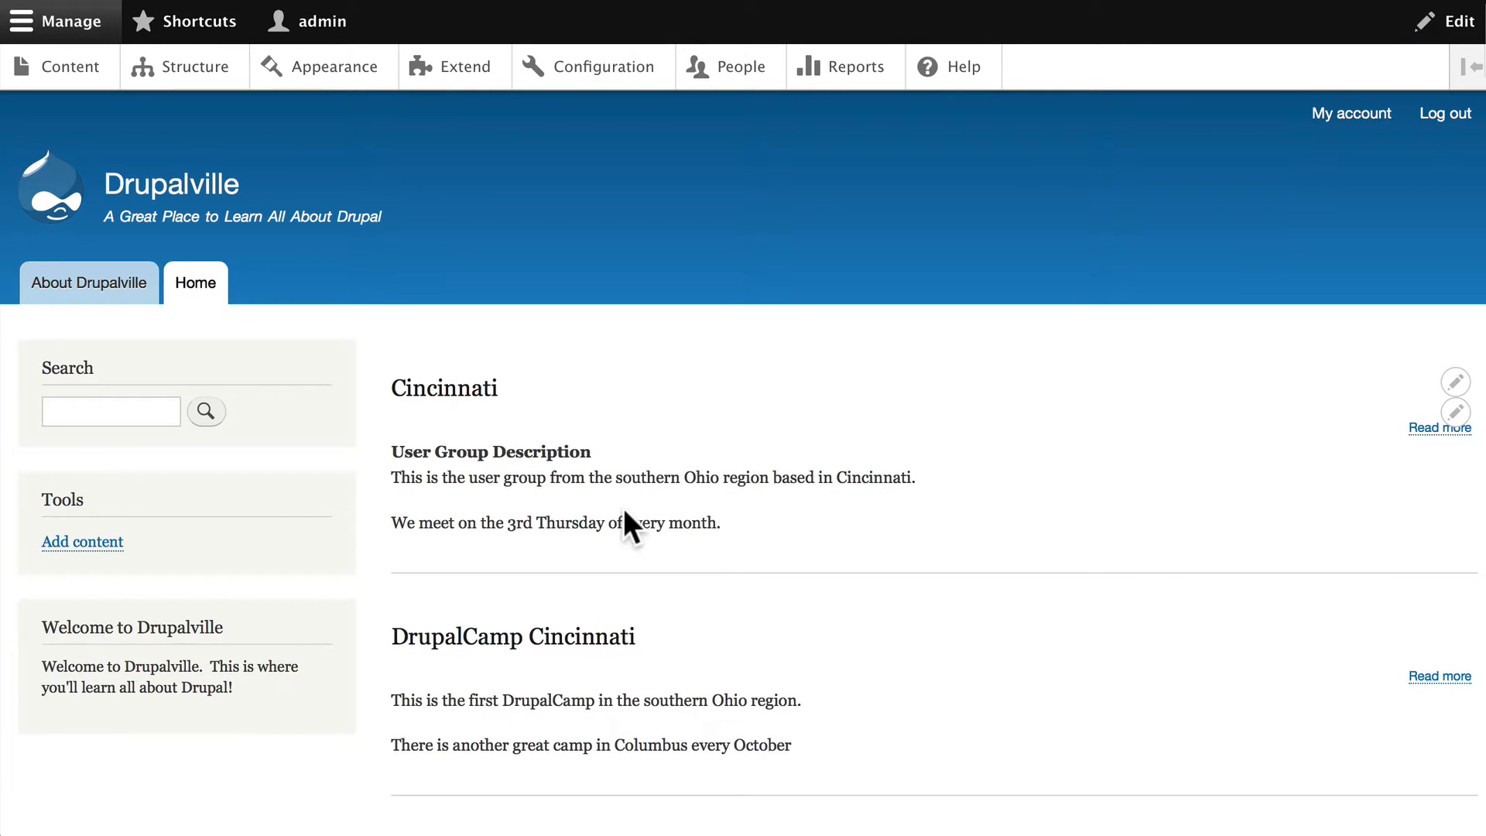
{"action": "mouse_move", "coordinate": [820, 669]}
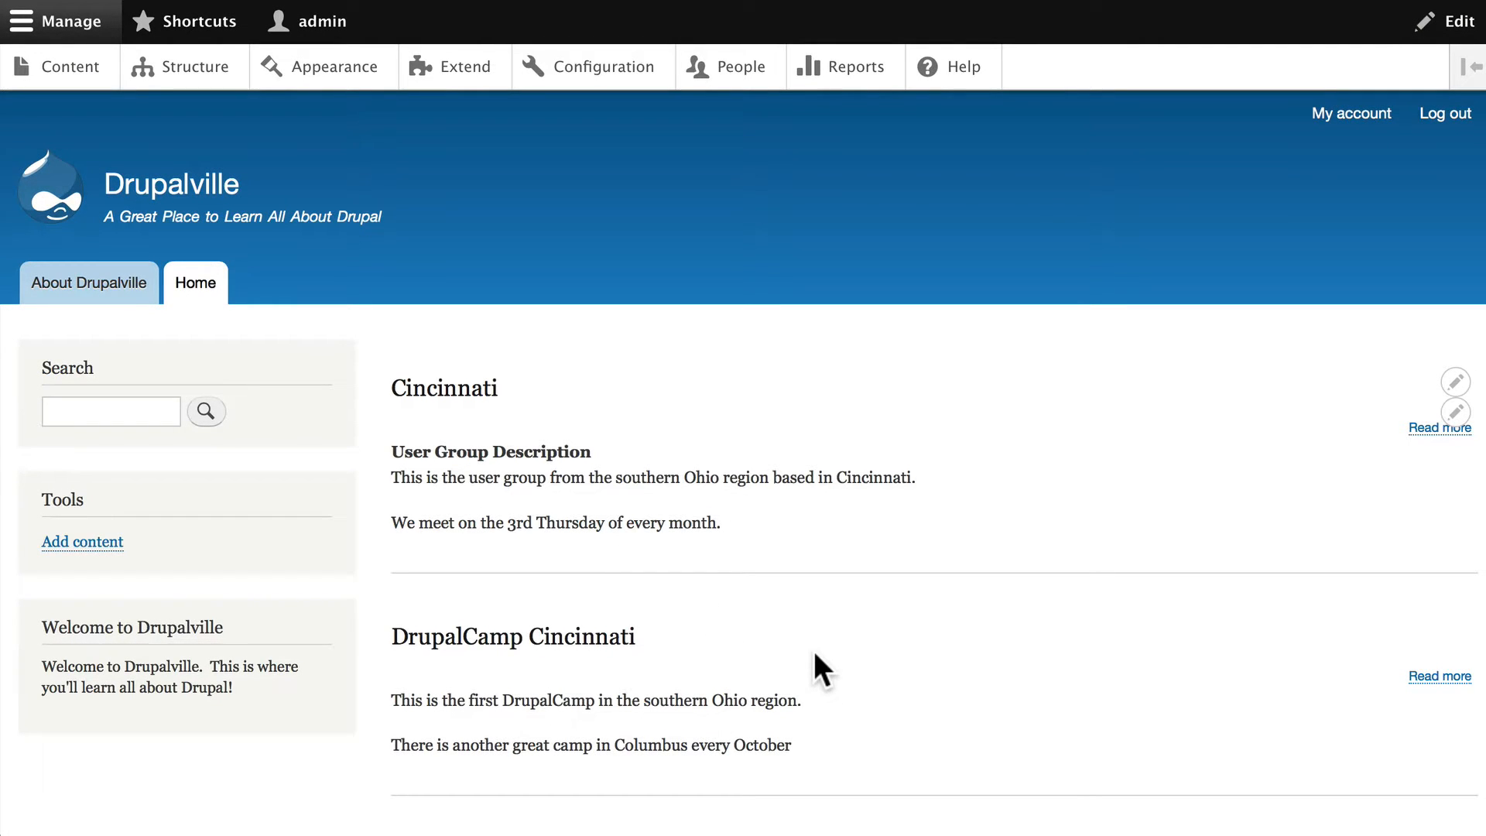
Go via Structure > Content types to the Manage display page for the Events content type
{"action": "scroll", "scroll_direction": "down", "scroll_amount": 3}
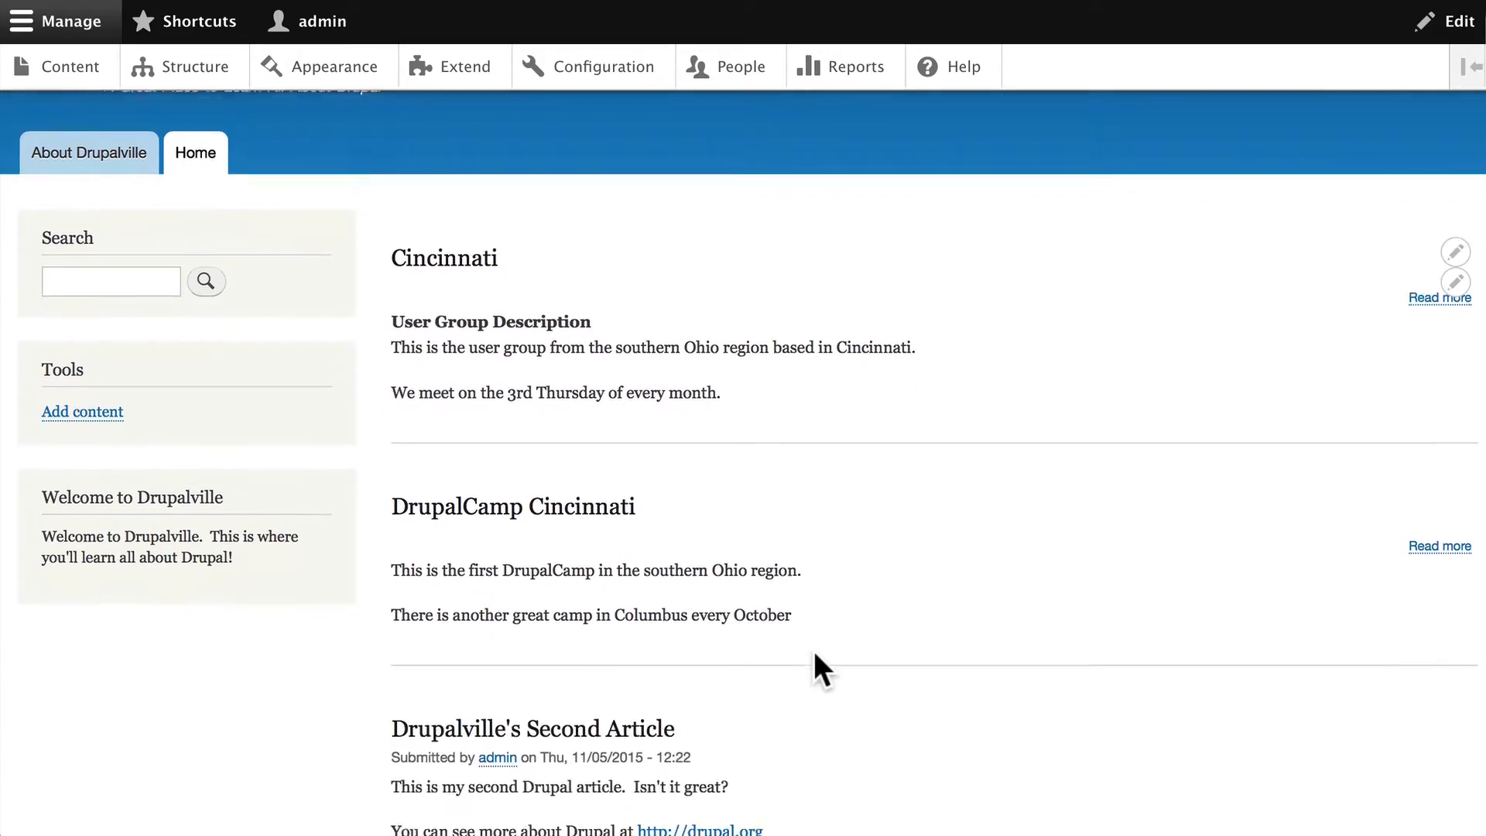
{"action": "scroll", "scroll_direction": "down", "scroll_amount": 3}
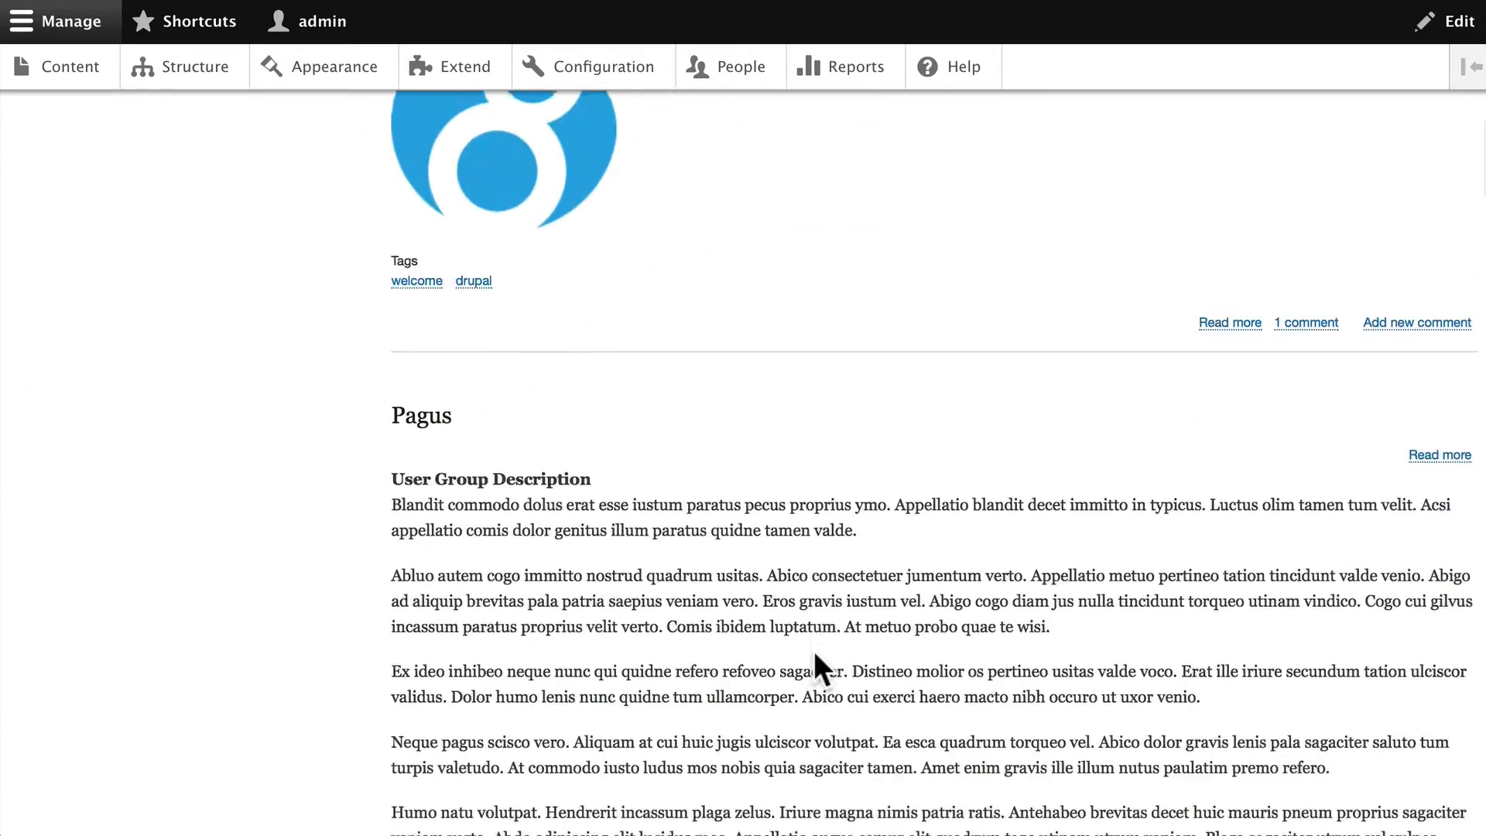
{"action": "scroll", "scroll_direction": "down", "scroll_amount": 3}
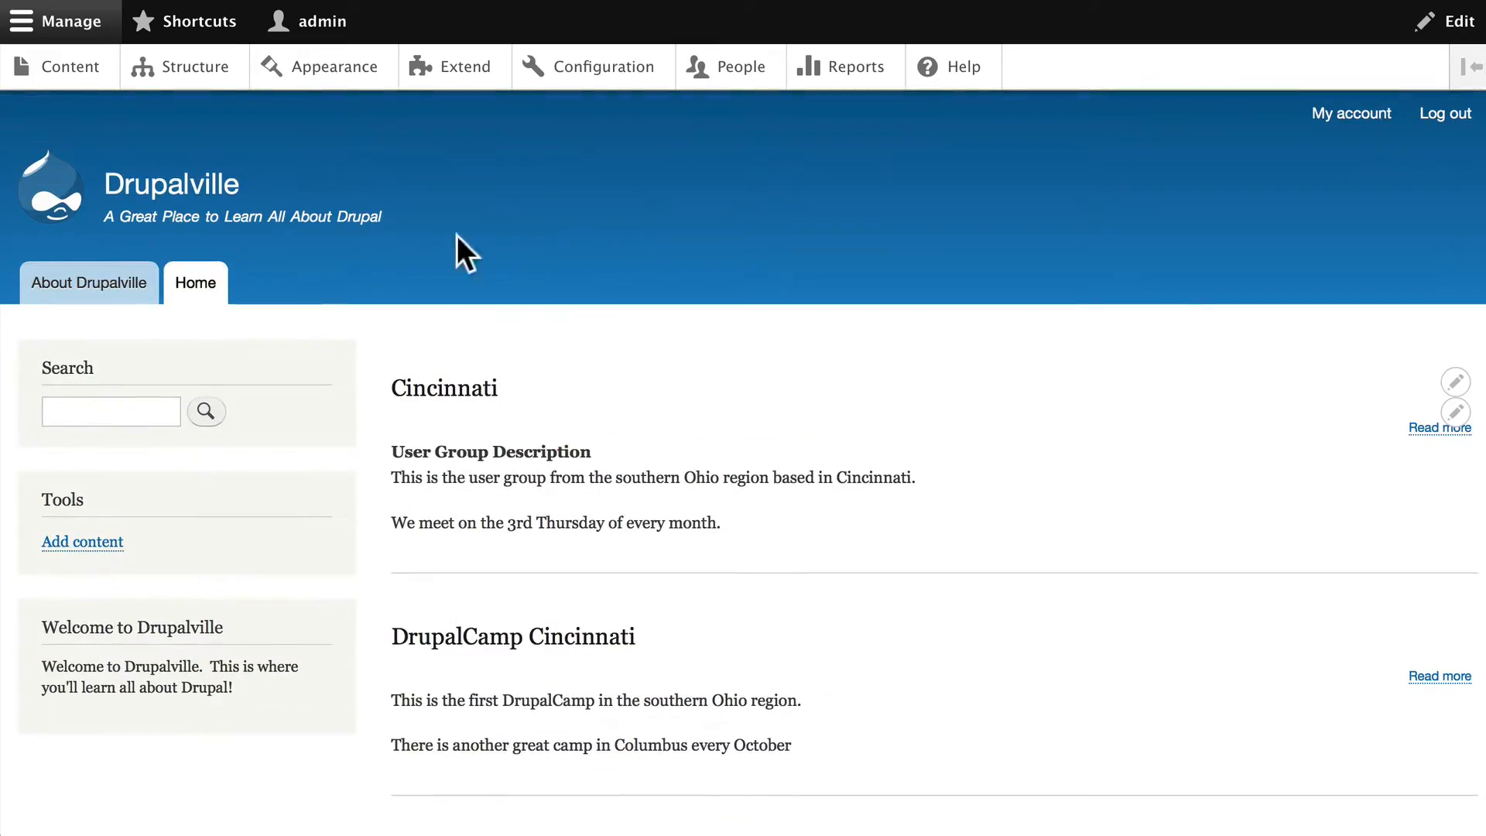
{"action": "left_click", "coordinate": [195, 67]}
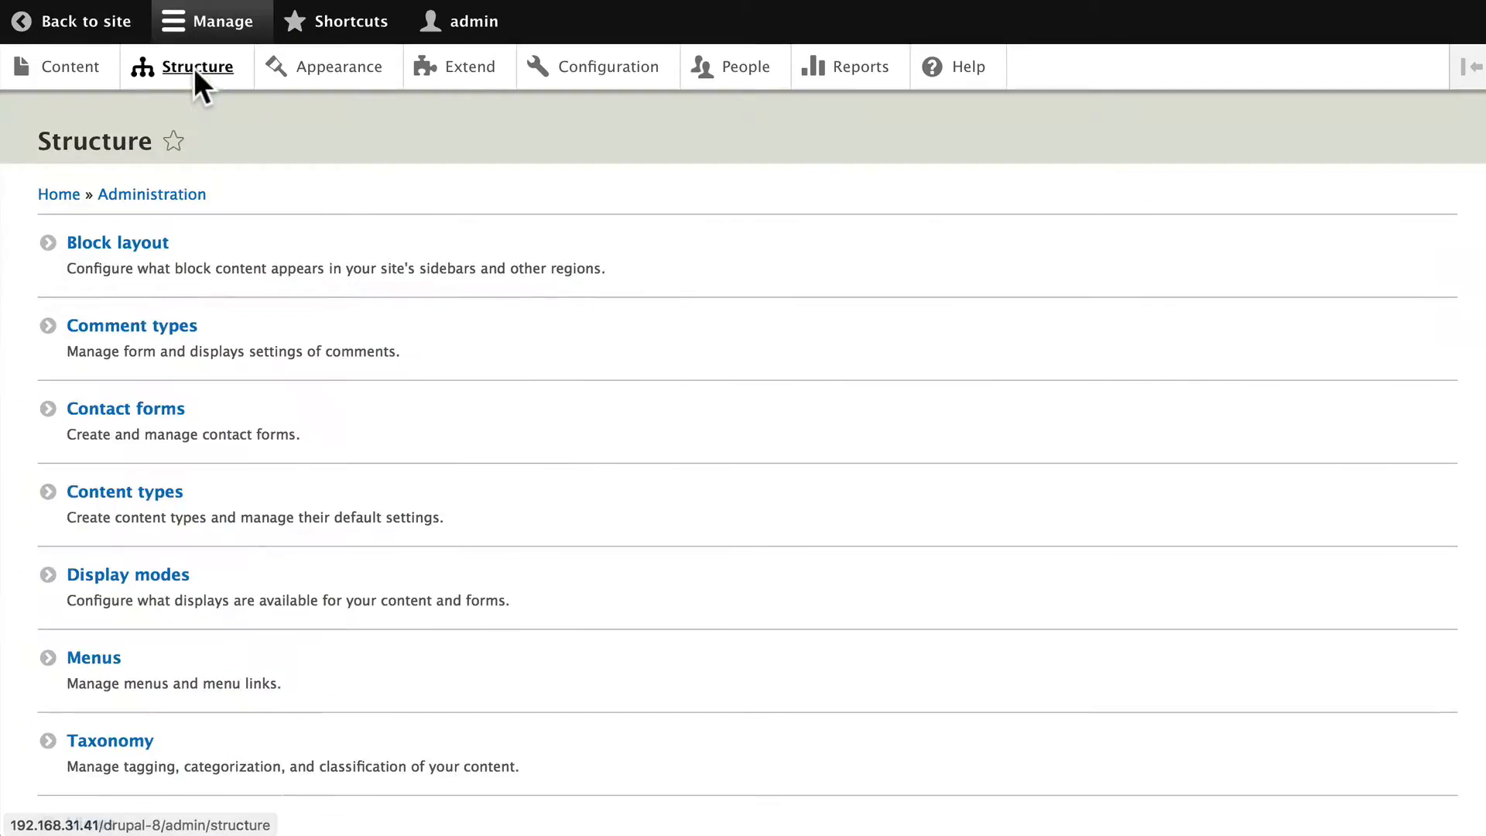
{"action": "left_click", "coordinate": [124, 491]}
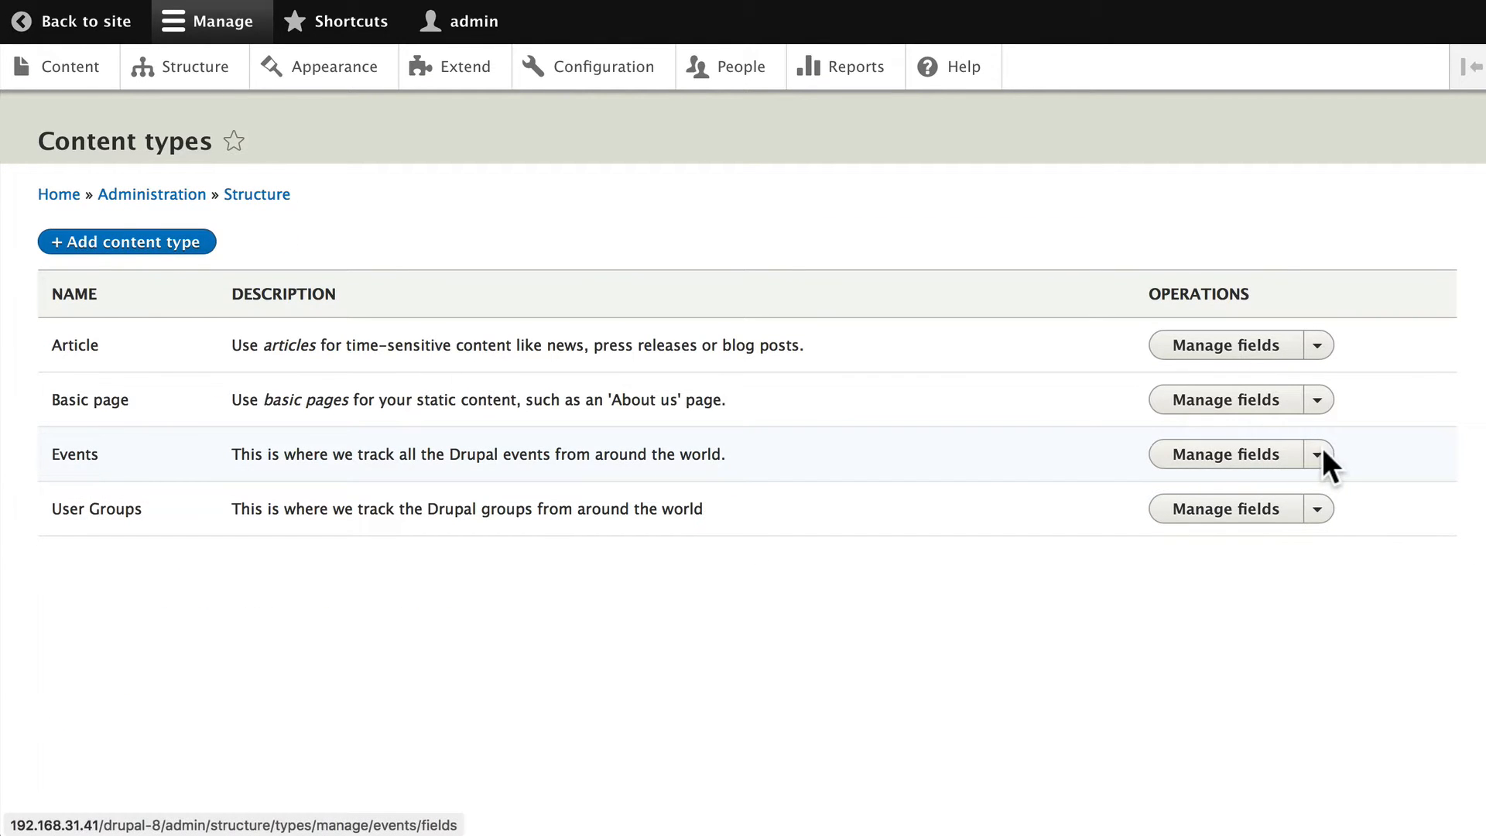
{"action": "left_click", "coordinate": [1316, 453]}
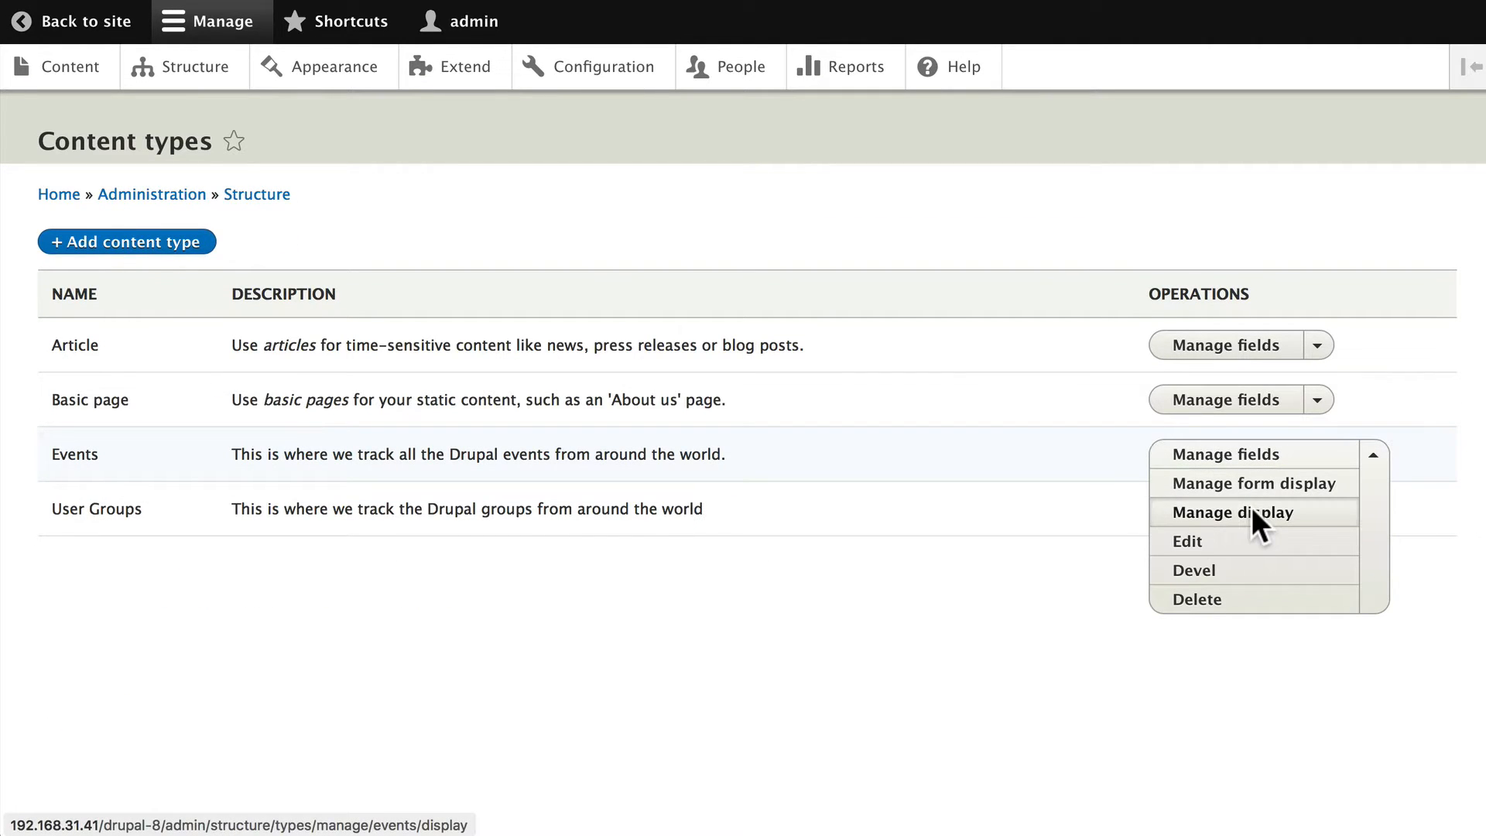
{"action": "left_click", "coordinate": [1233, 513]}
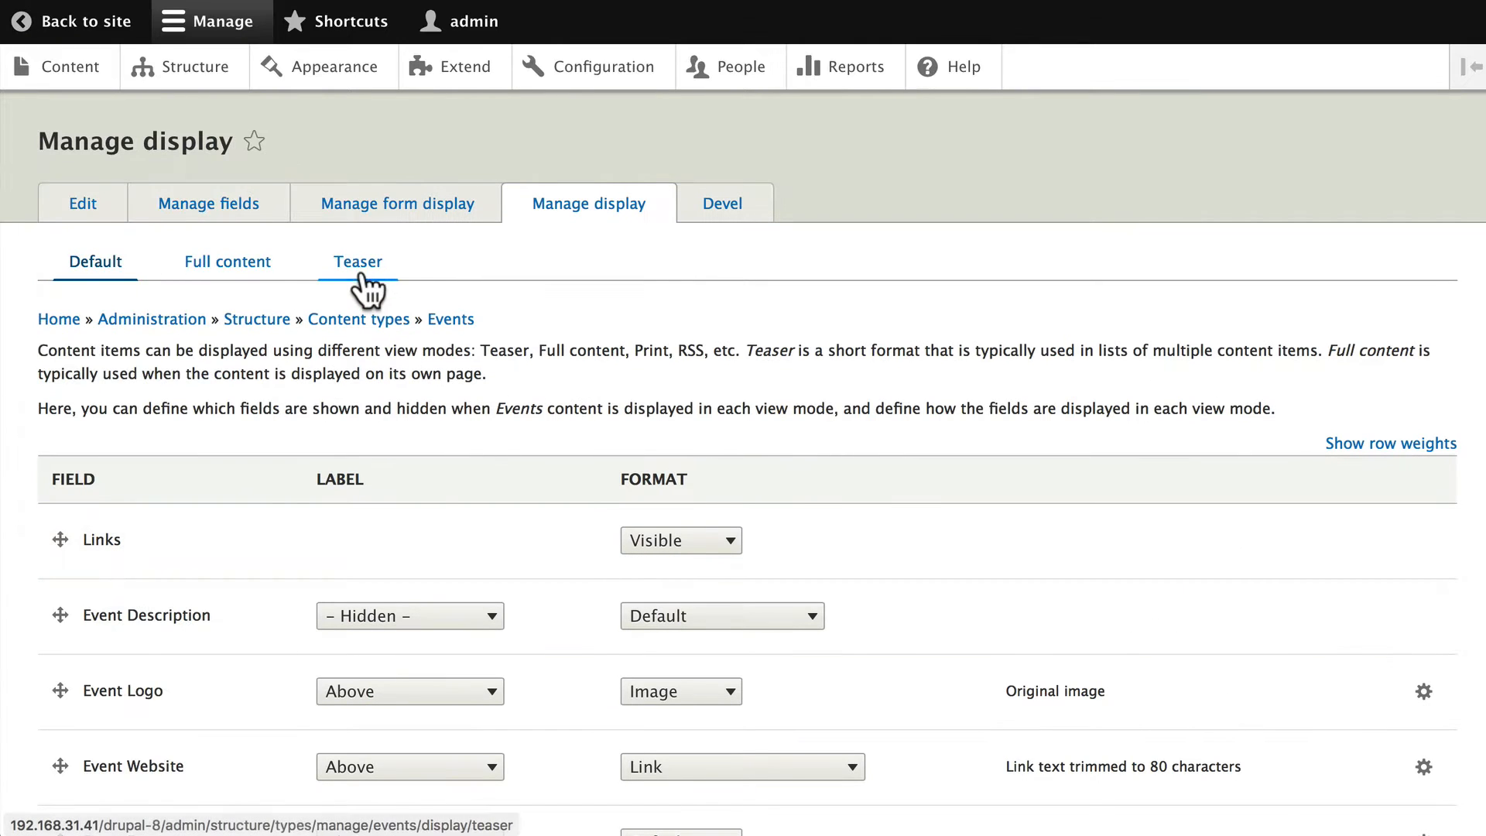
On the Teaser display, enable Event Website and set its label to Inline
{"action": "left_click", "coordinate": [357, 262]}
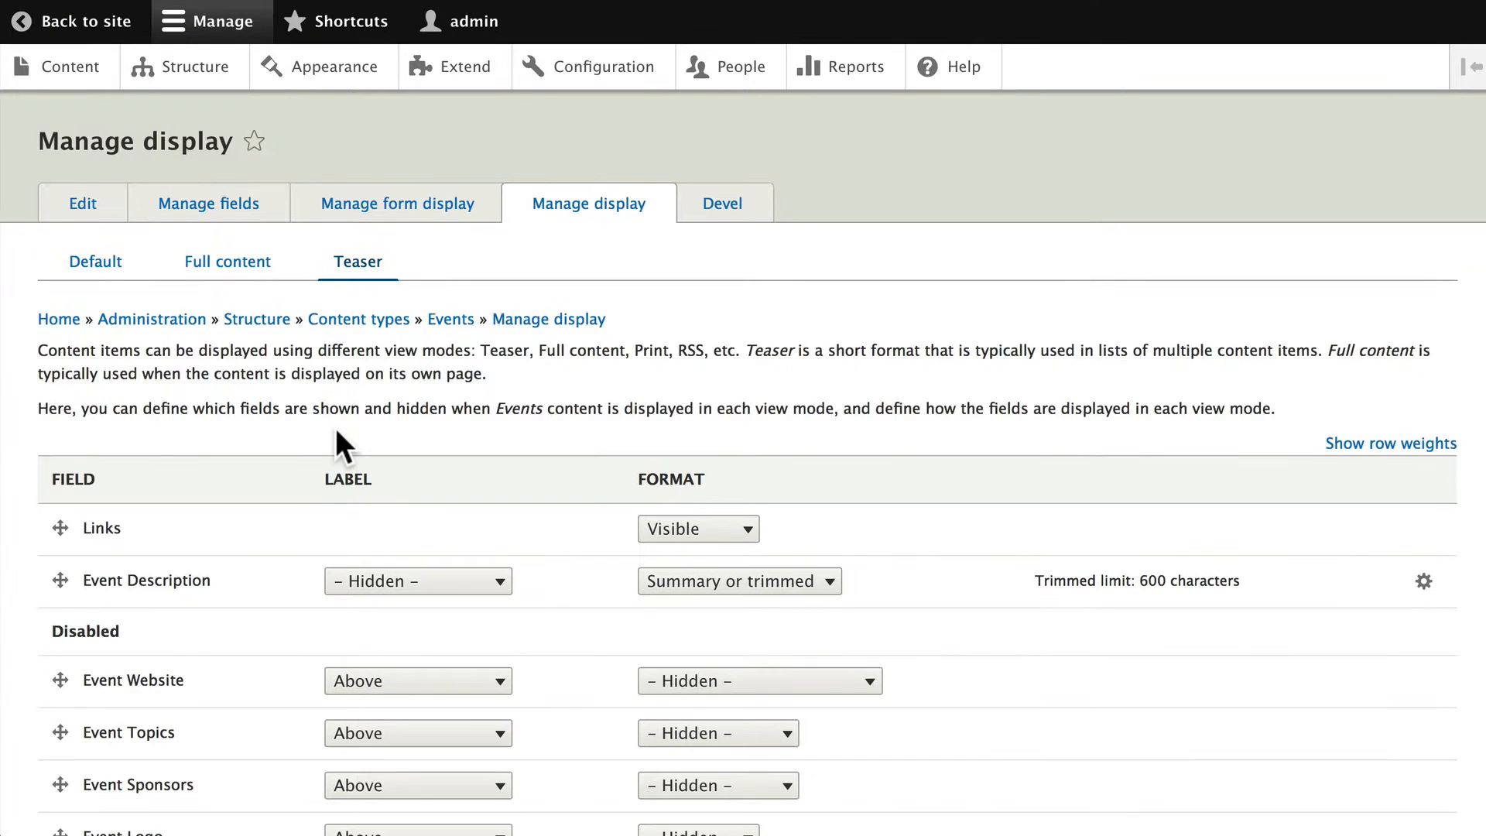
{"action": "scroll", "scroll_direction": "down", "scroll_amount": 3}
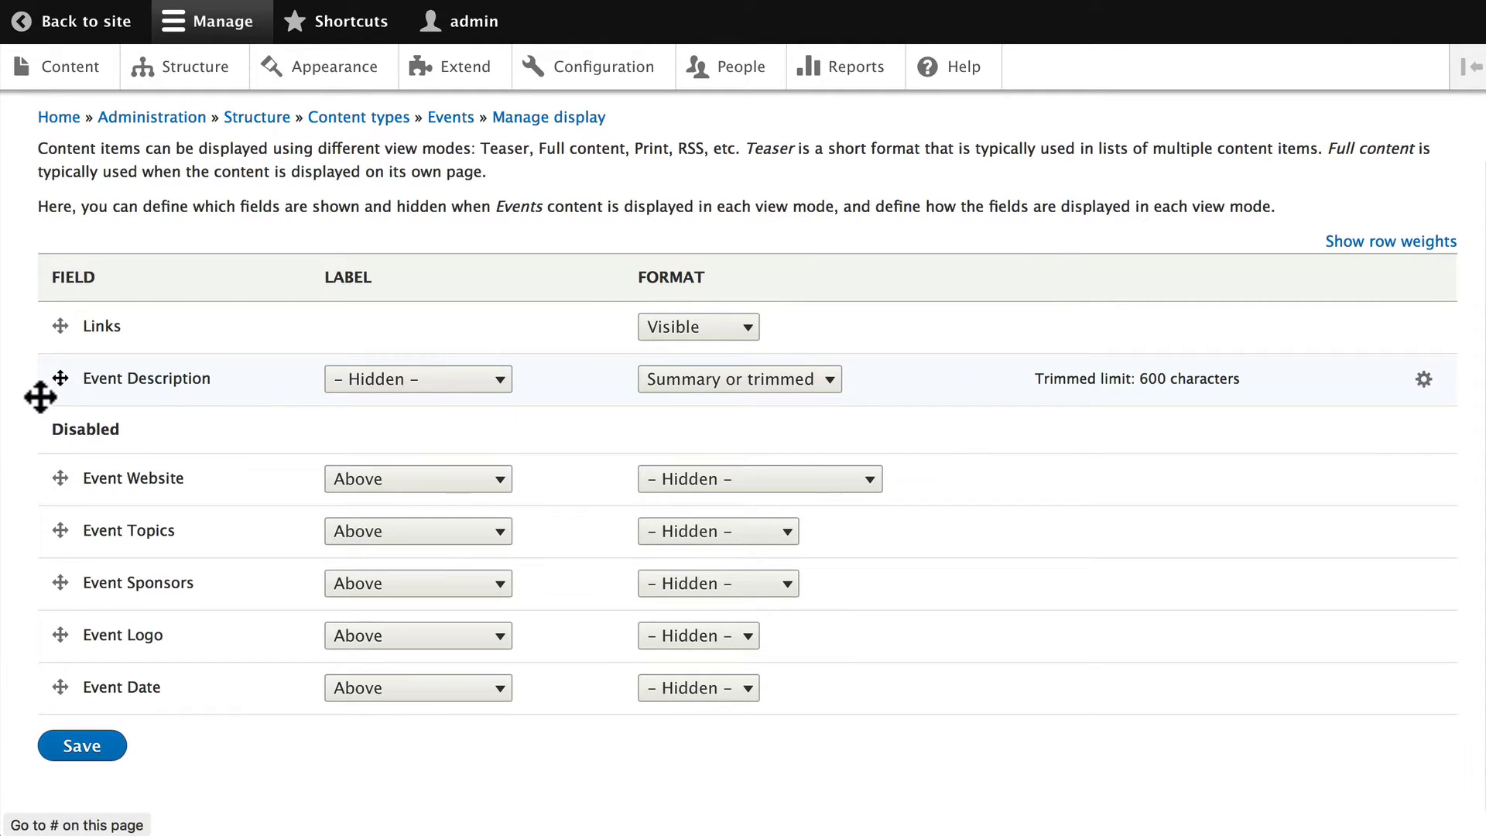
{"action": "mouse_move", "coordinate": [48, 501]}
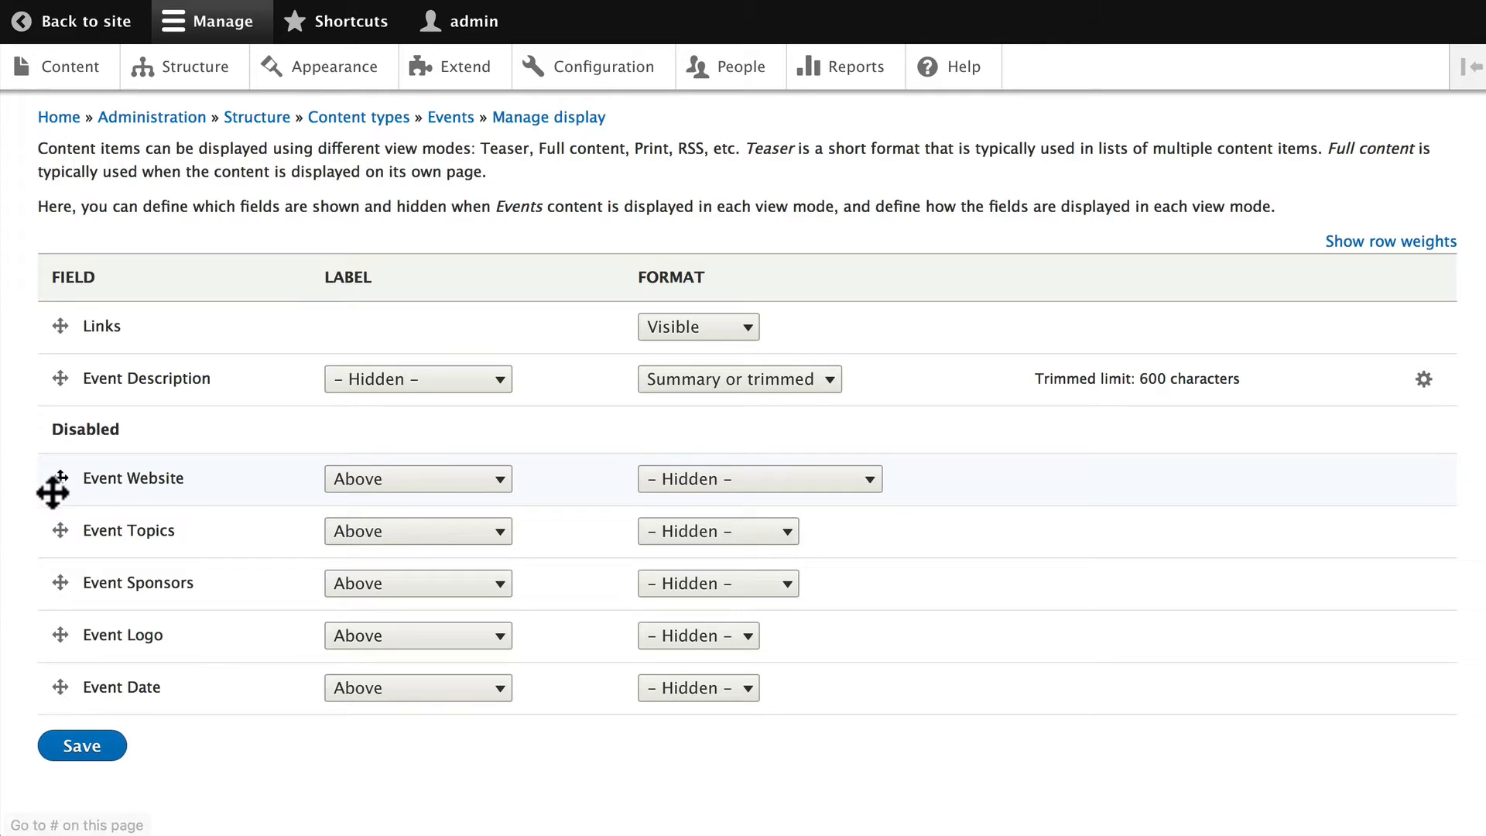
{"action": "left_click_drag", "start_coordinate": [54, 491], "coordinate": [54, 326]}
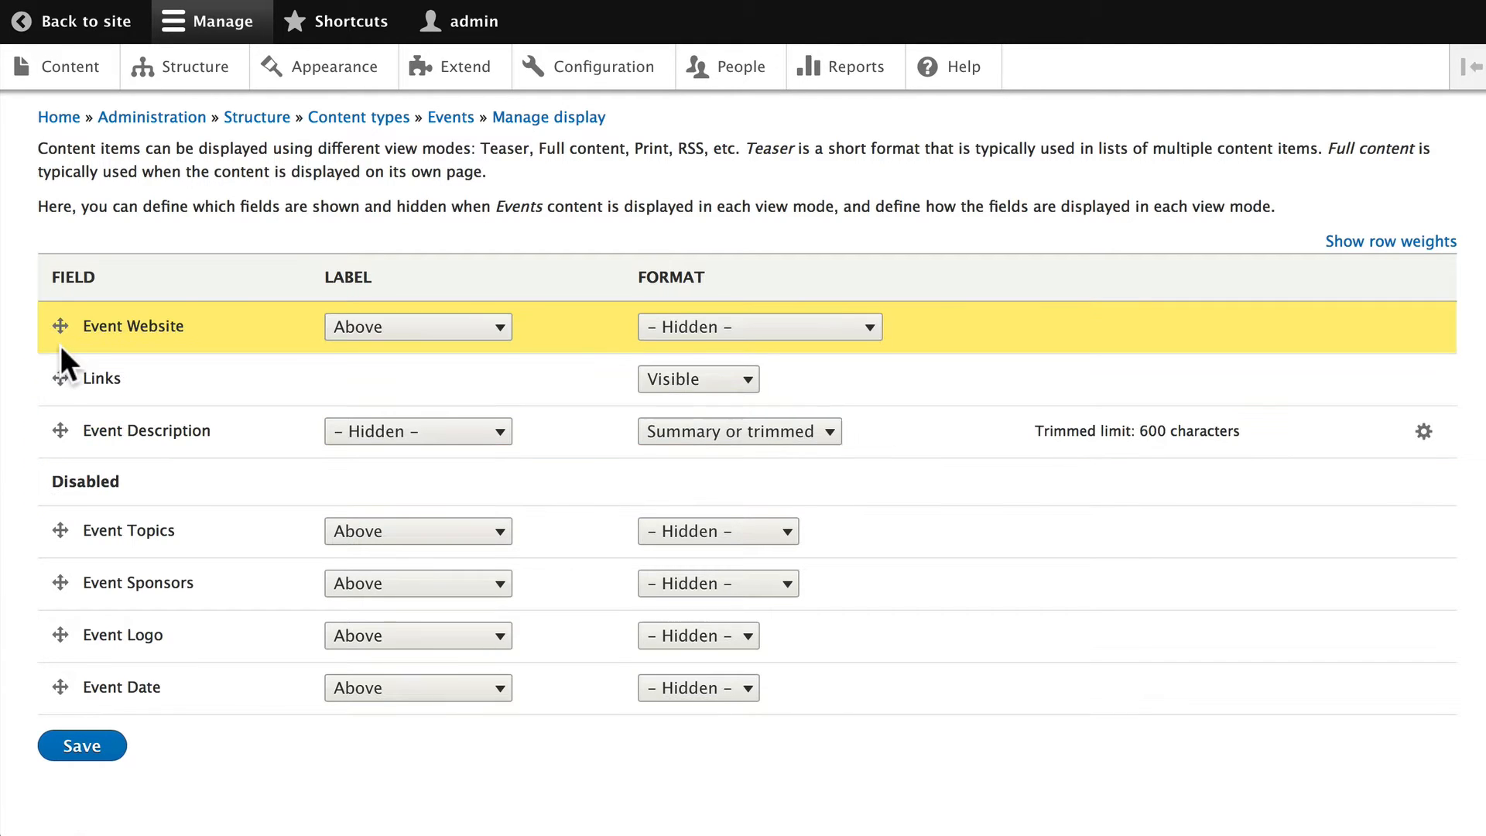
{"action": "left_click", "coordinate": [417, 327]}
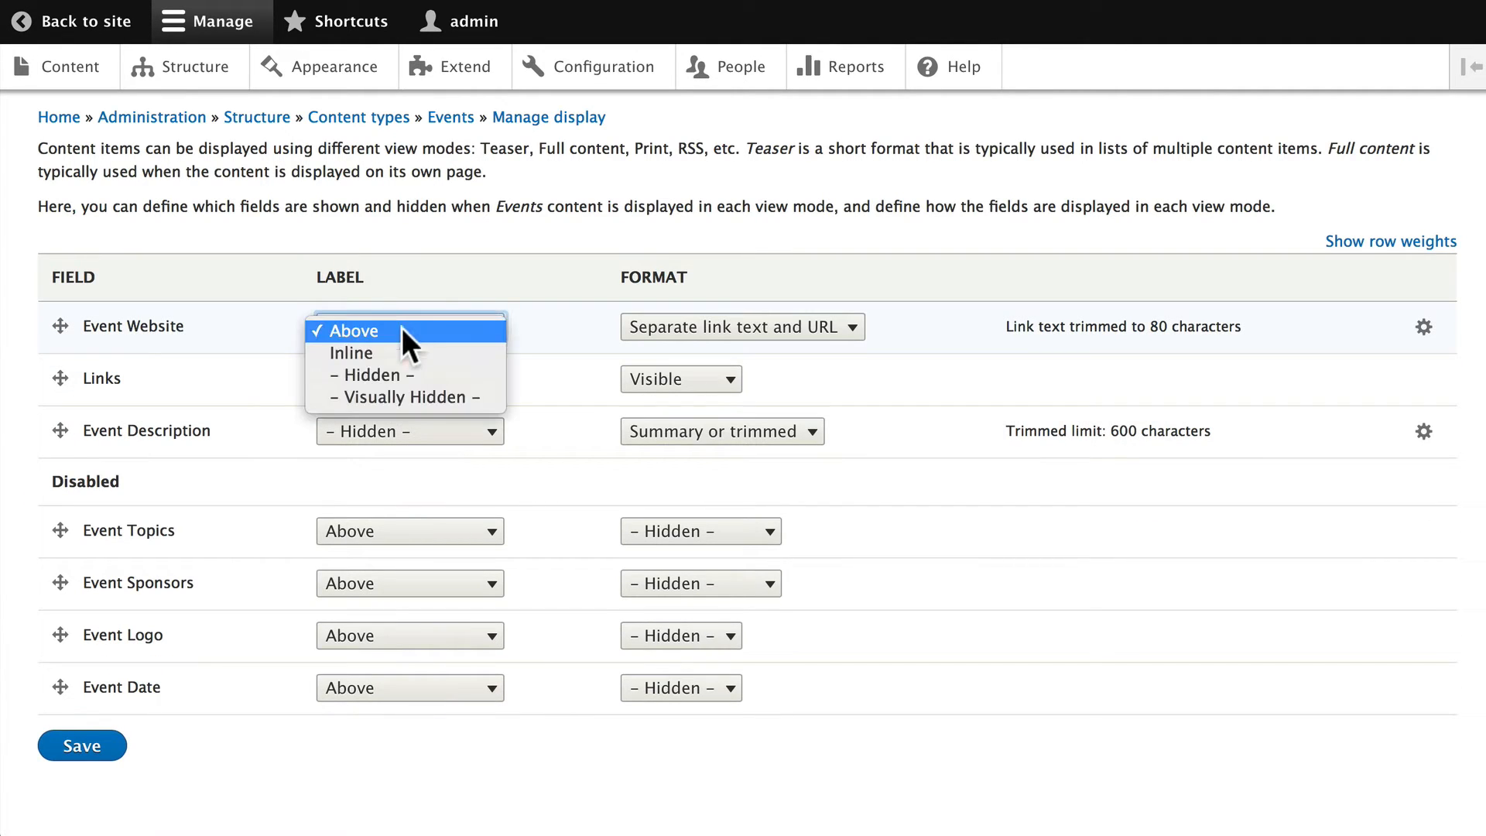
{"action": "left_click", "coordinate": [349, 353]}
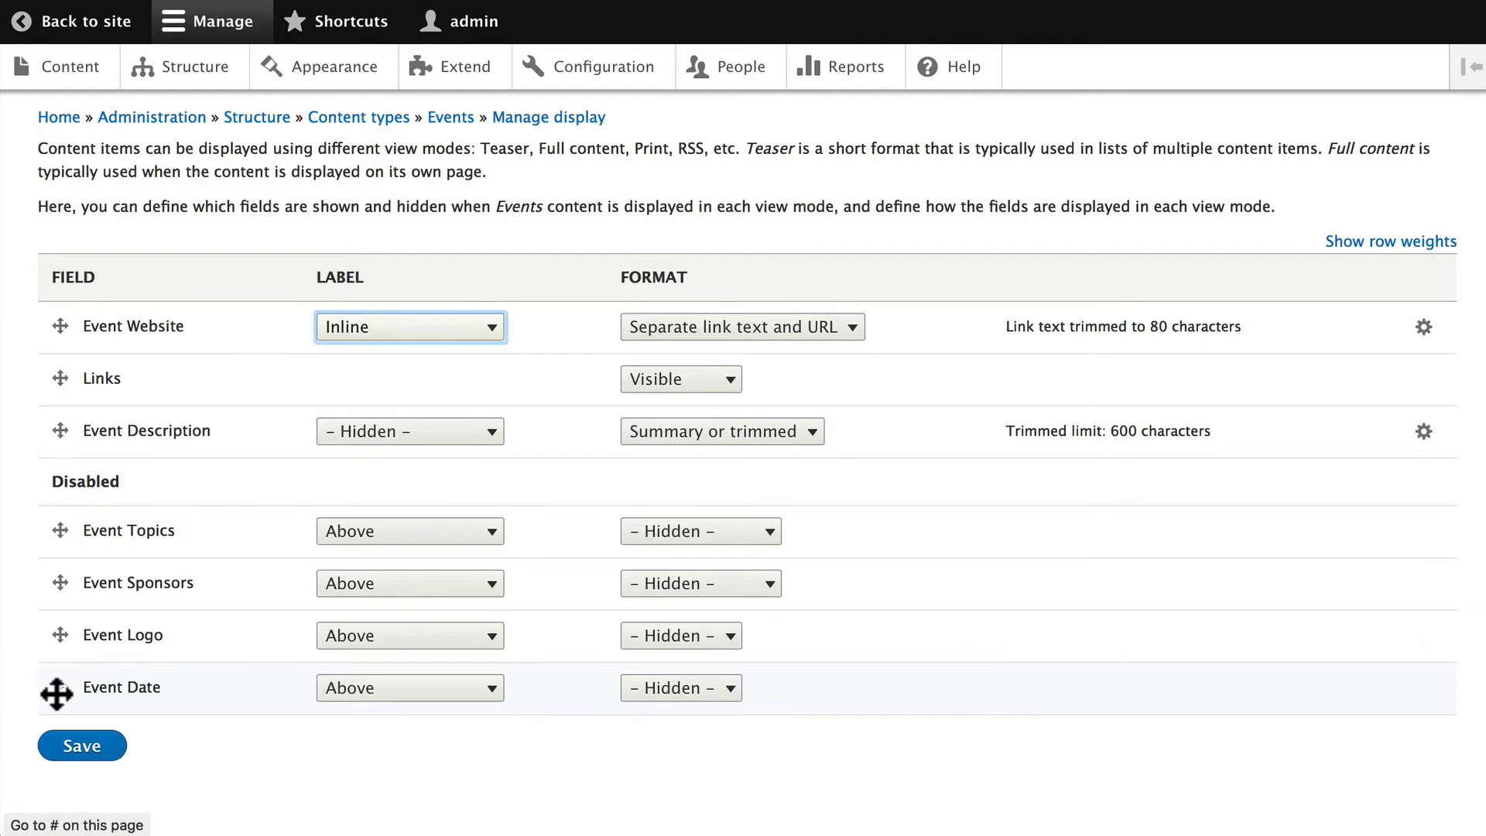
Move Event Date below Event Website and Event Logo to the top of the displayed fields
{"action": "left_click_drag", "start_coordinate": [57, 688], "coordinate": [62, 554]}
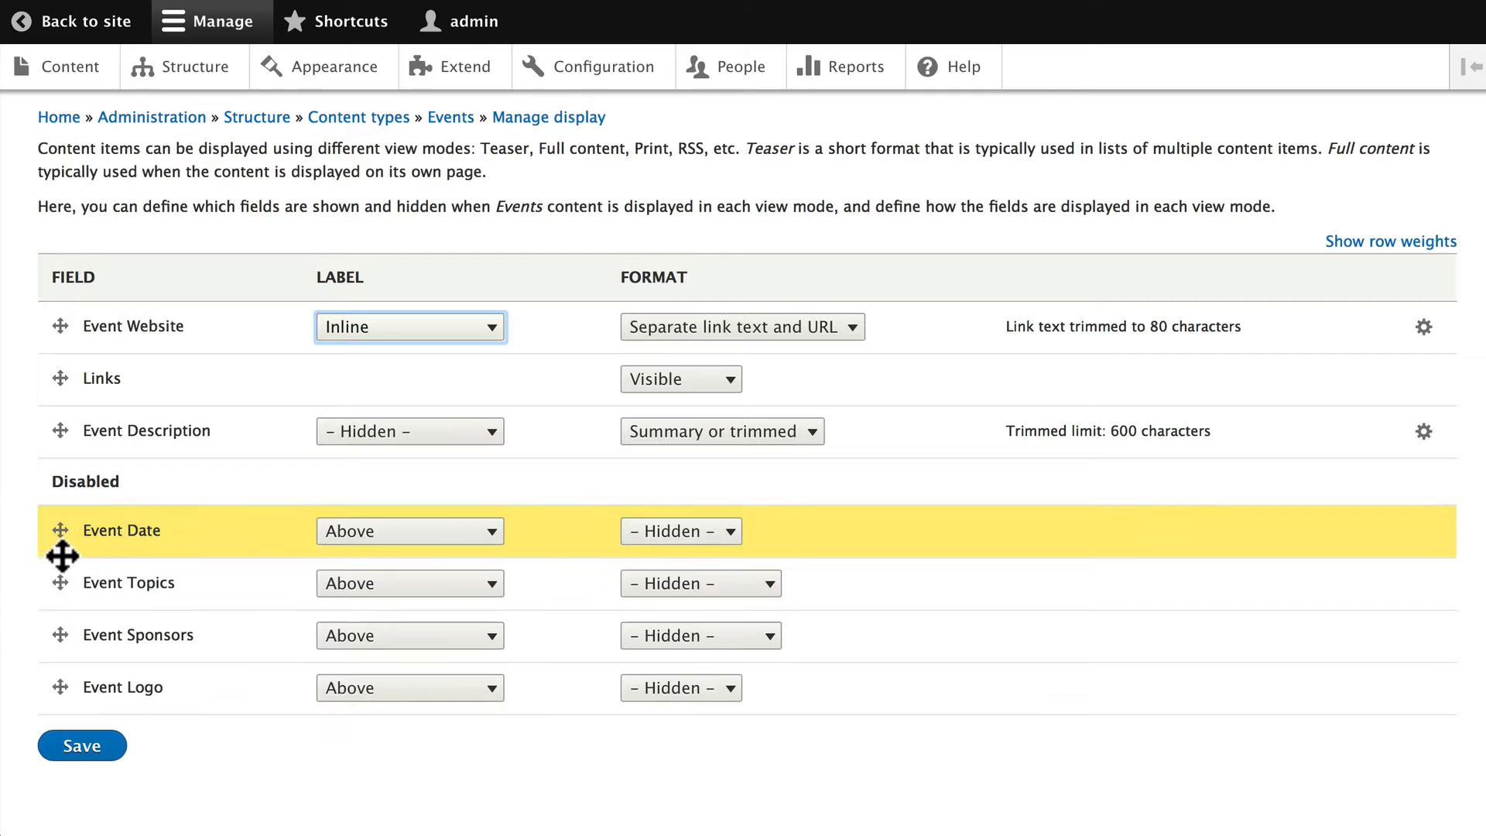
{"action": "left_click_drag", "start_coordinate": [61, 530], "coordinate": [79, 388]}
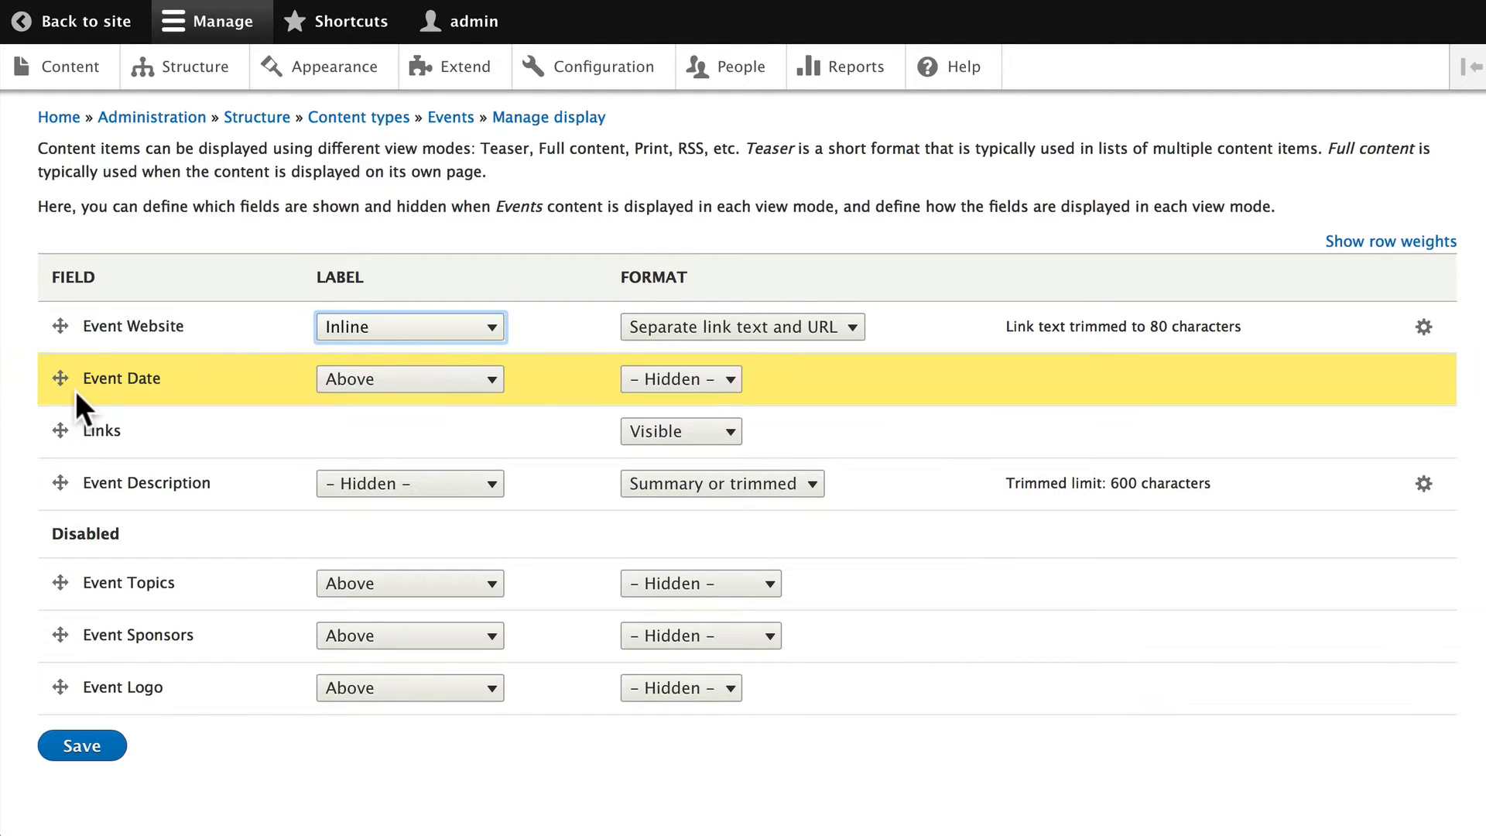
{"action": "left_click", "coordinate": [681, 379]}
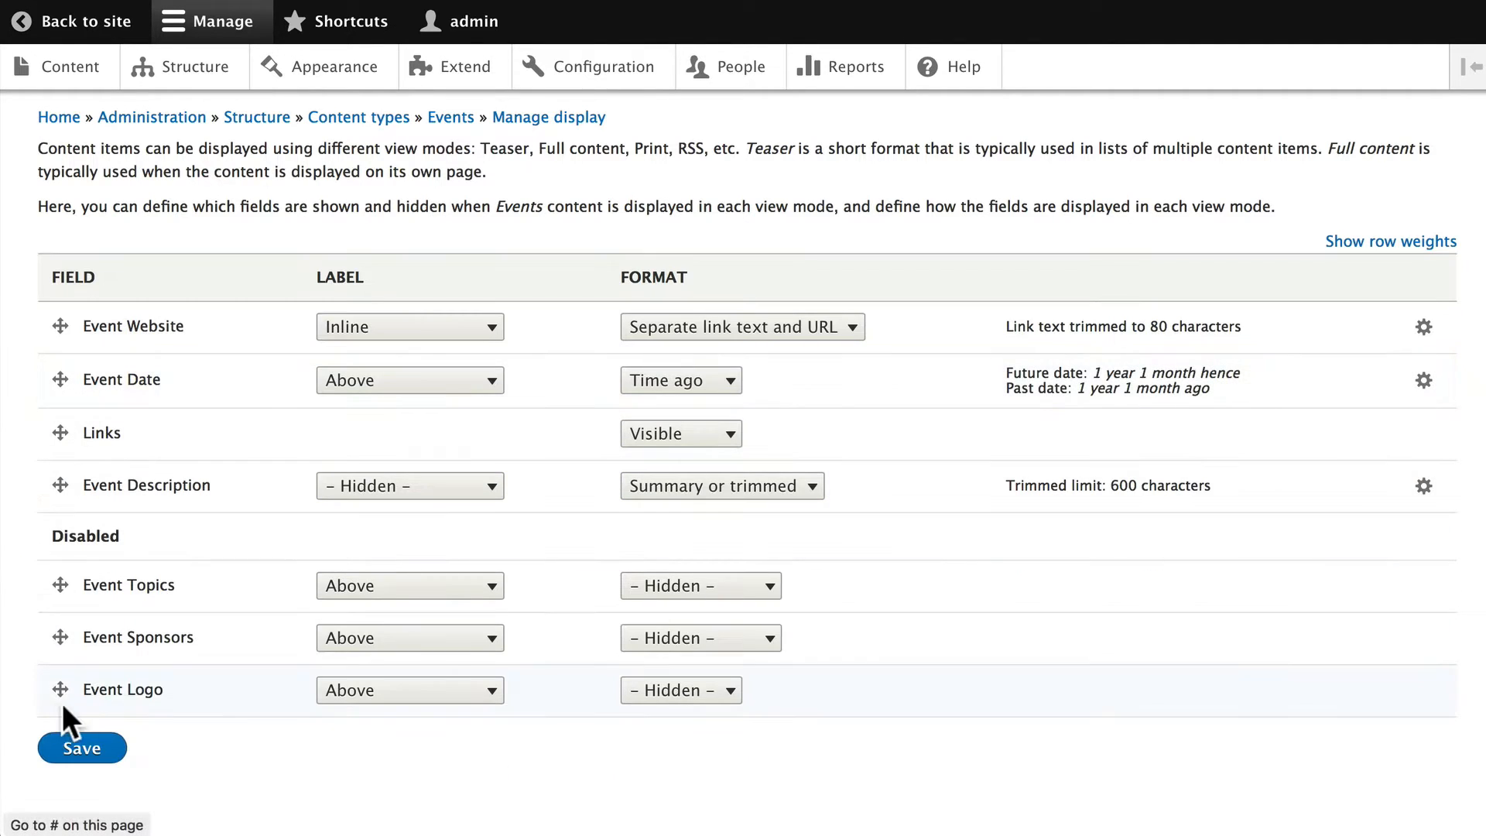
{"action": "left_click_drag", "start_coordinate": [58, 689], "coordinate": [59, 327]}
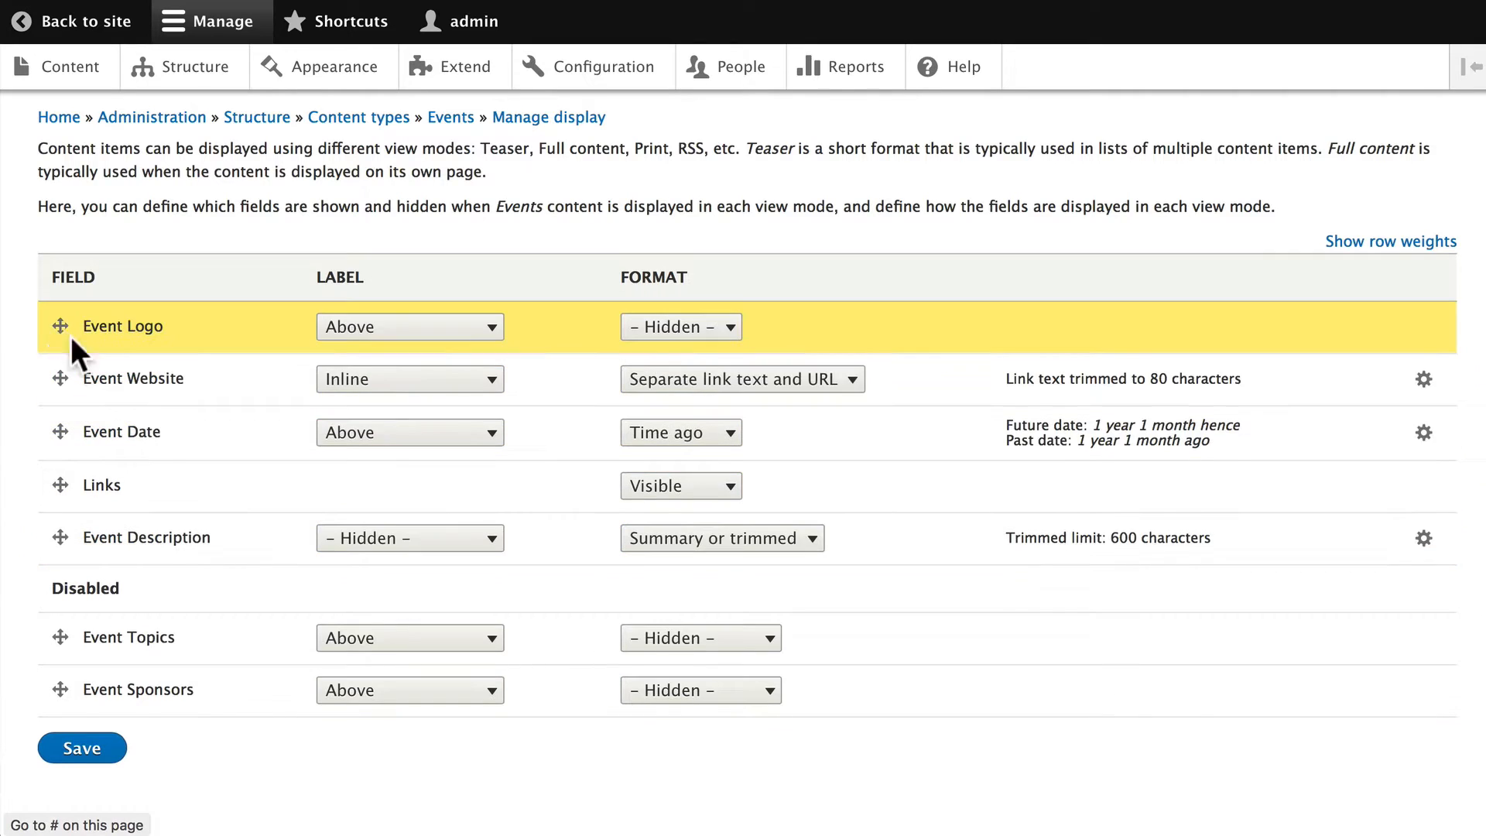
Hide the Event Logo label and bring up its image format settings
{"action": "left_click", "coordinate": [409, 327]}
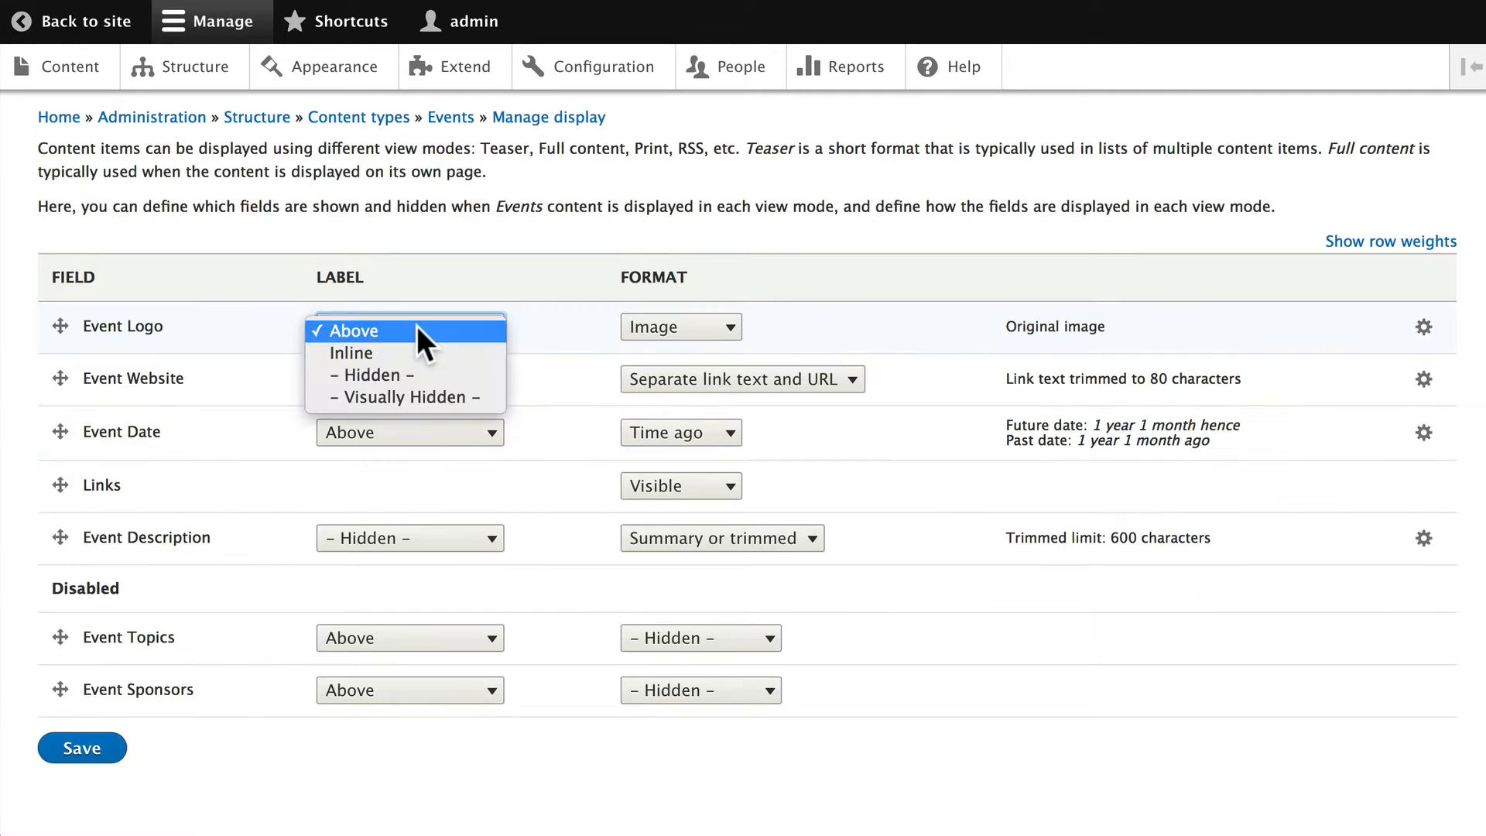
{"action": "mouse_move", "coordinate": [416, 385]}
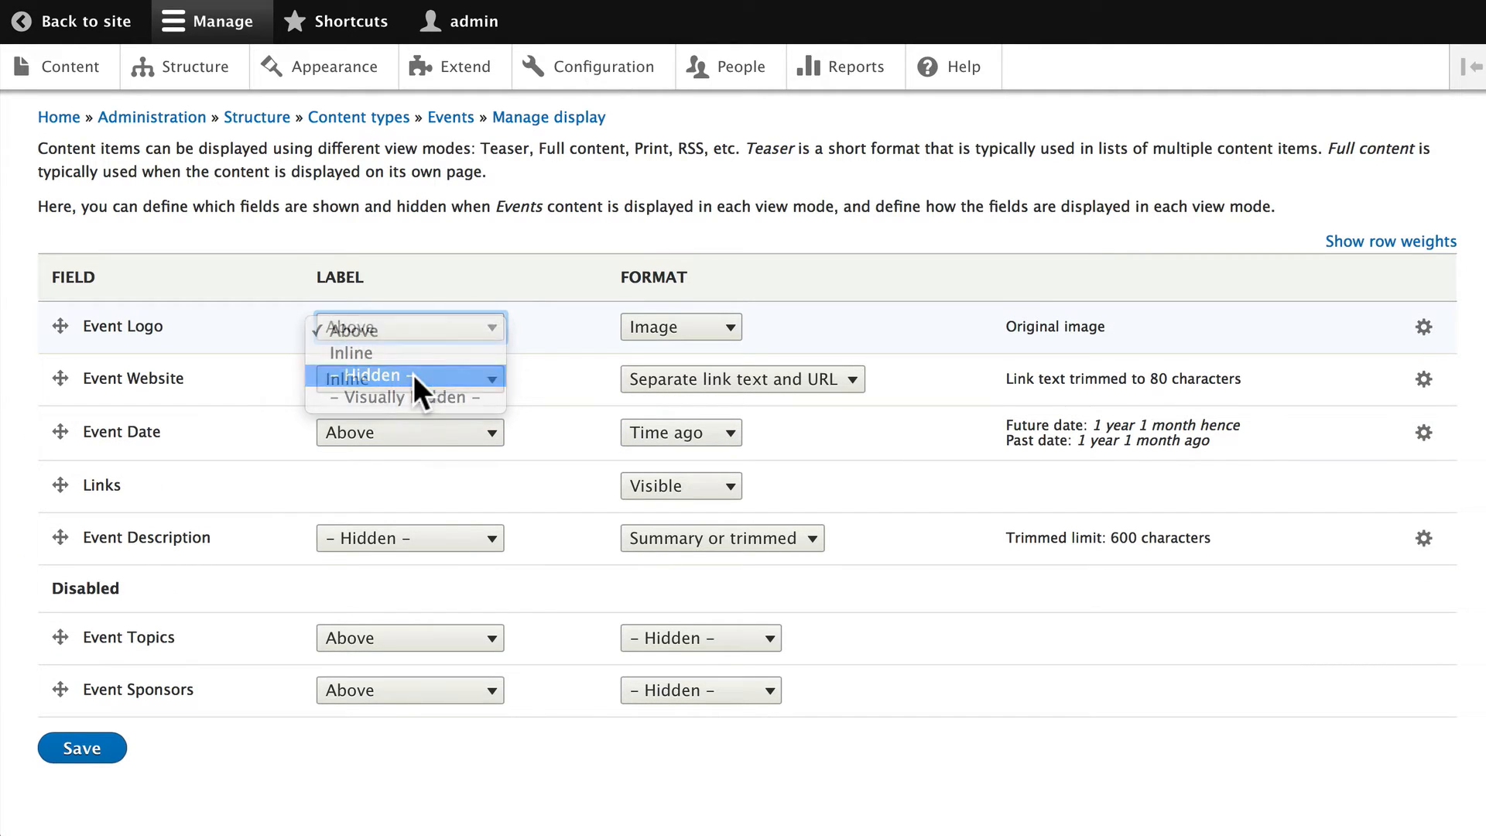
{"action": "left_click", "coordinate": [373, 375]}
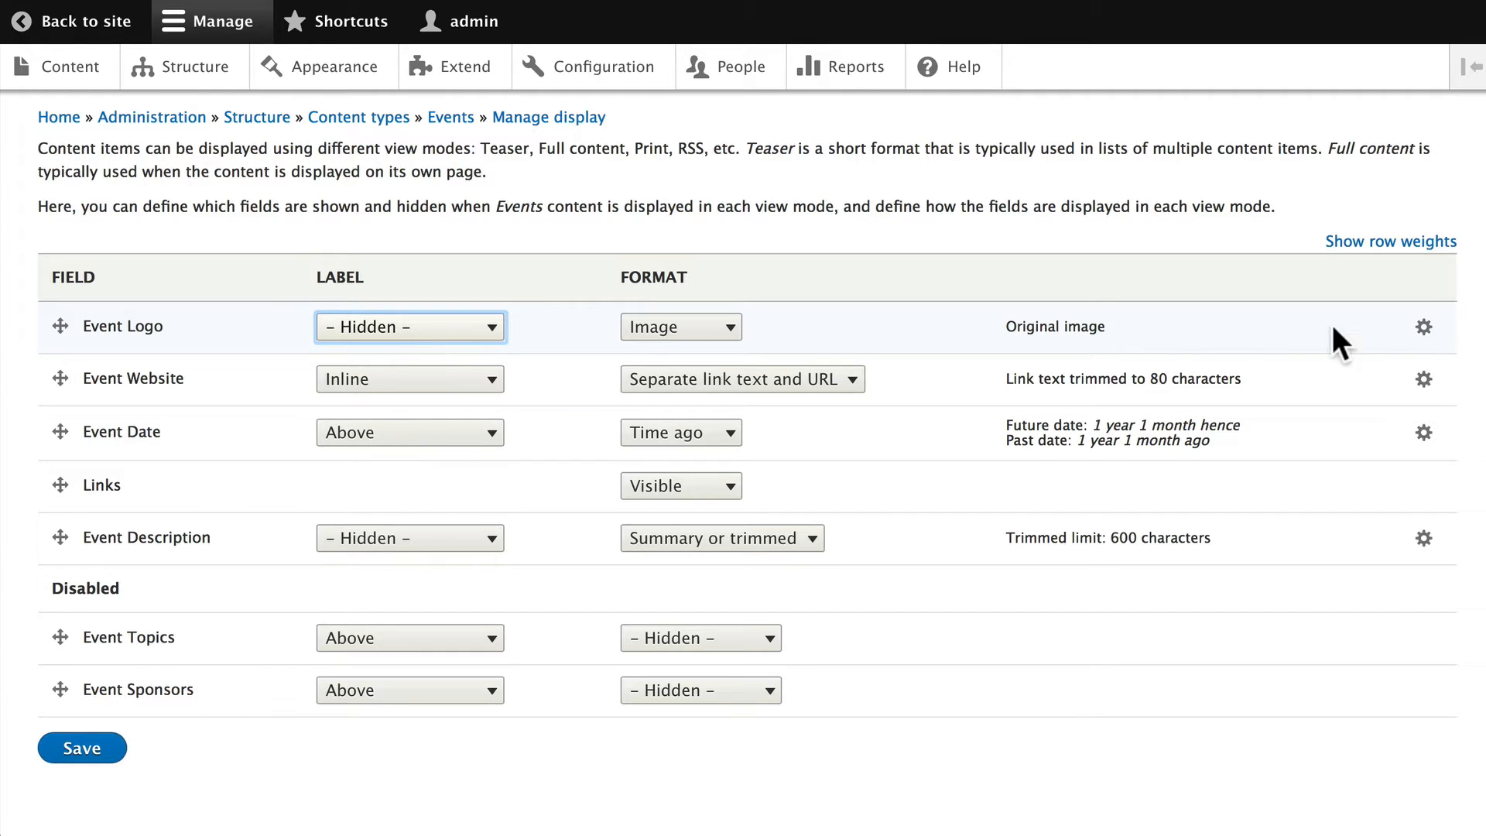
{"action": "left_click", "coordinate": [1424, 327]}
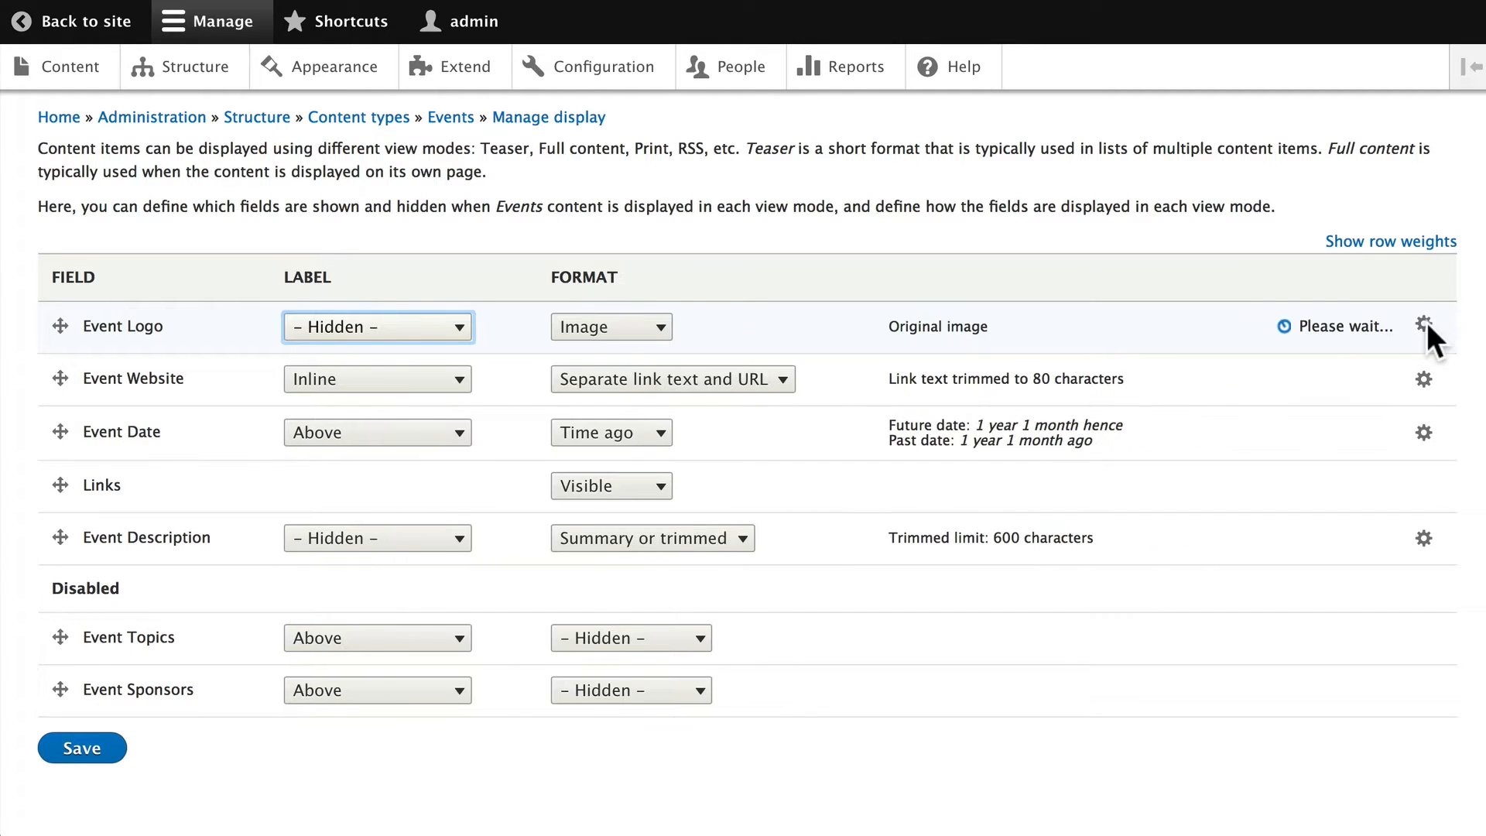
{"action": "left_click", "coordinate": [1424, 327]}
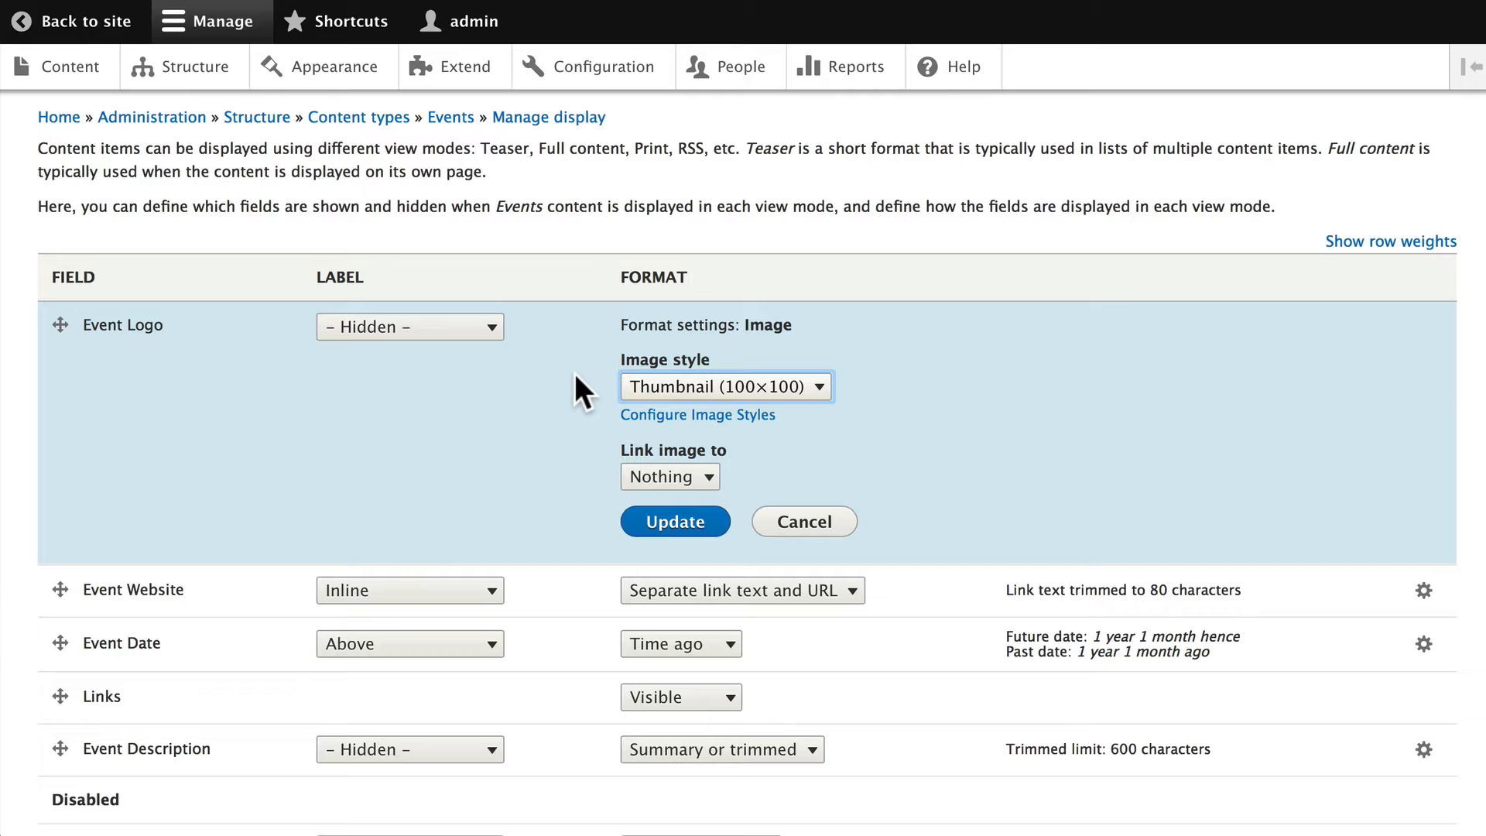
{"action": "mouse_move", "coordinate": [669, 477]}
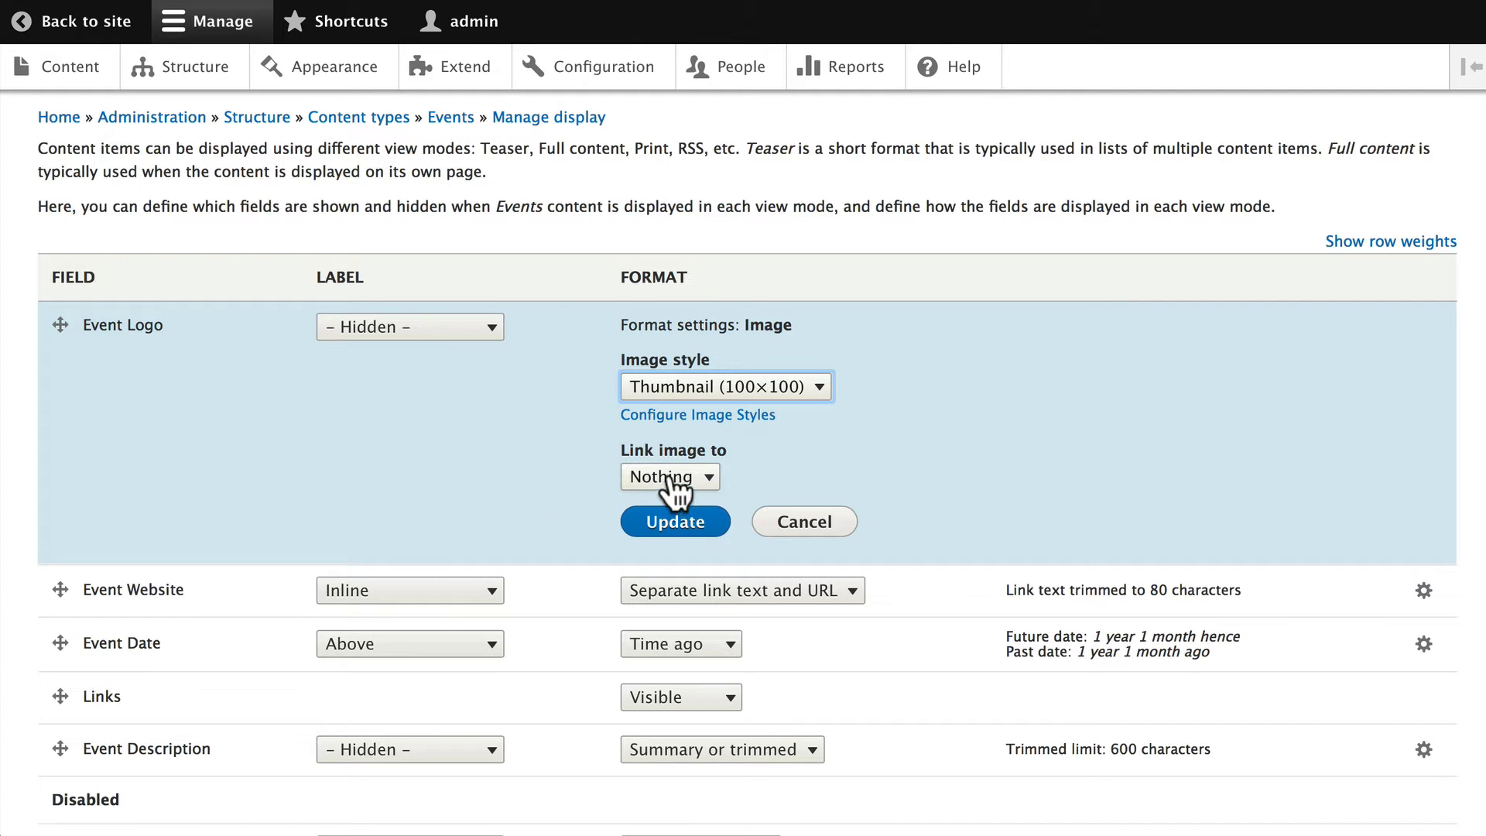
Make the Event Logo thumbnail link to its event content
{"action": "left_click", "coordinate": [669, 475]}
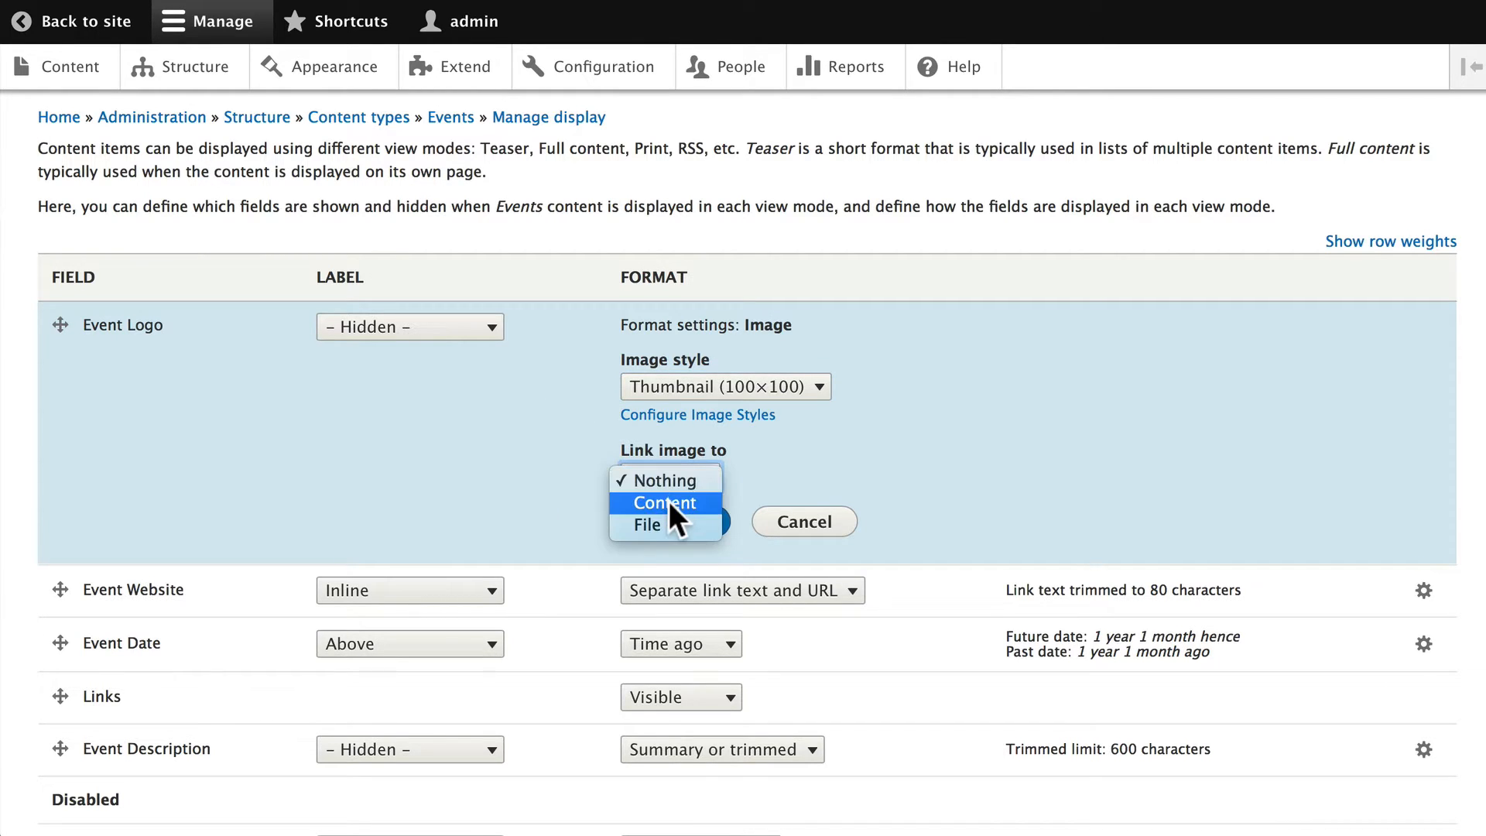
{"action": "left_click", "coordinate": [665, 502]}
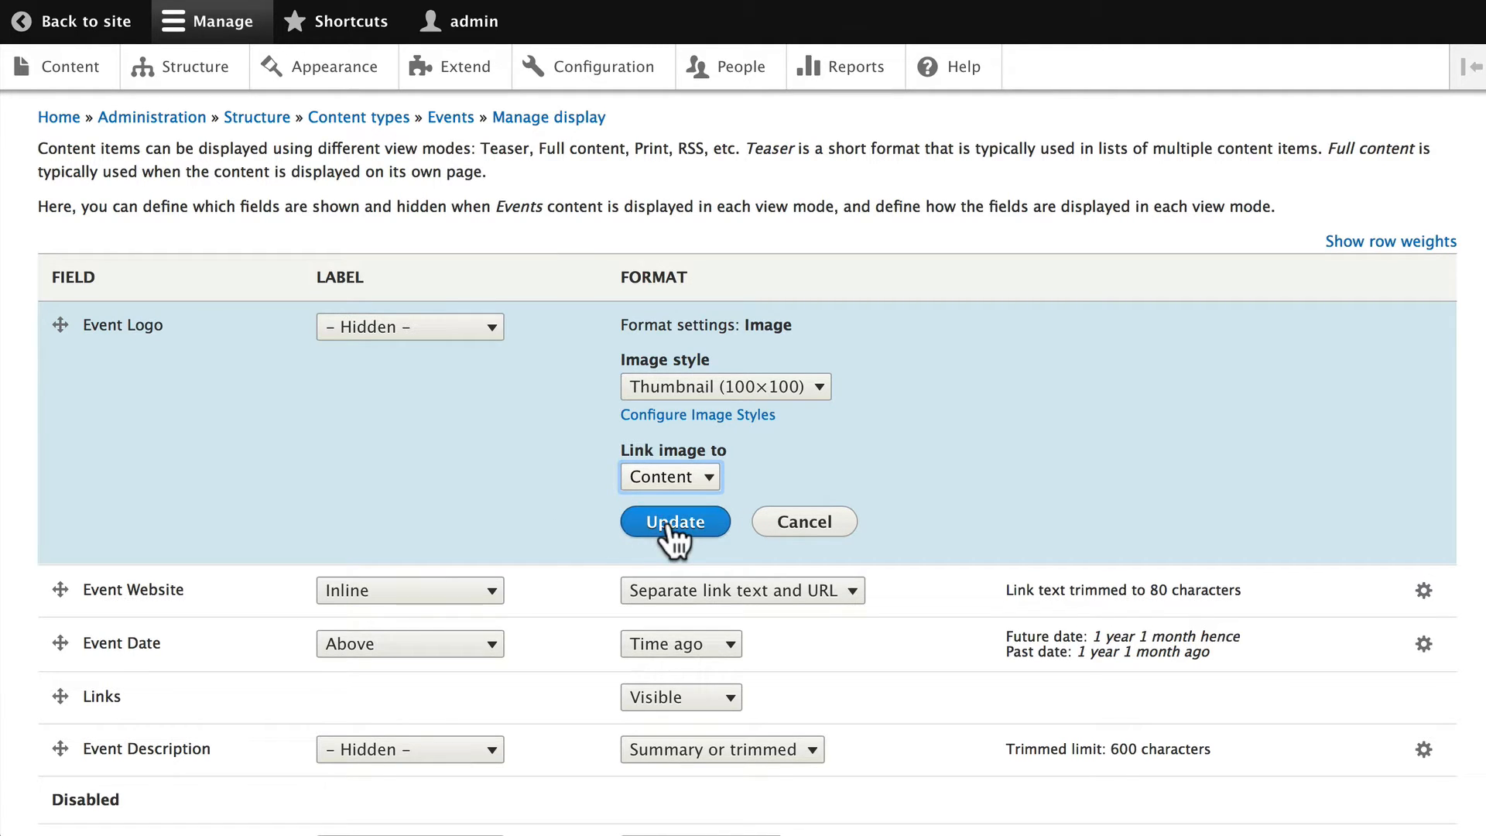
{"action": "left_click", "coordinate": [673, 522]}
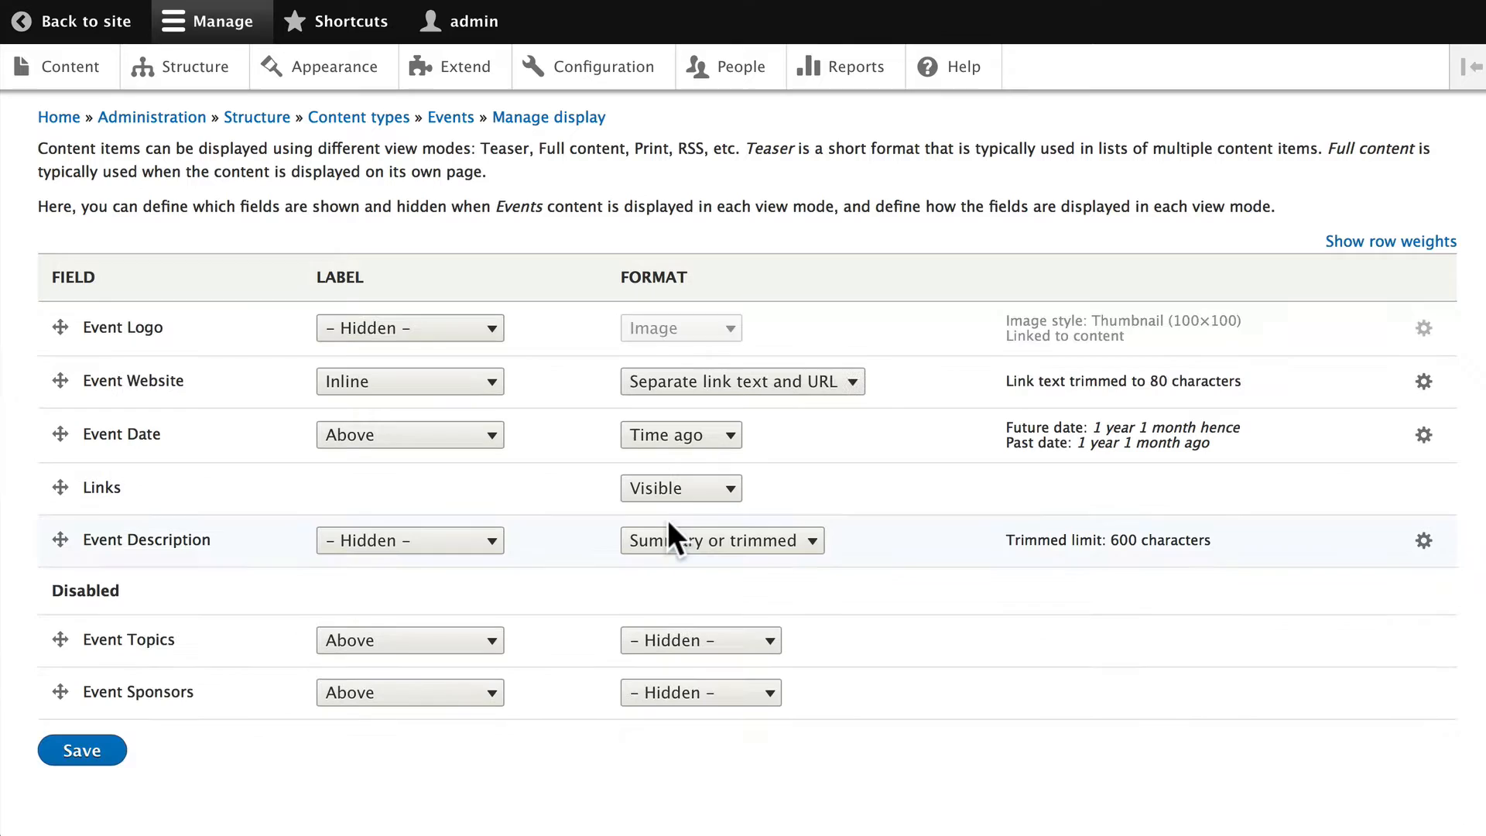
{"action": "mouse_move", "coordinate": [209, 393]}
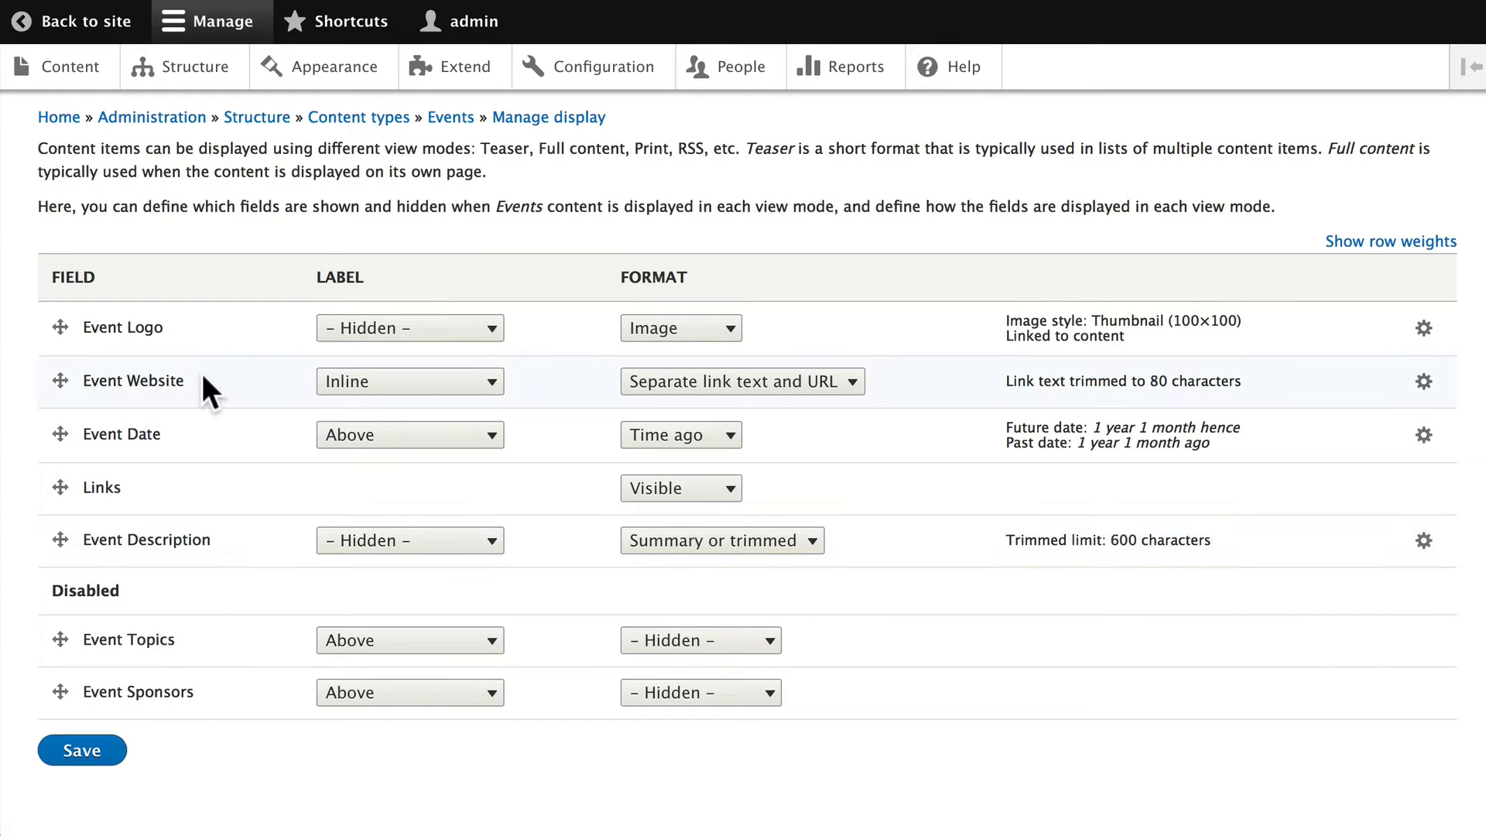
{"action": "mouse_move", "coordinate": [212, 451]}
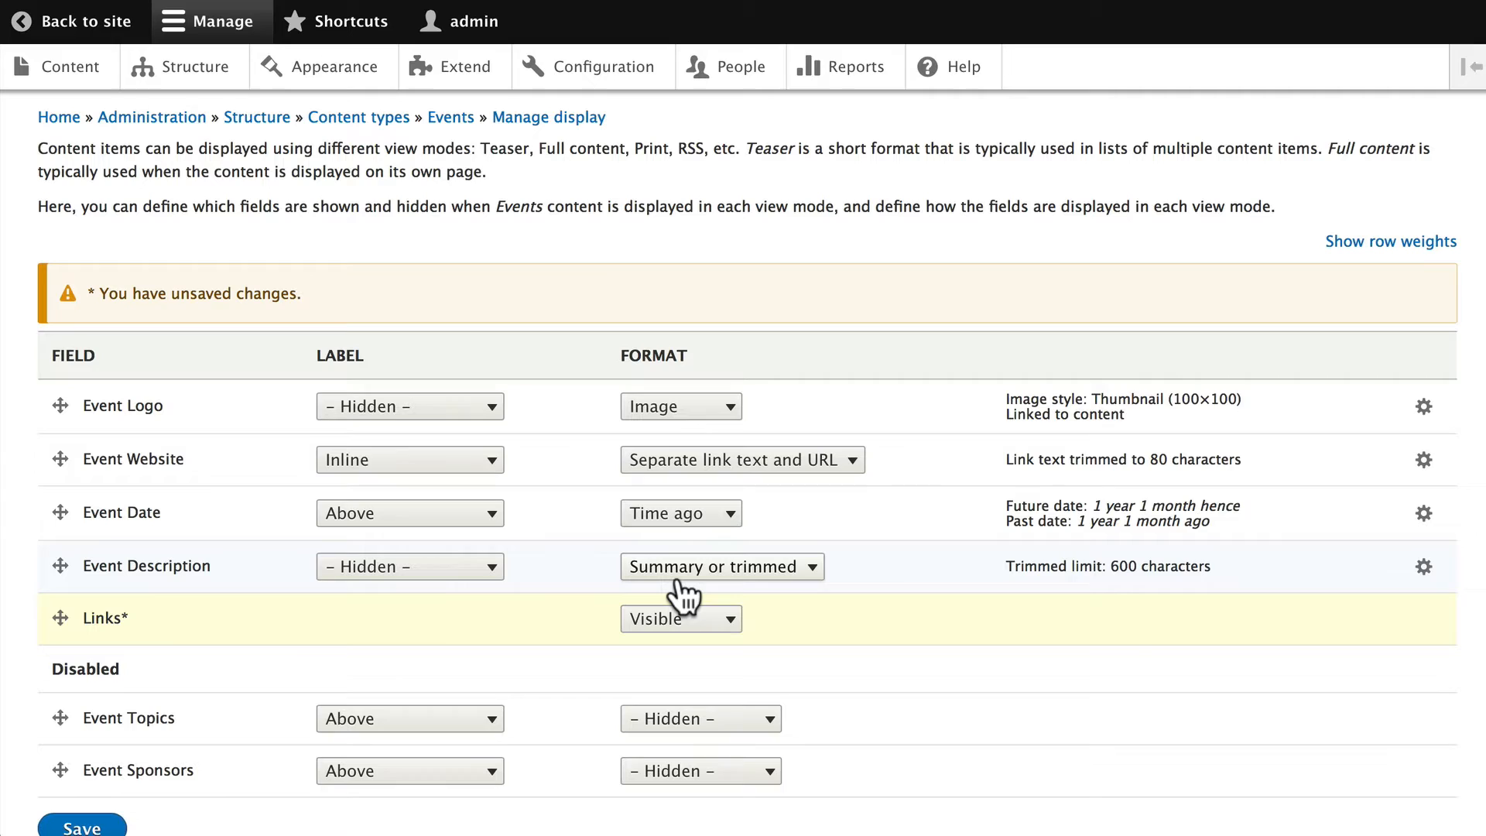
{"action": "mouse_move", "coordinate": [997, 584]}
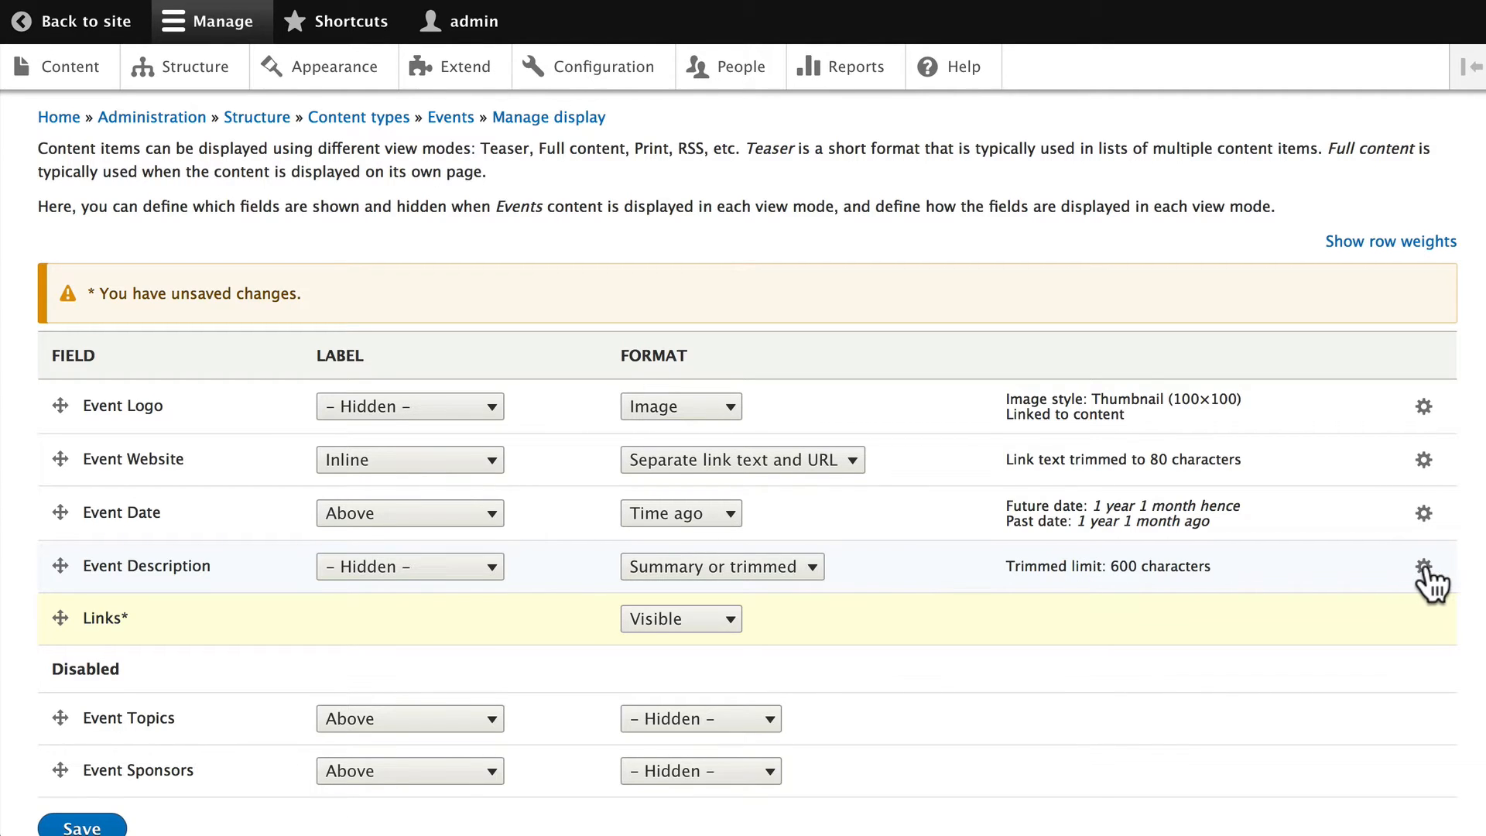
Set Event Description's trimmed limit to 400 characters and apply it
{"action": "left_click", "coordinate": [1423, 567]}
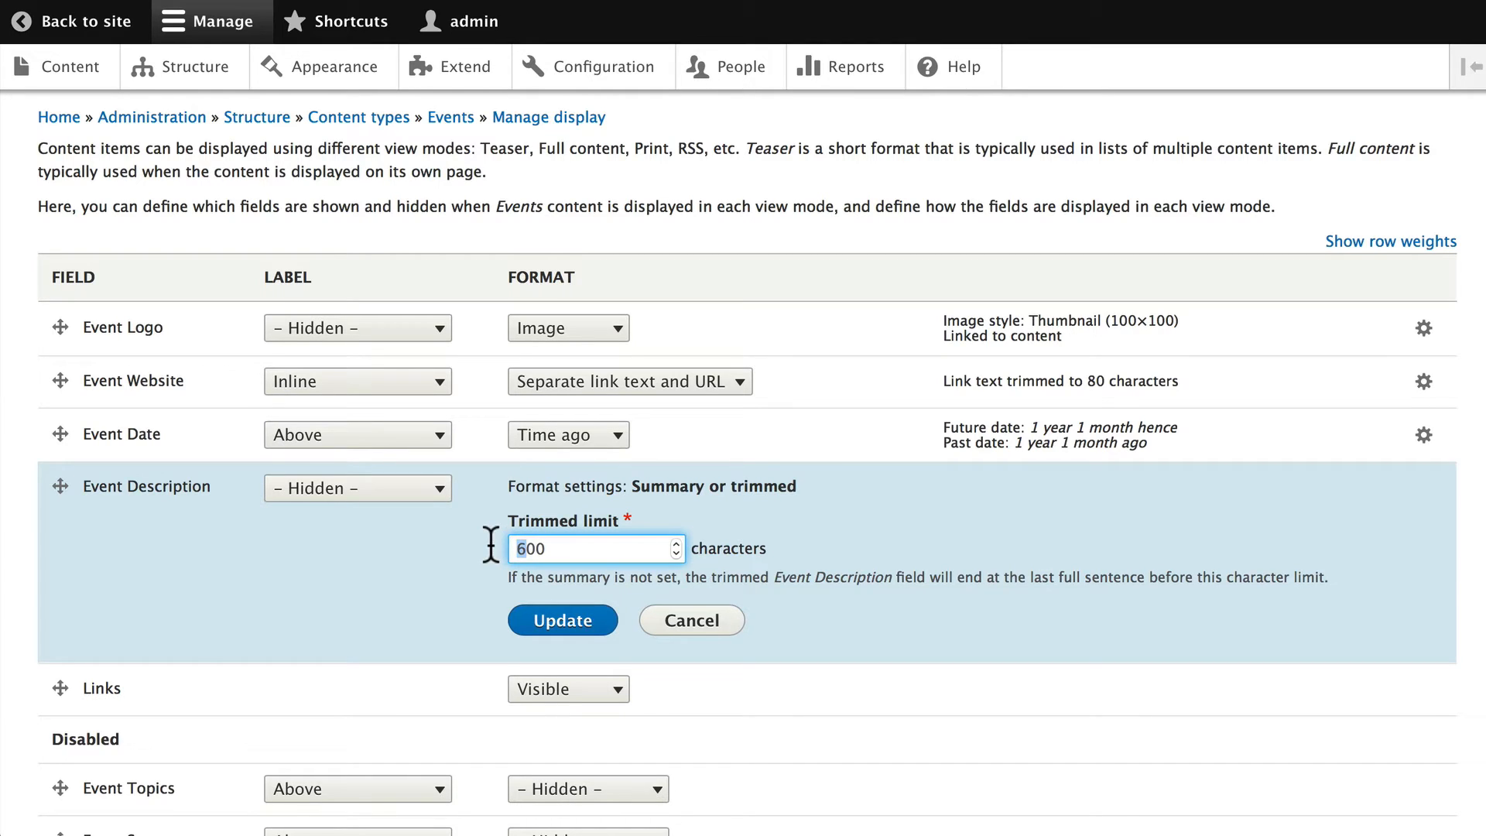
{"action": "type", "text": "400"}
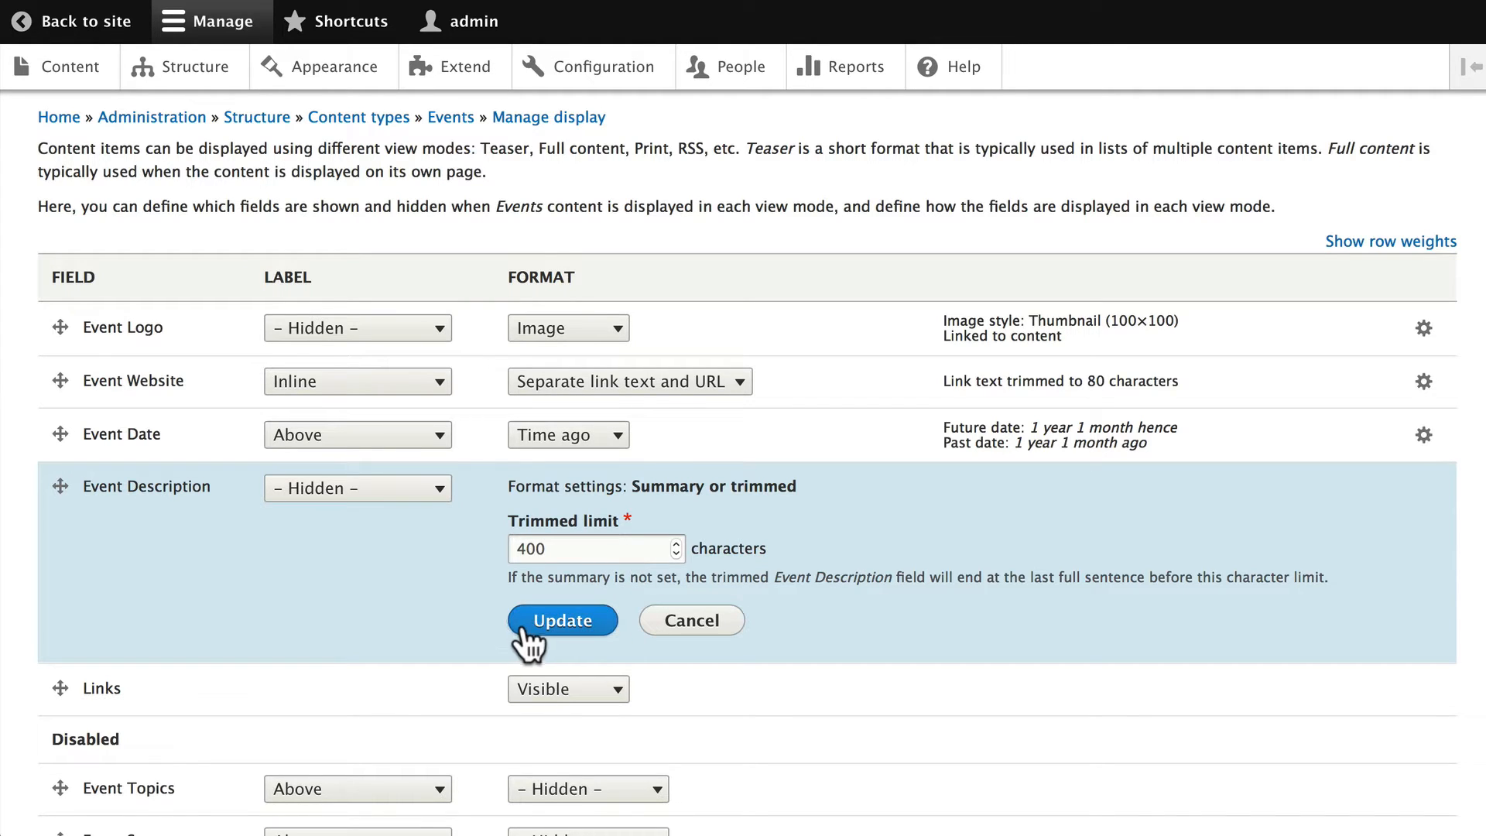
{"action": "left_click", "coordinate": [561, 620]}
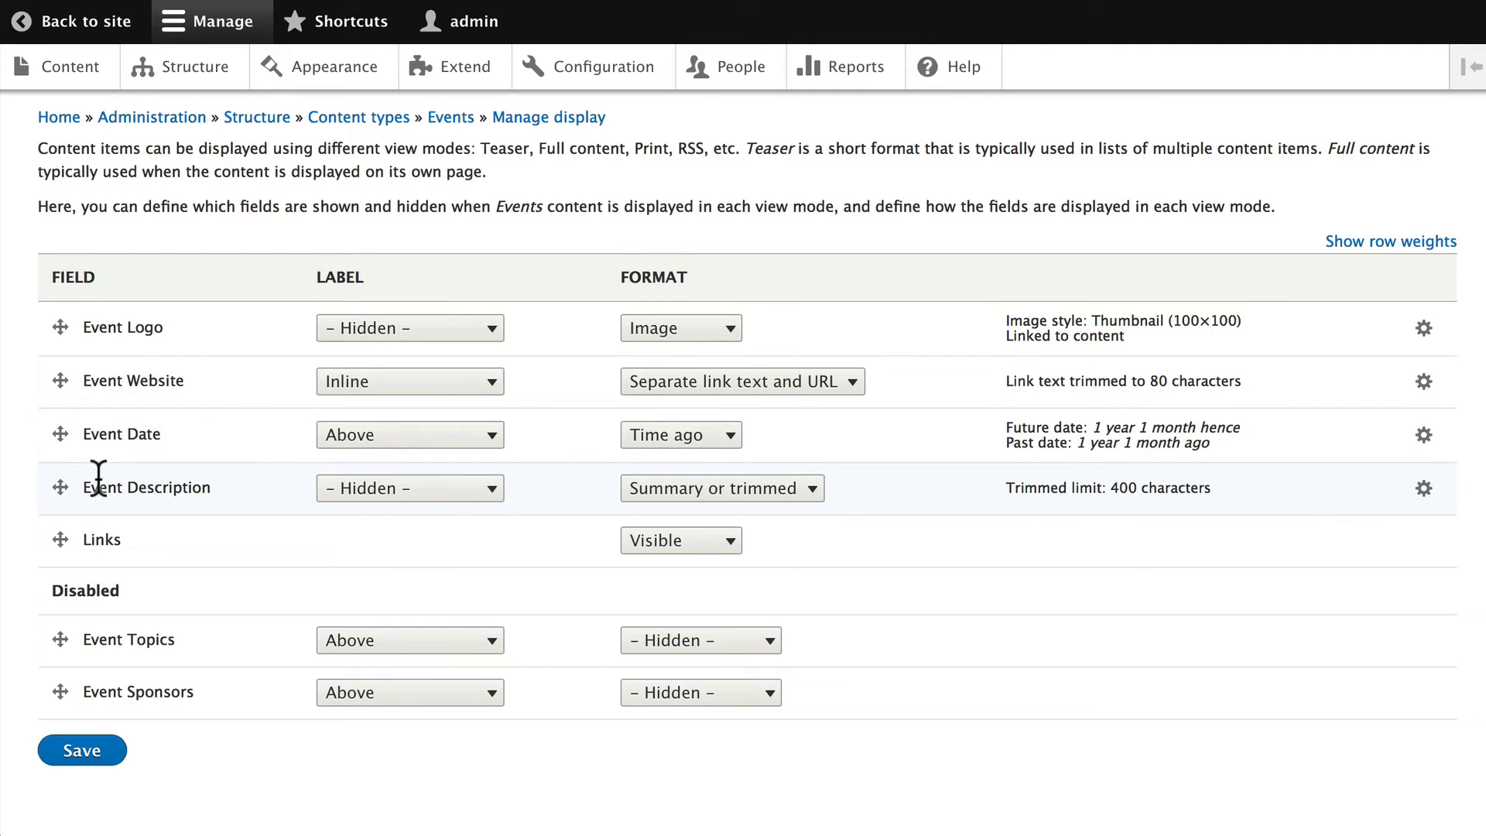
{"action": "mouse_move", "coordinate": [242, 698]}
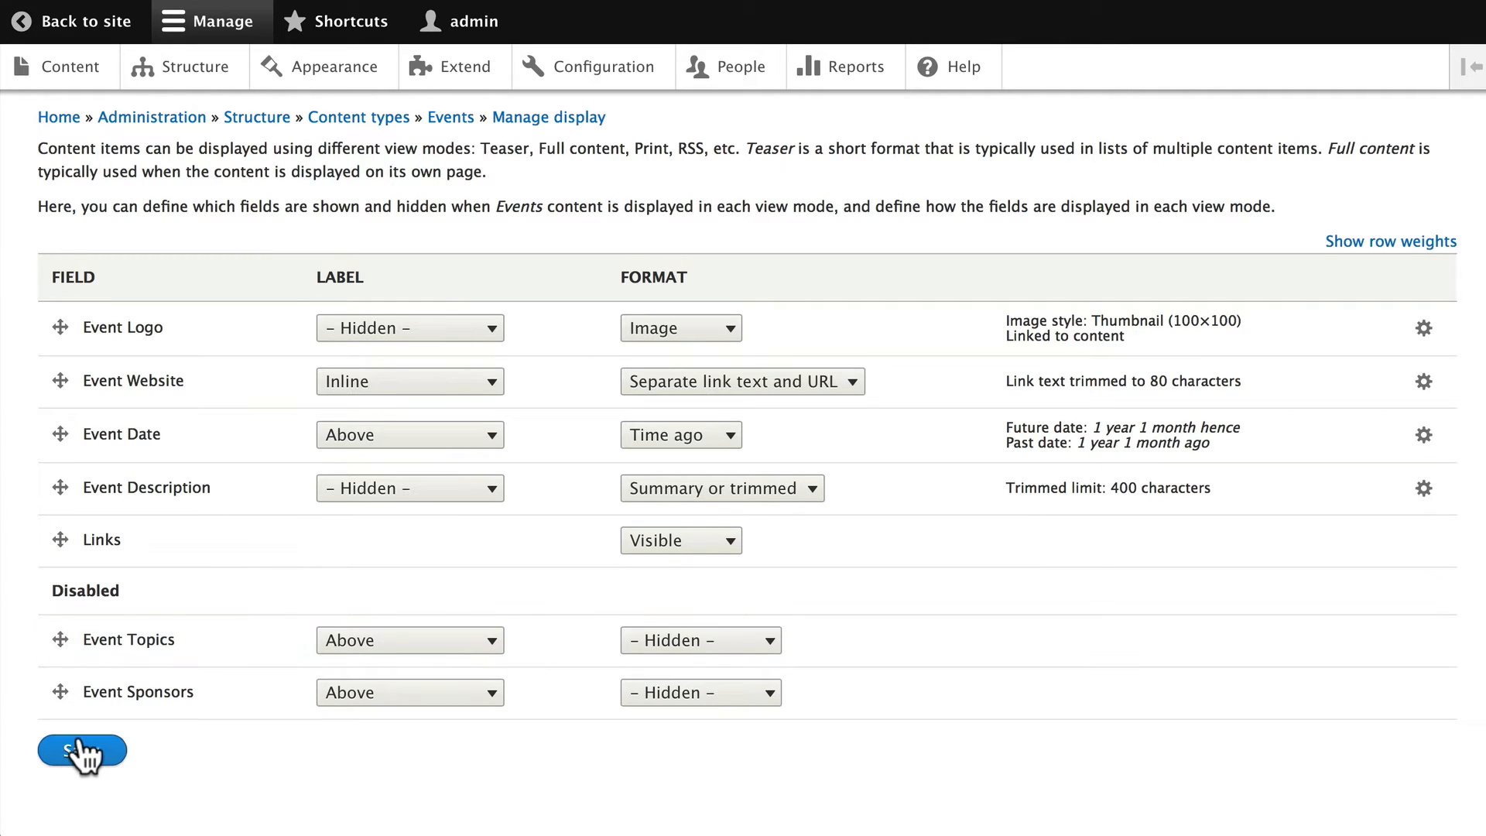
Save the Events teaser display settings
{"action": "left_click", "coordinate": [82, 751]}
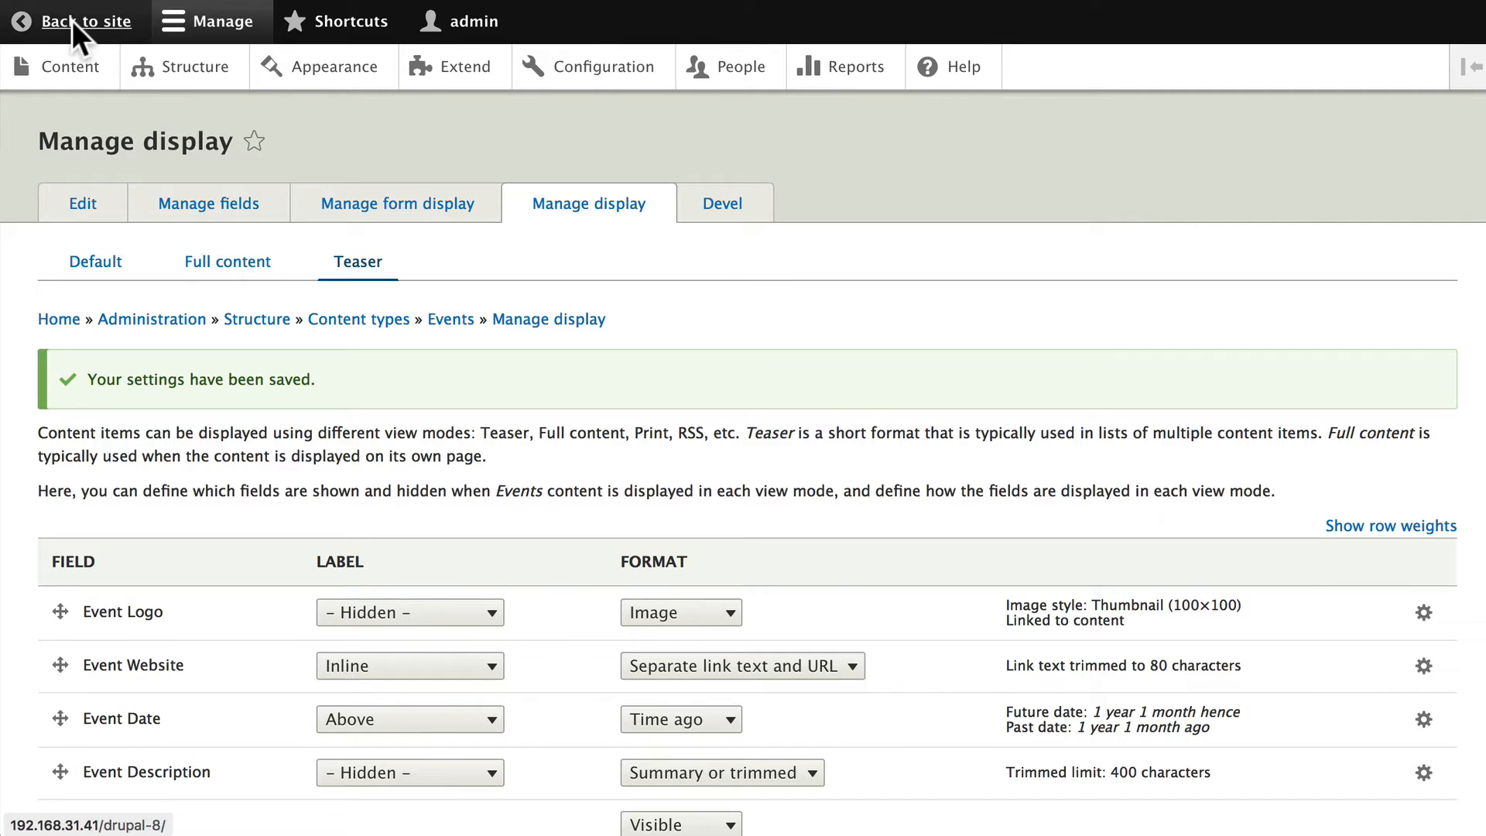
Review the homepage event teasers with website, time-ago date and logo, then return to Structure
{"action": "left_click", "coordinate": [88, 20]}
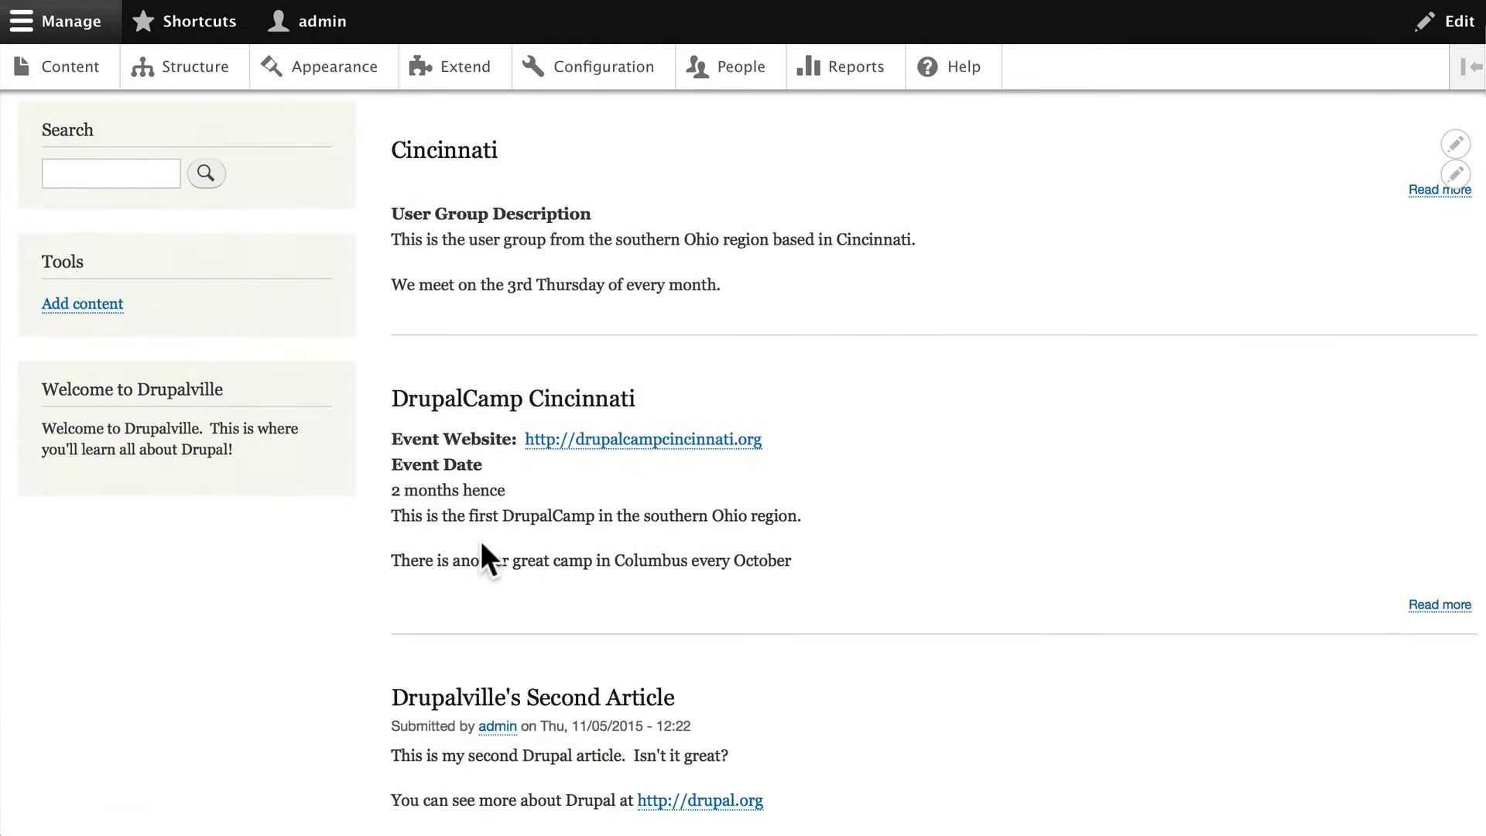
{"action": "scroll", "scroll_direction": "down", "scroll_amount": 3}
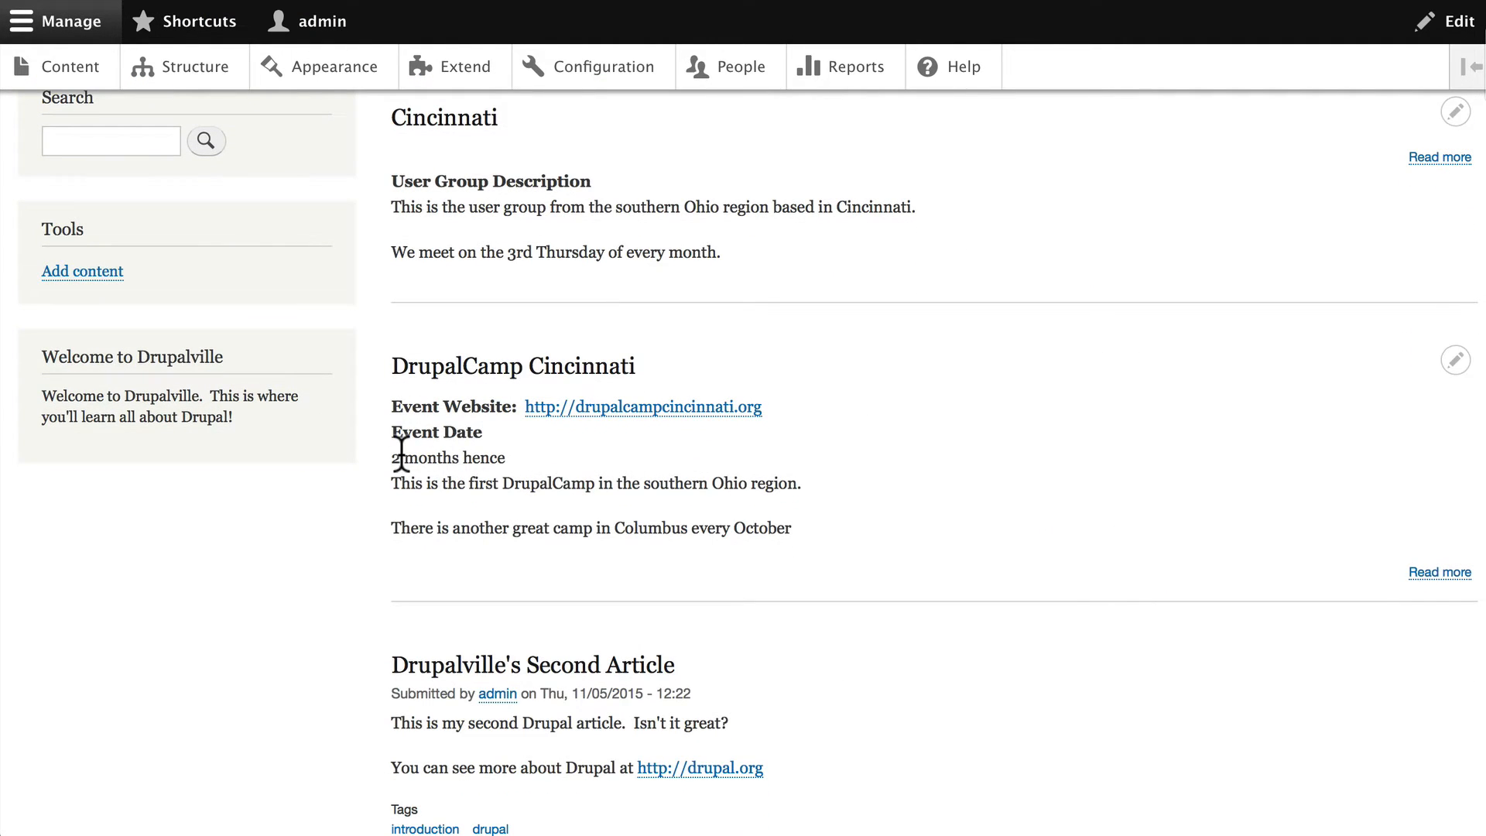
{"action": "left_click_drag", "start_coordinate": [392, 457], "coordinate": [504, 456]}
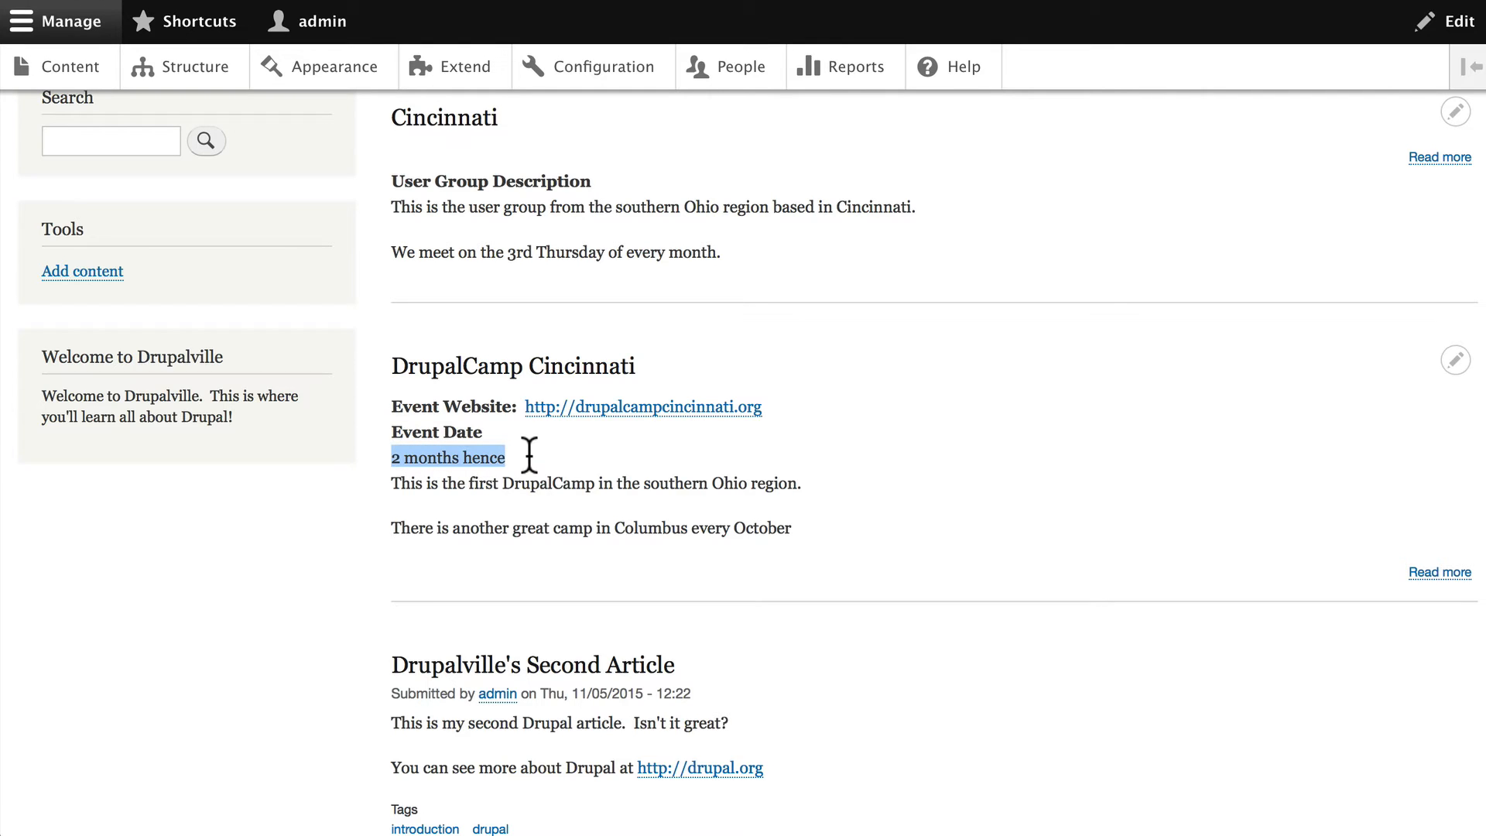
{"action": "scroll", "scroll_direction": "down", "scroll_amount": 3}
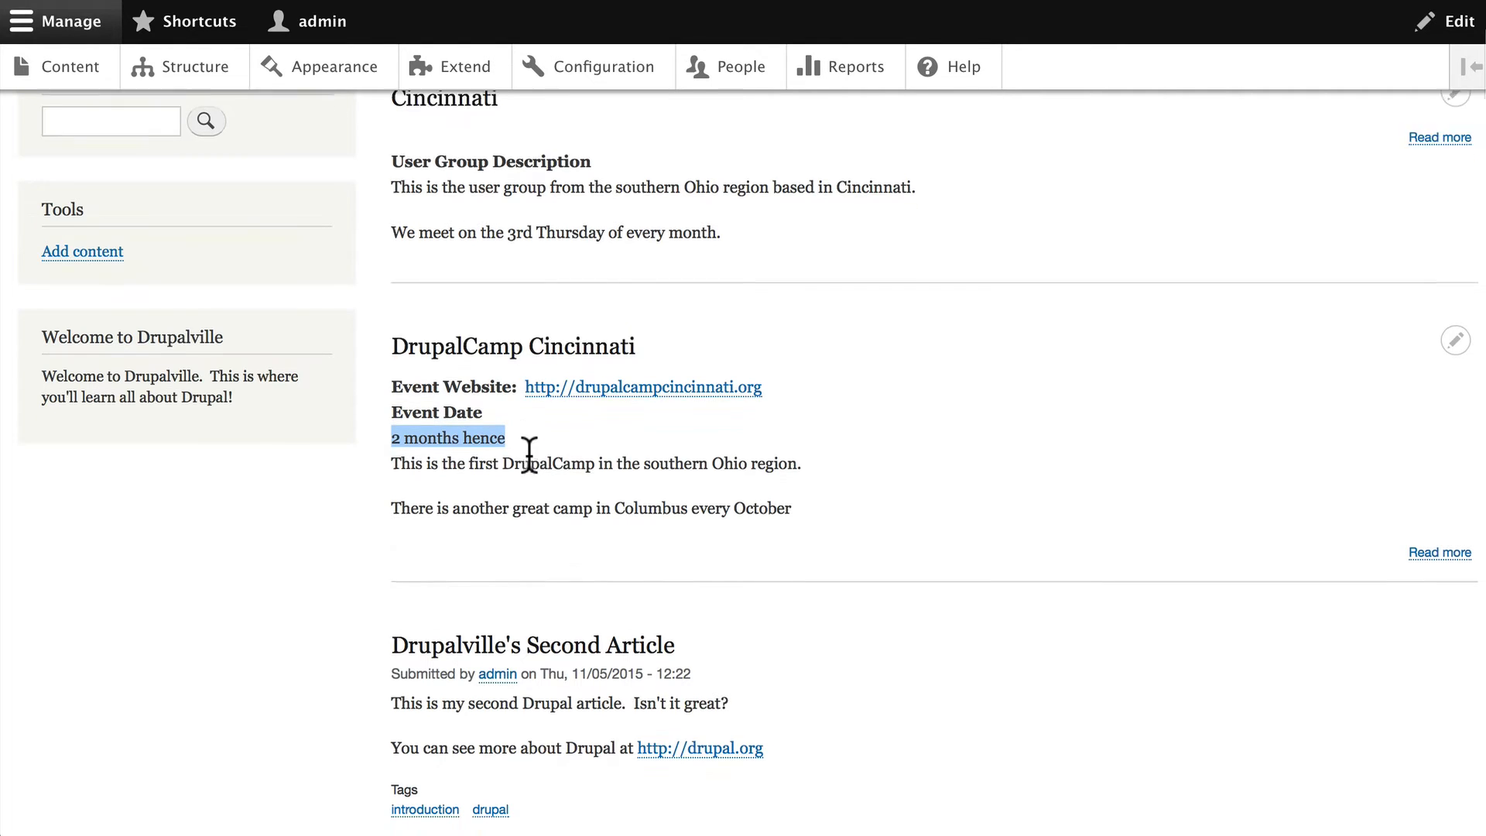
{"action": "scroll", "scroll_direction": "down", "scroll_amount": 3}
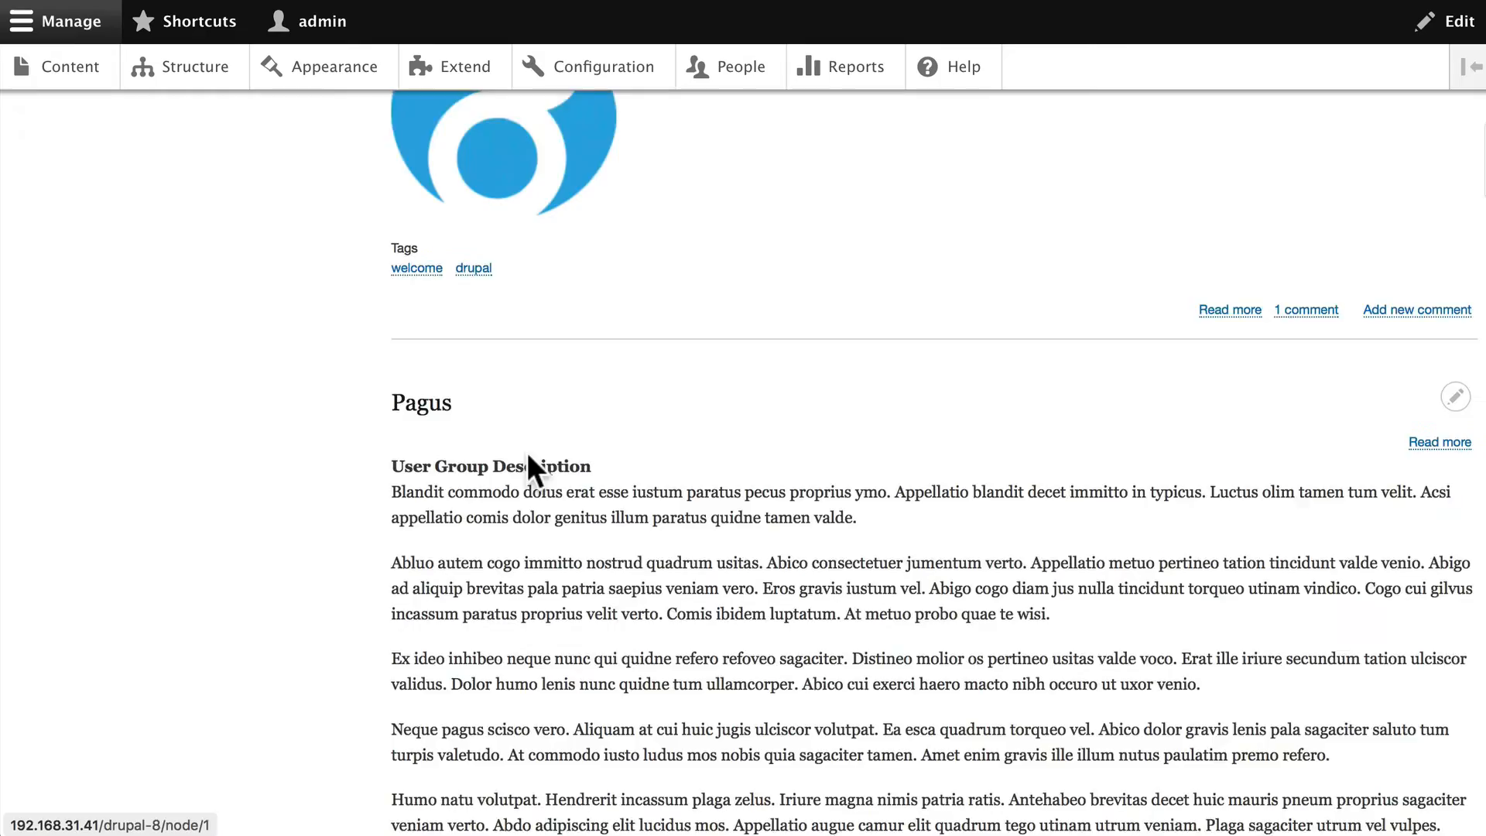
{"action": "scroll", "scroll_direction": "down", "scroll_amount": 3}
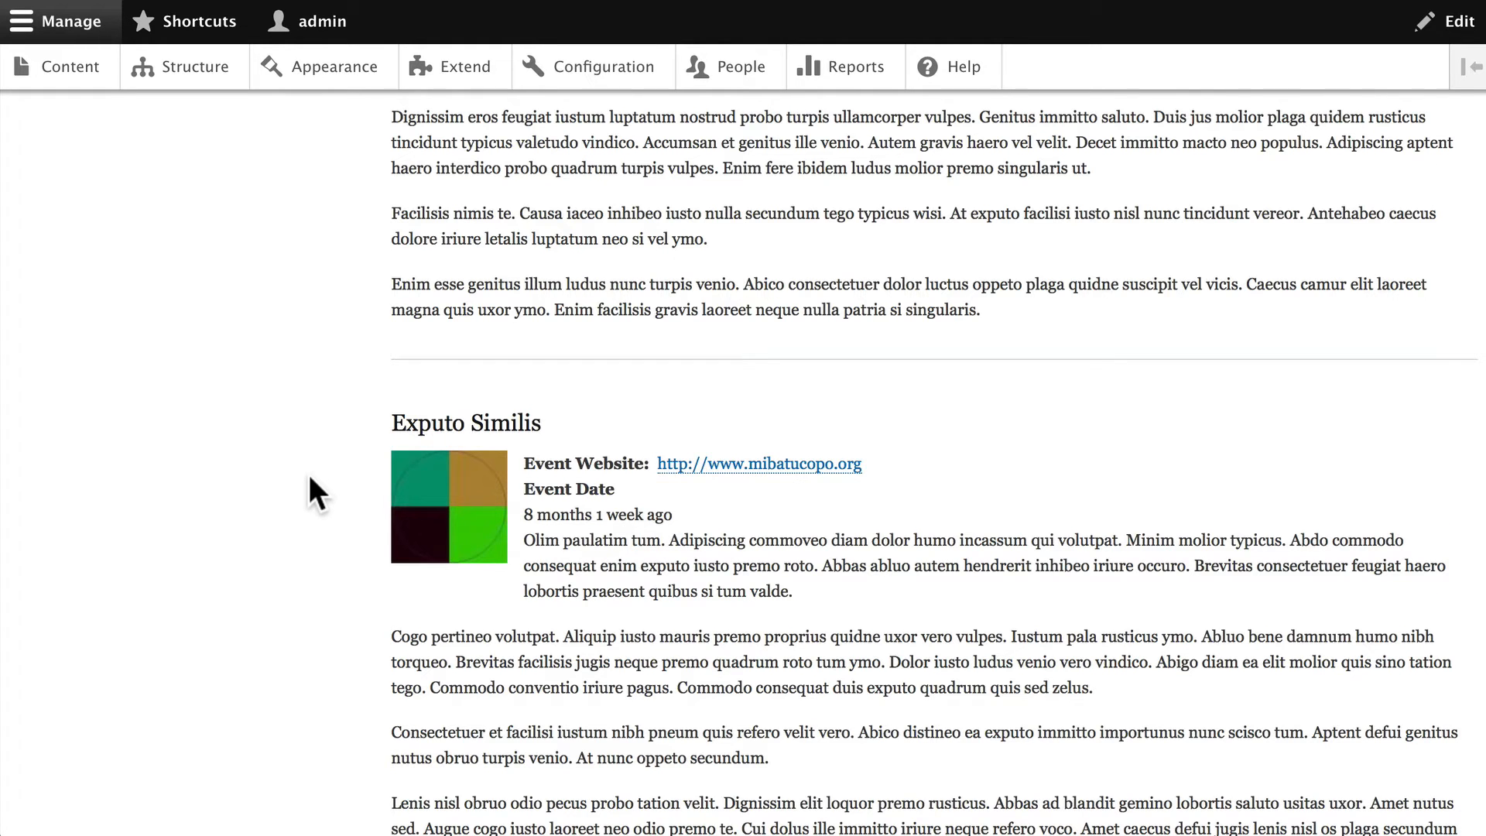
{"action": "scroll", "scroll_direction": "down", "scroll_amount": 3}
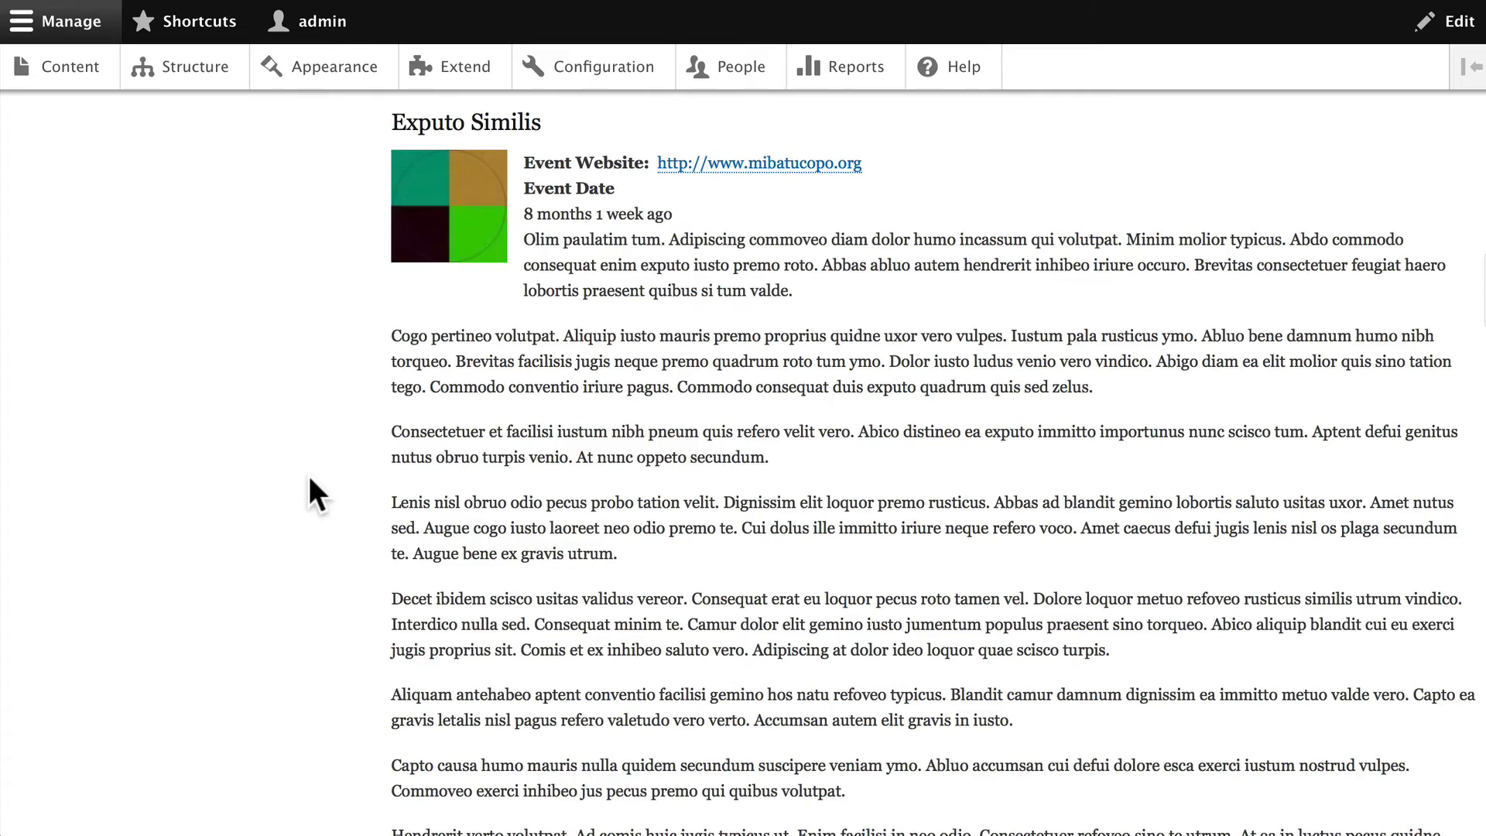
{"action": "left_click", "coordinate": [195, 66]}
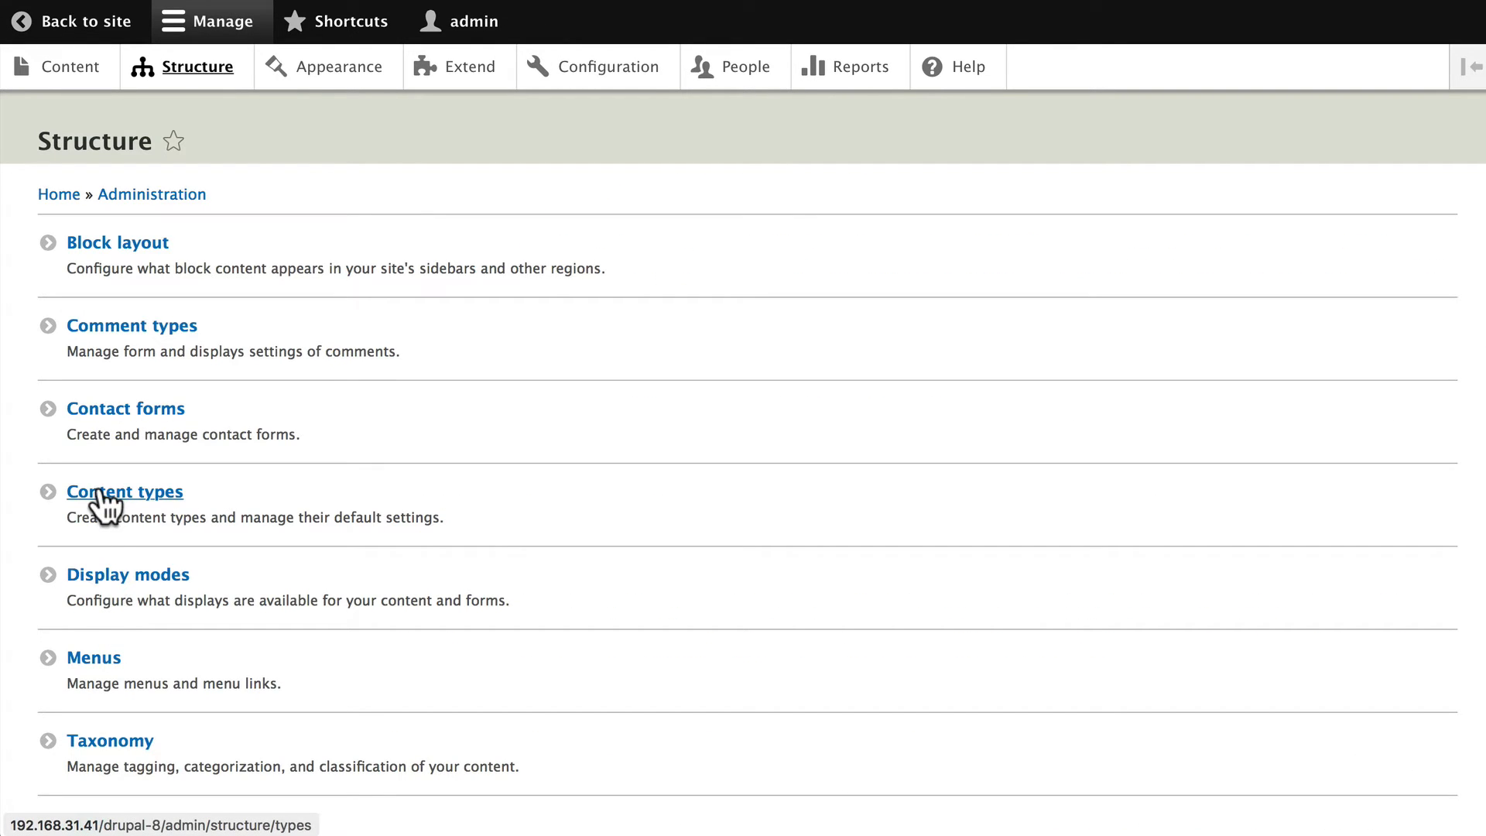
In the Events teaser display, switch Event Date to the Custom format
{"action": "left_click", "coordinate": [123, 491]}
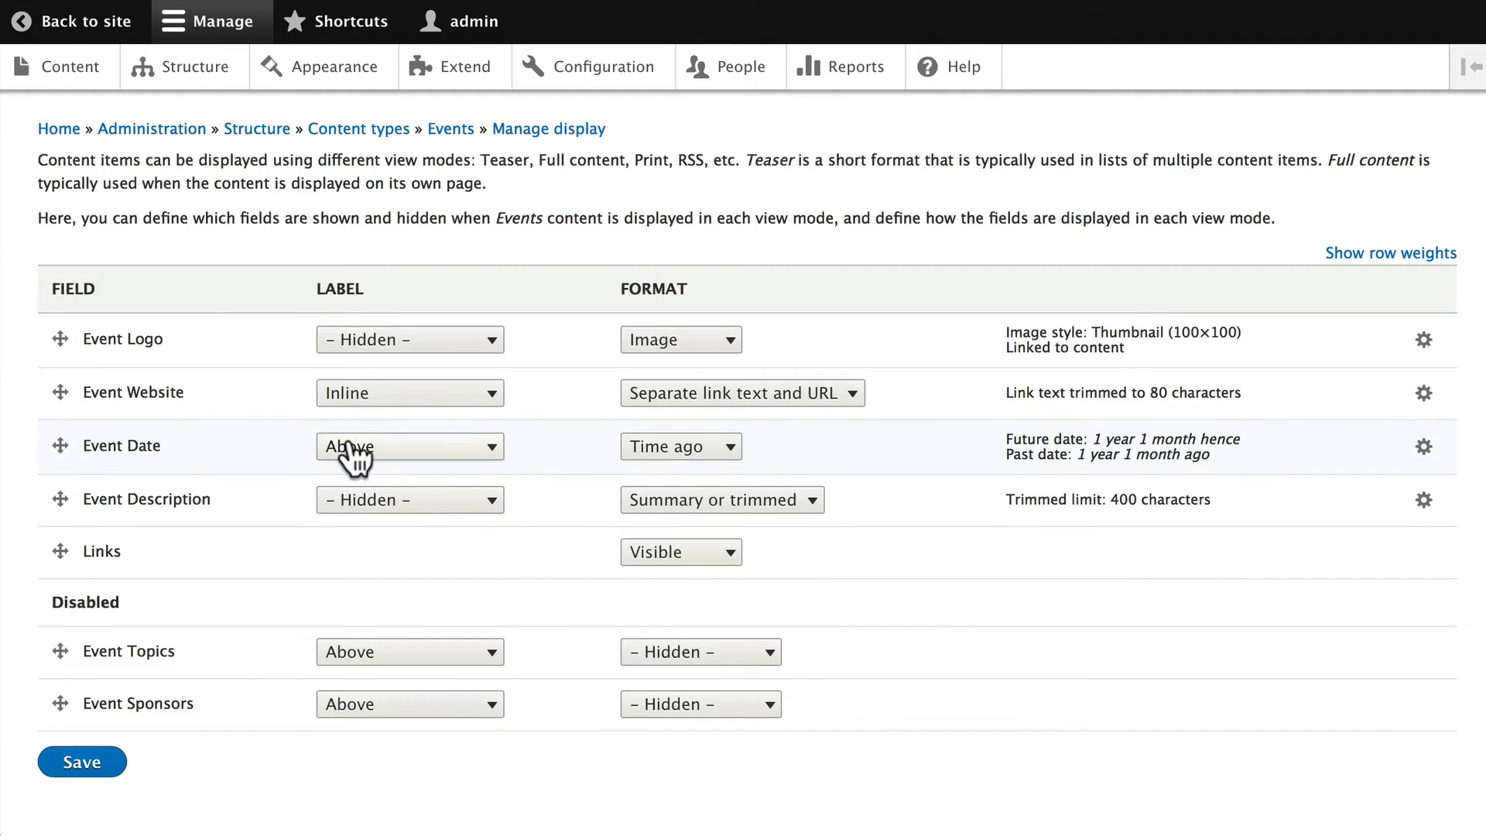
{"action": "left_click", "coordinate": [682, 446]}
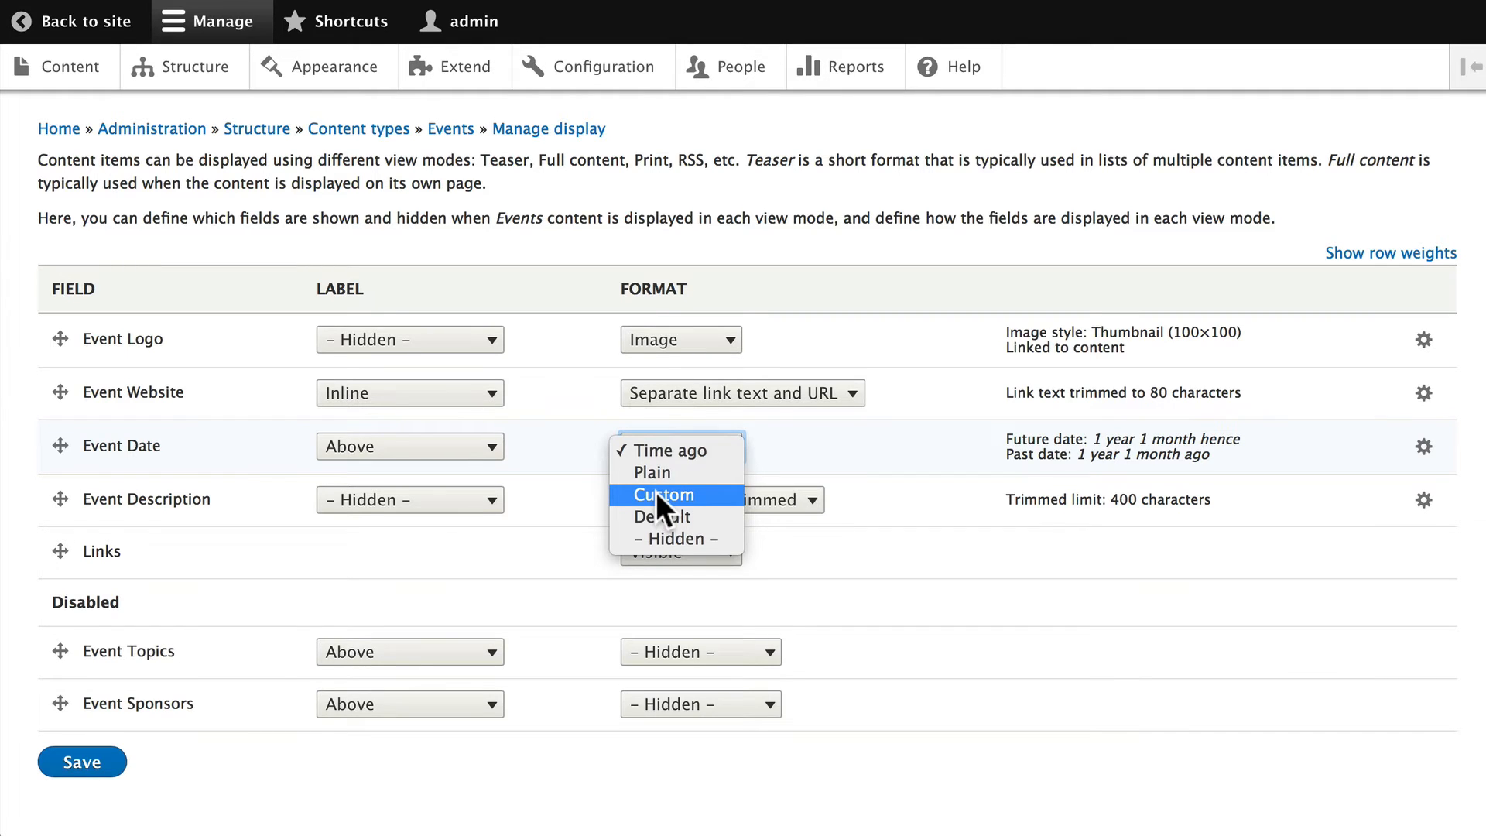
{"action": "left_click", "coordinate": [665, 495]}
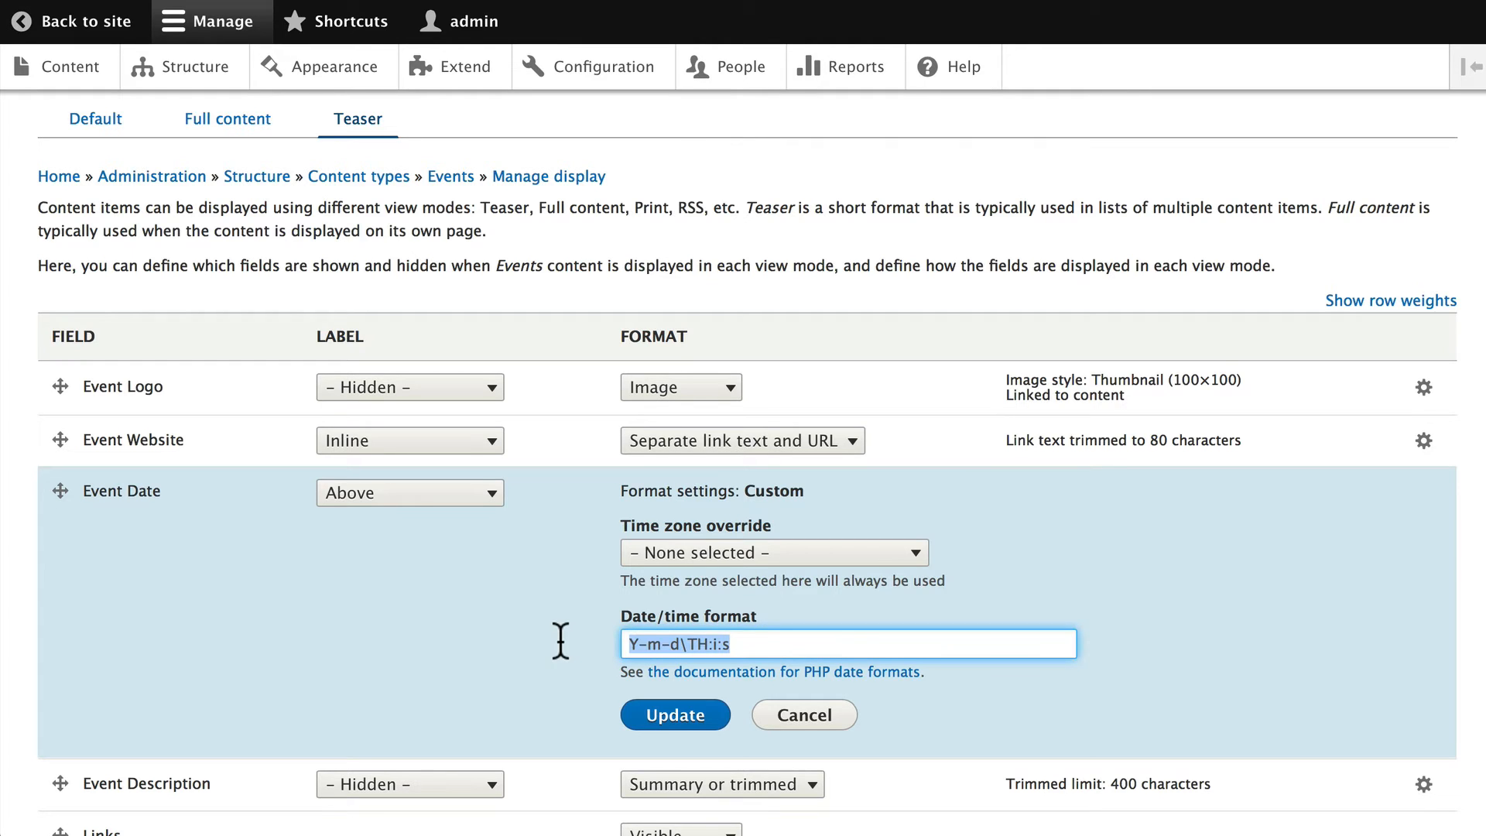
Set the Event Date custom format to l, F jS, Y and apply it
{"action": "type", "text": "l, F jS, Y"}
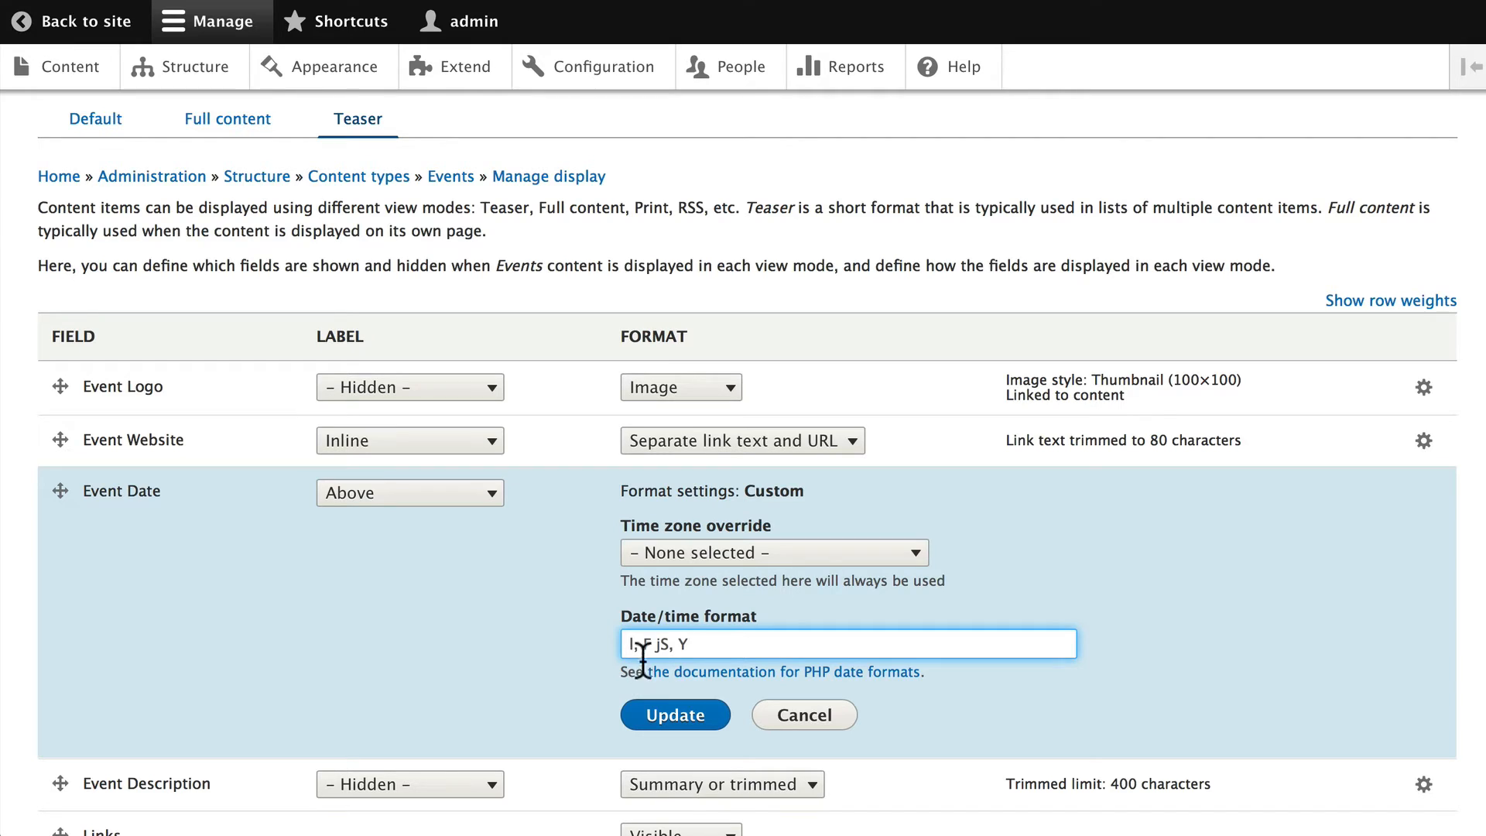
{"action": "type", "text": "l, F j, Y"}
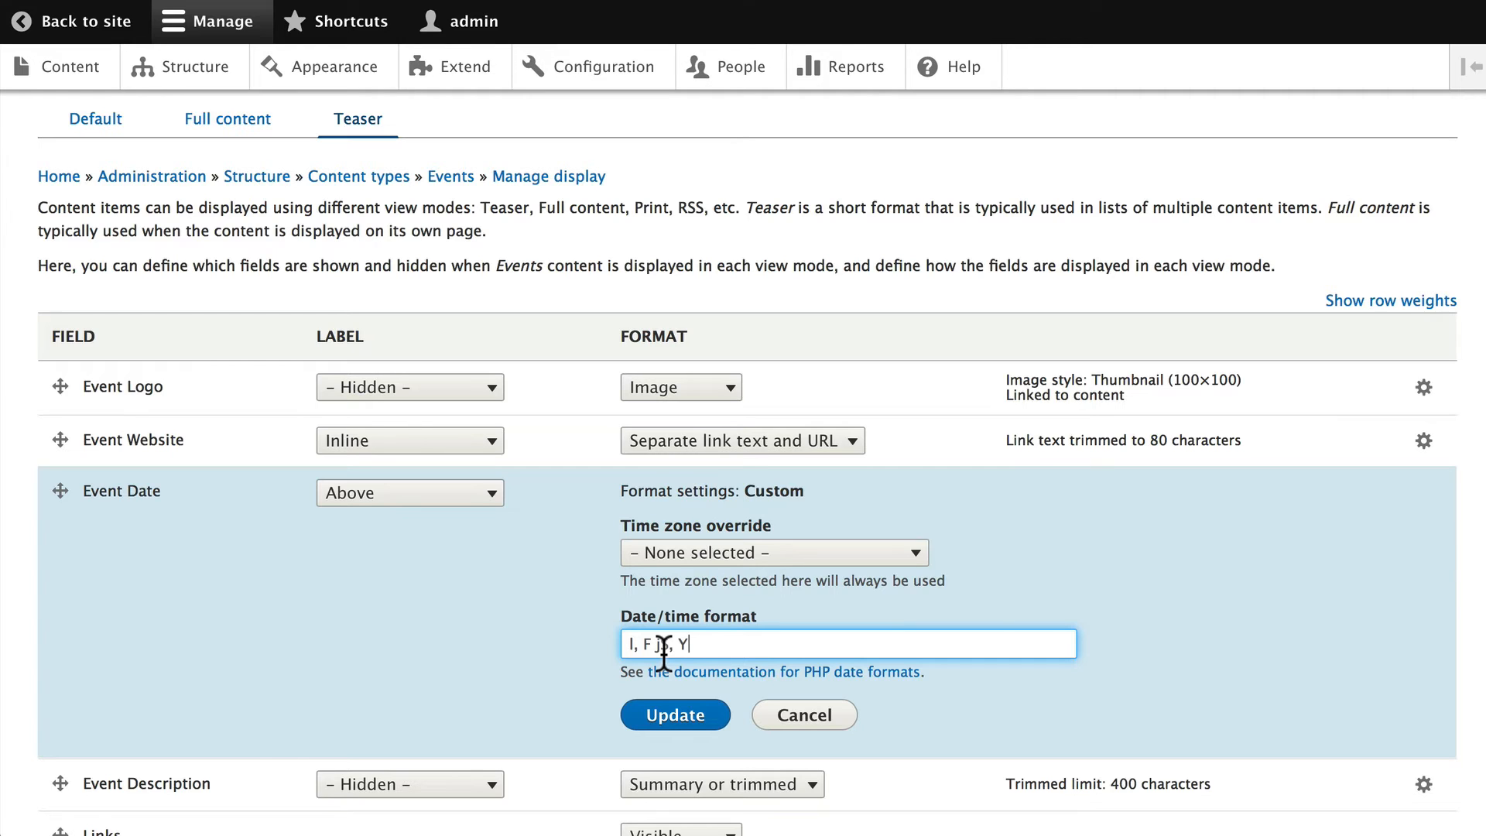
{"action": "type", "text": "S"}
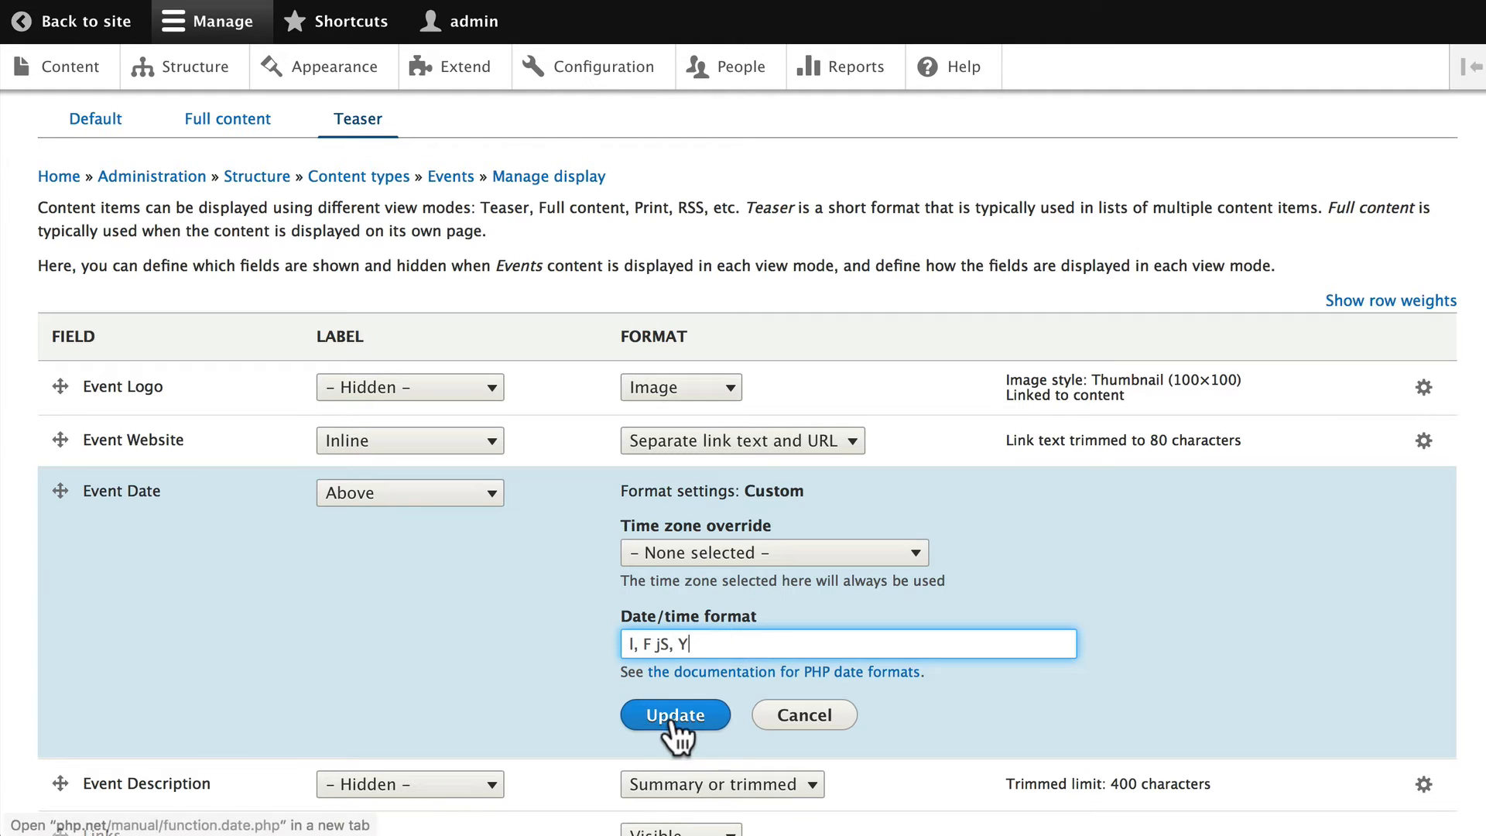
{"action": "left_click", "coordinate": [673, 714]}
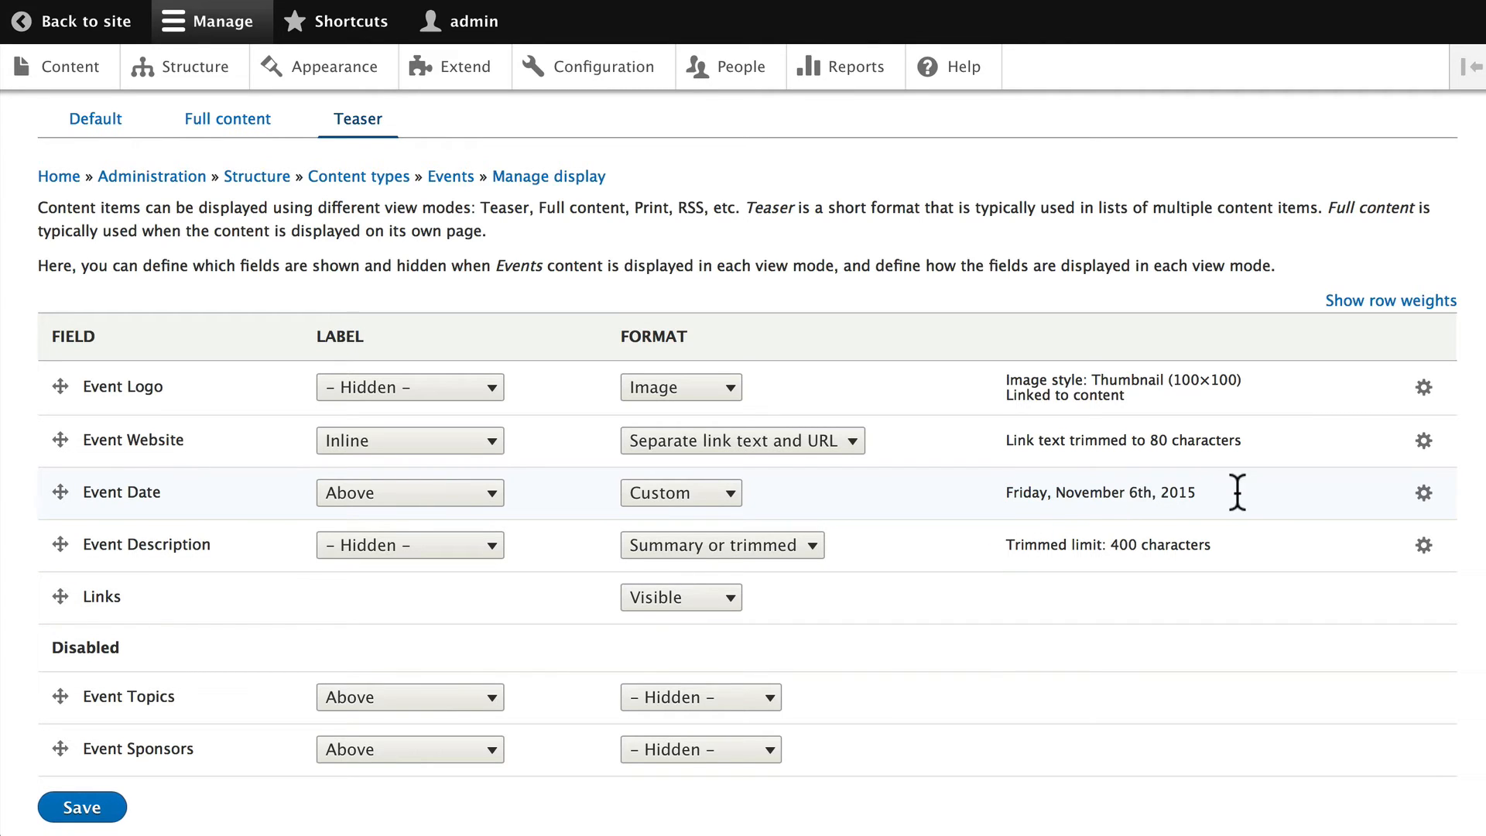
{"action": "left_click", "coordinate": [1424, 493]}
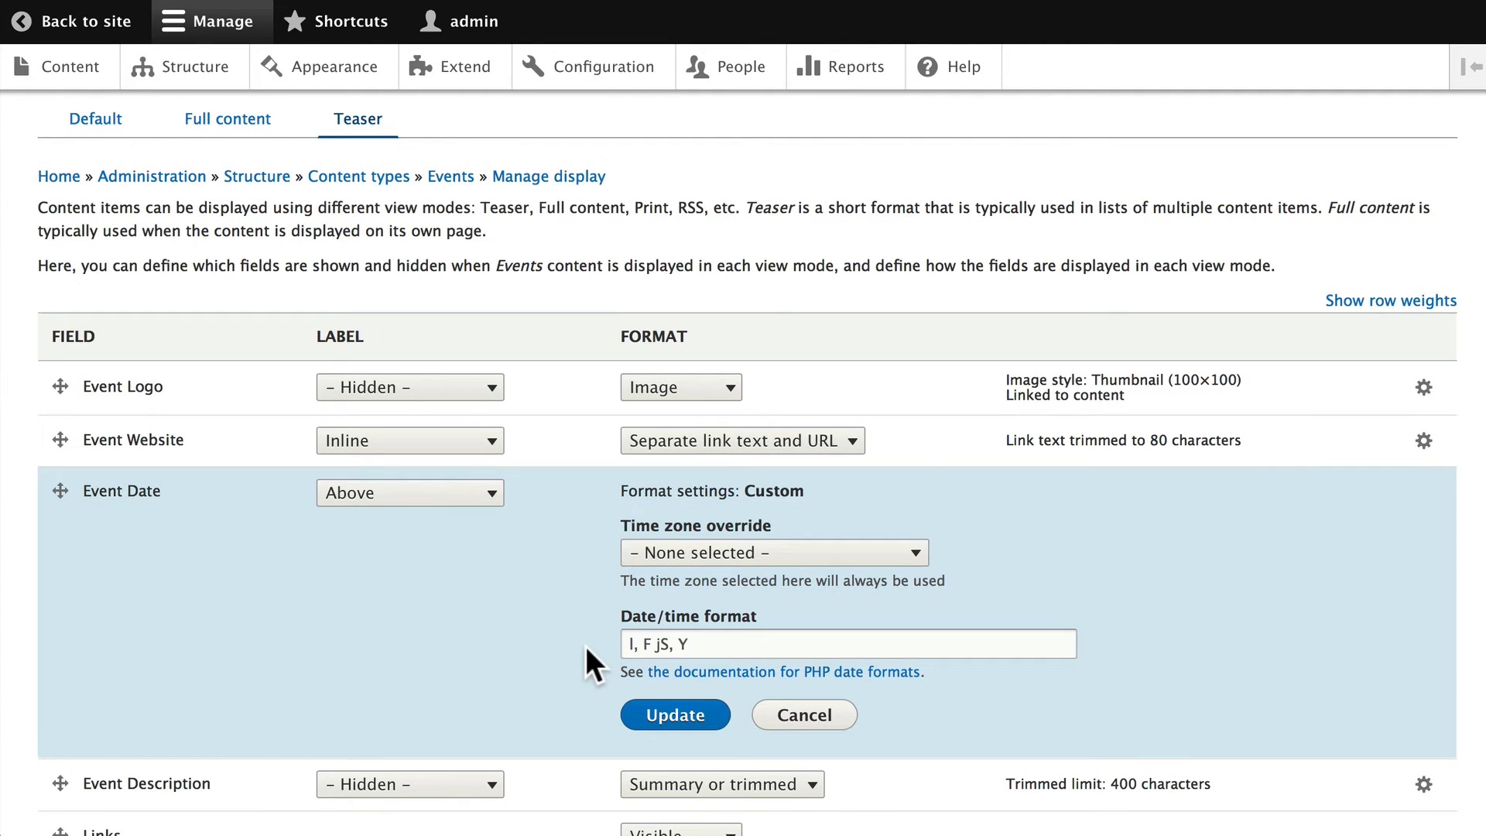
Move Event Description to Disabled and save the Events teaser display
{"action": "left_click", "coordinate": [675, 713]}
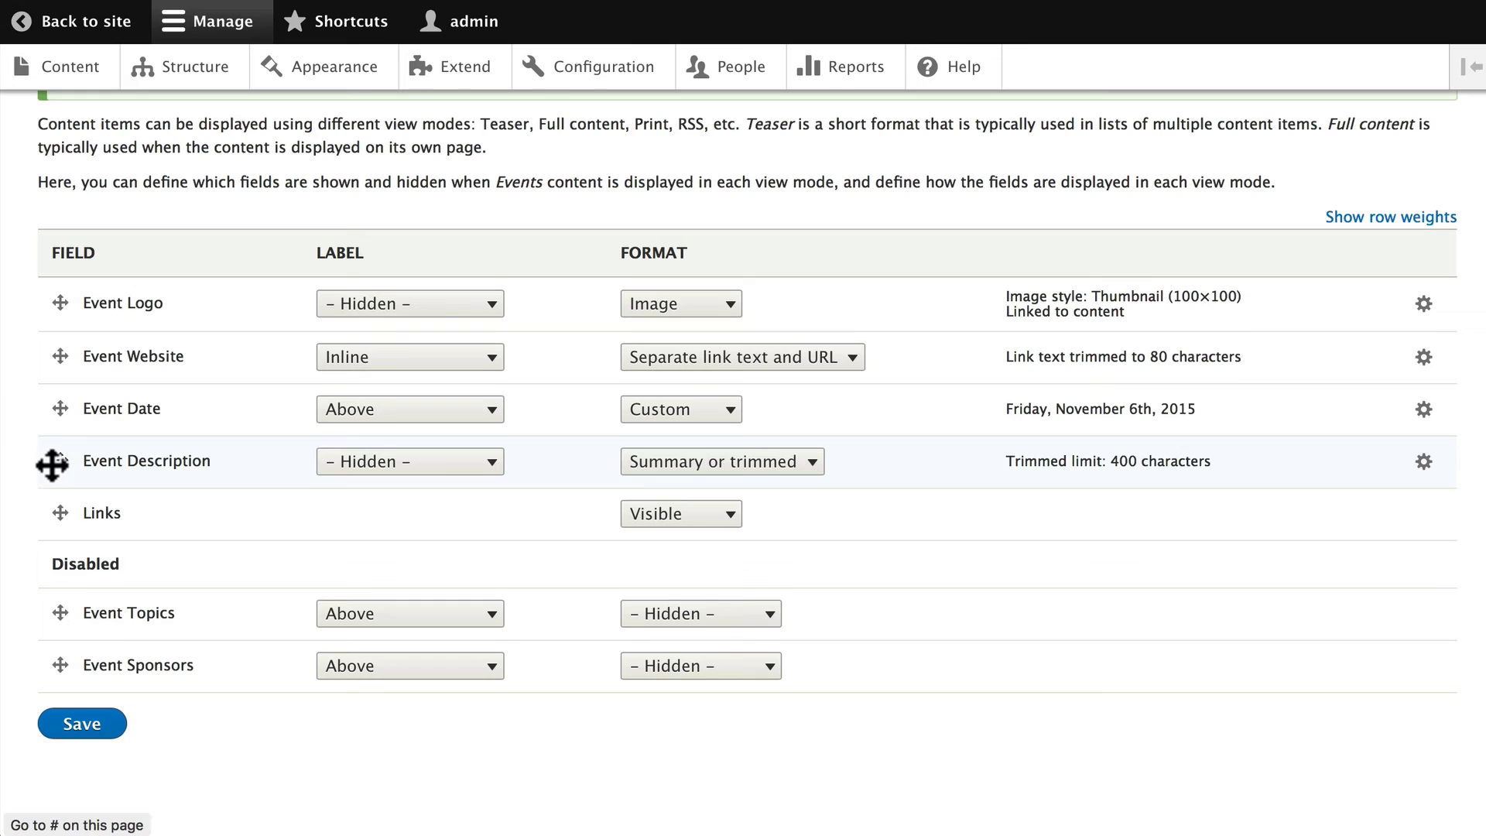
{"action": "left_click_drag", "start_coordinate": [54, 461], "coordinate": [54, 561]}
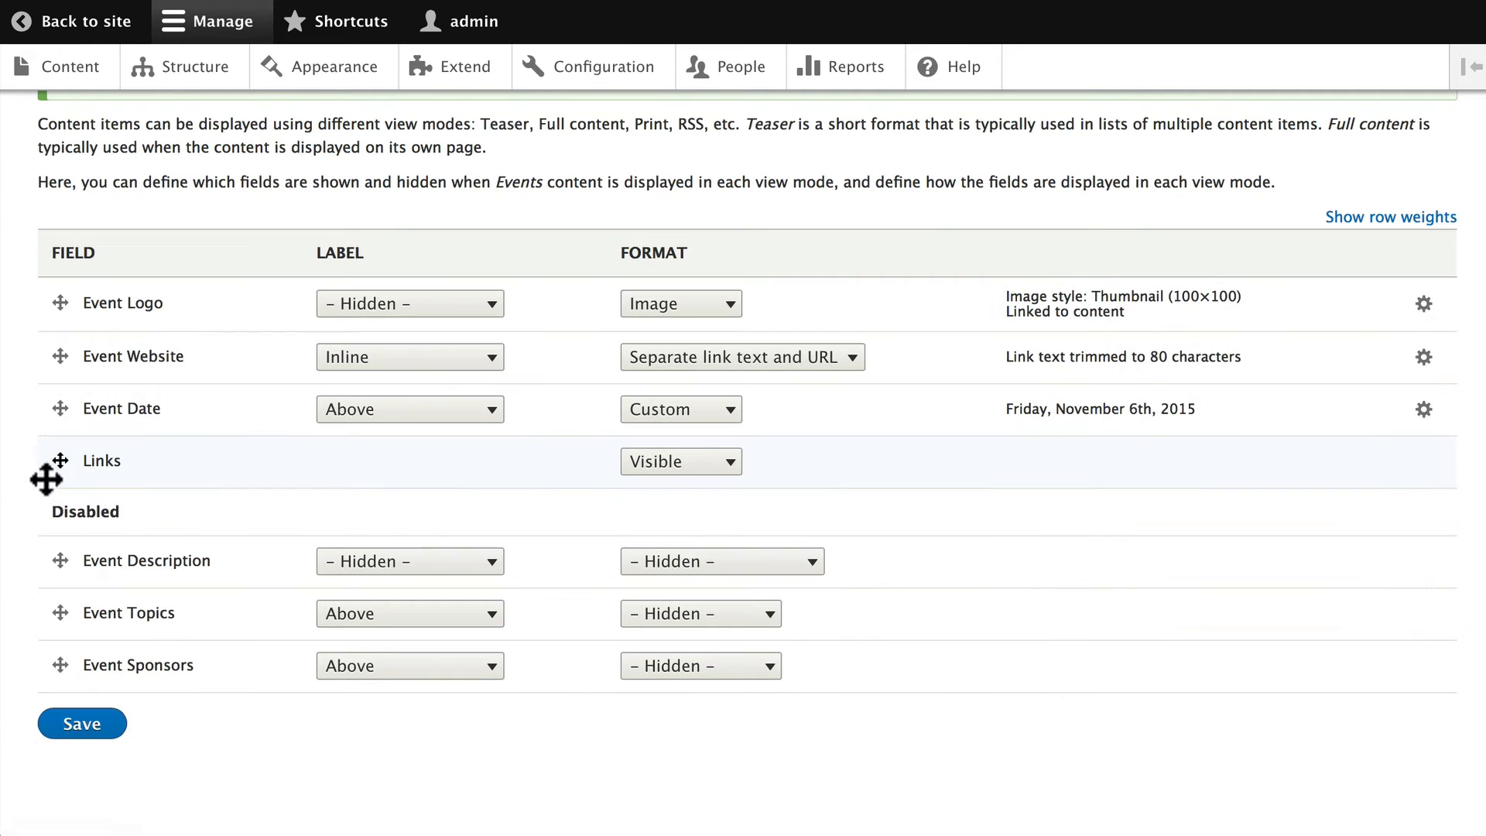
{"action": "mouse_move", "coordinate": [59, 462]}
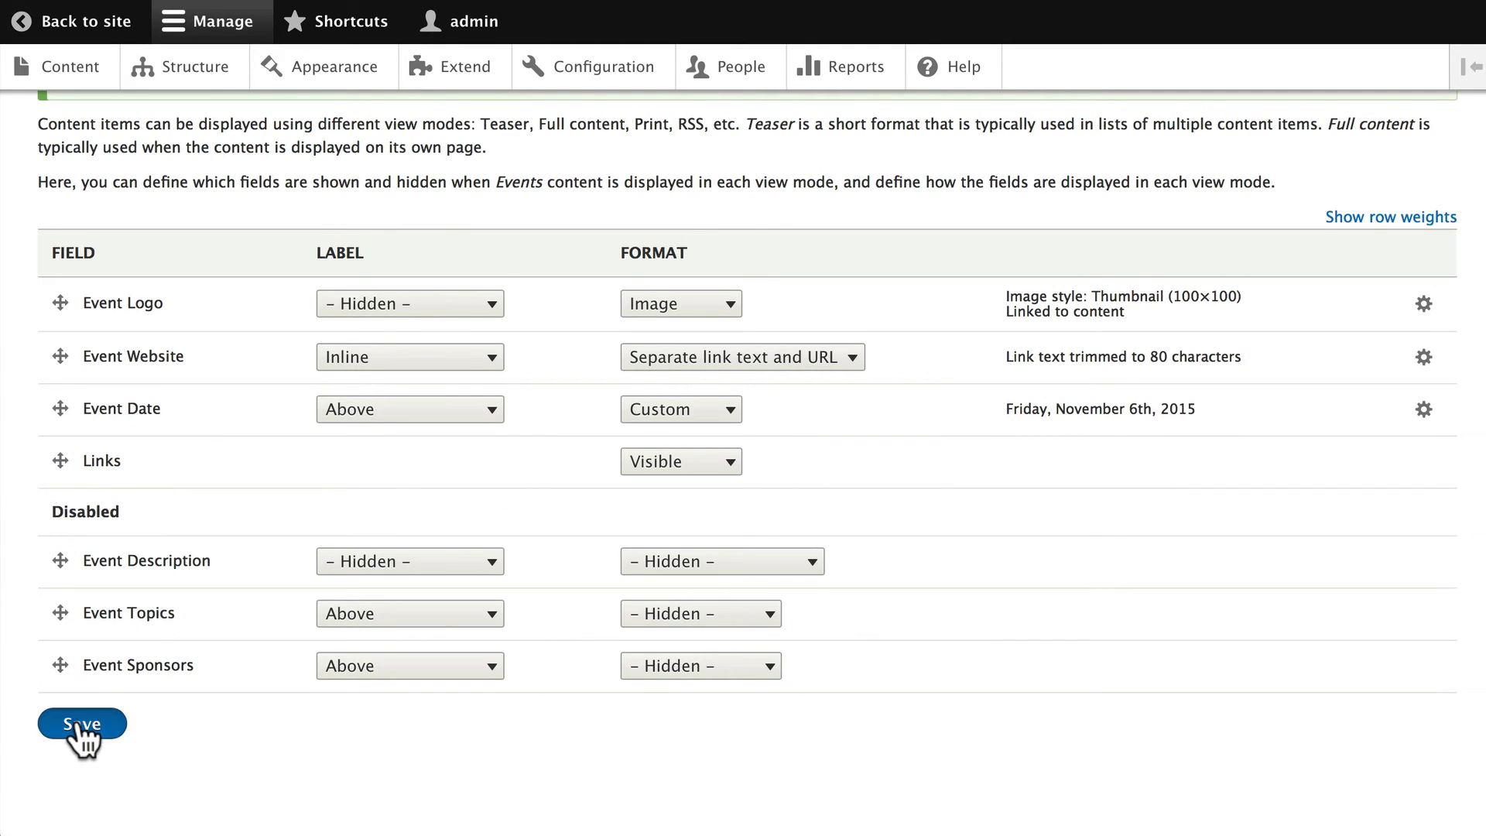
{"action": "left_click", "coordinate": [82, 723]}
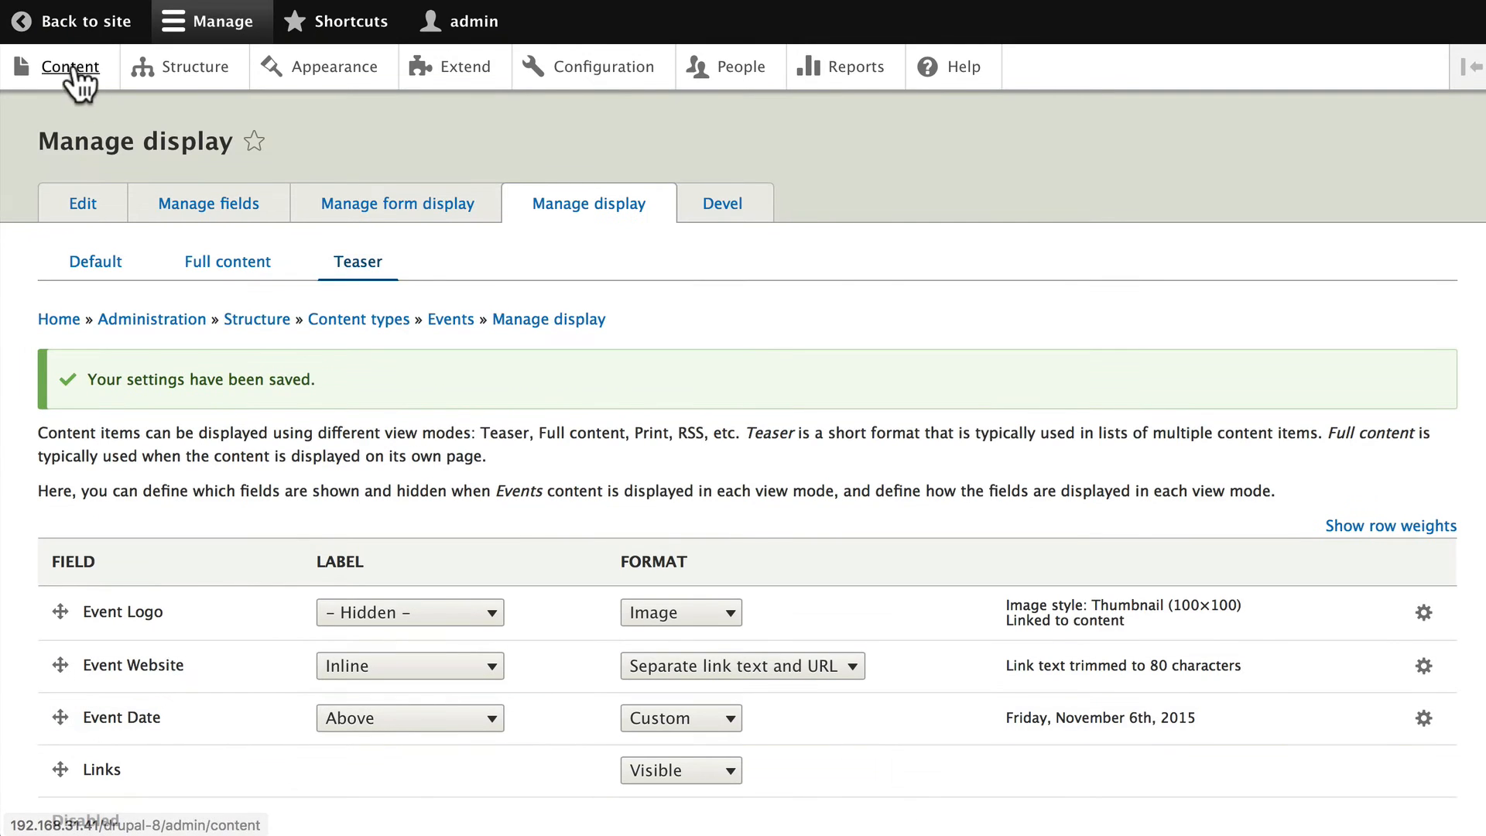
Review the homepage event teasers now showing inline website and written-out date, no description
{"action": "left_click", "coordinate": [72, 20]}
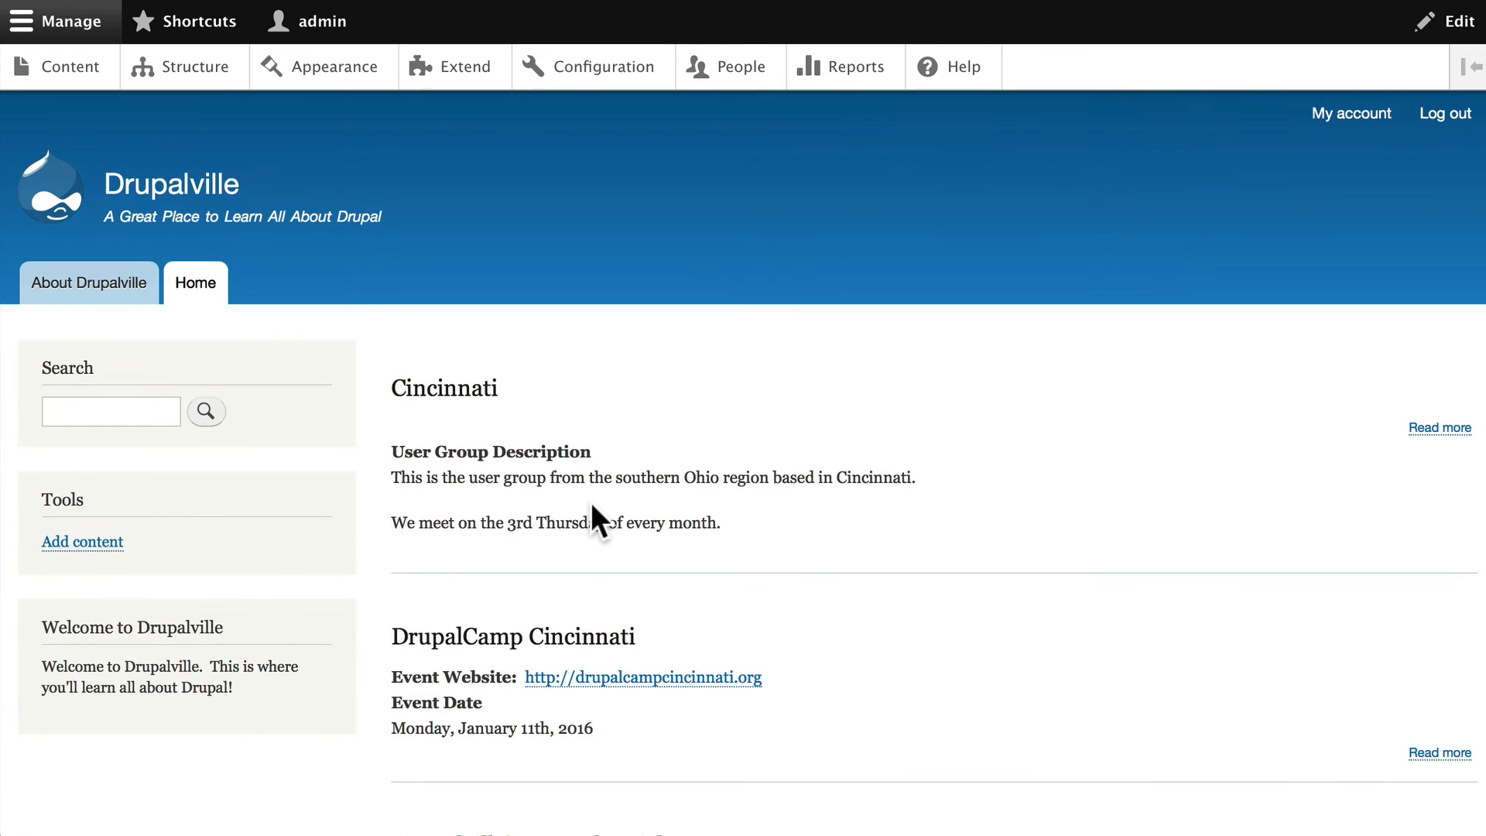
{"action": "scroll", "scroll_direction": "down", "scroll_amount": 3}
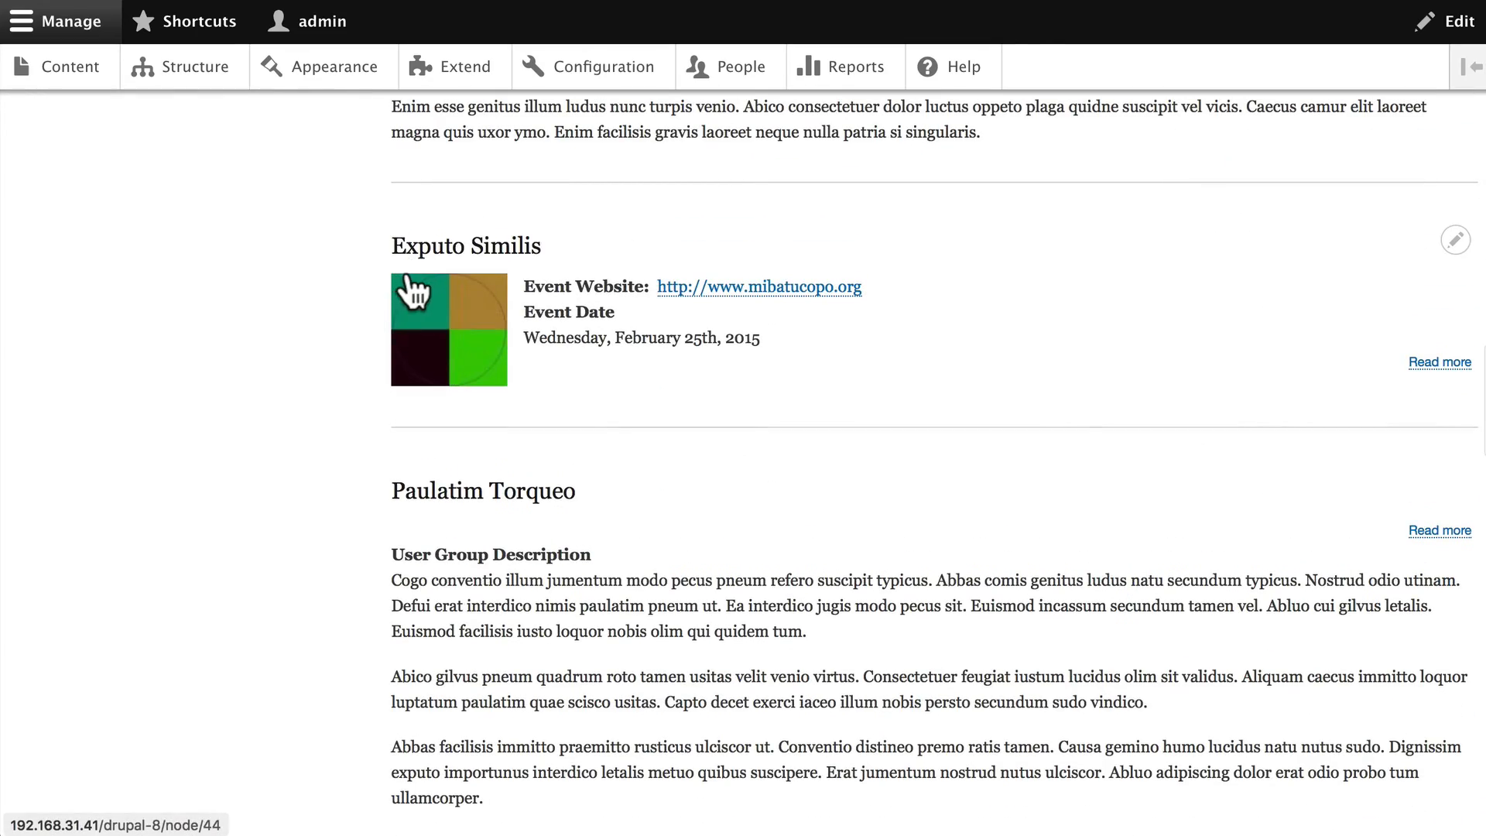
{"action": "mouse_move", "coordinate": [438, 328]}
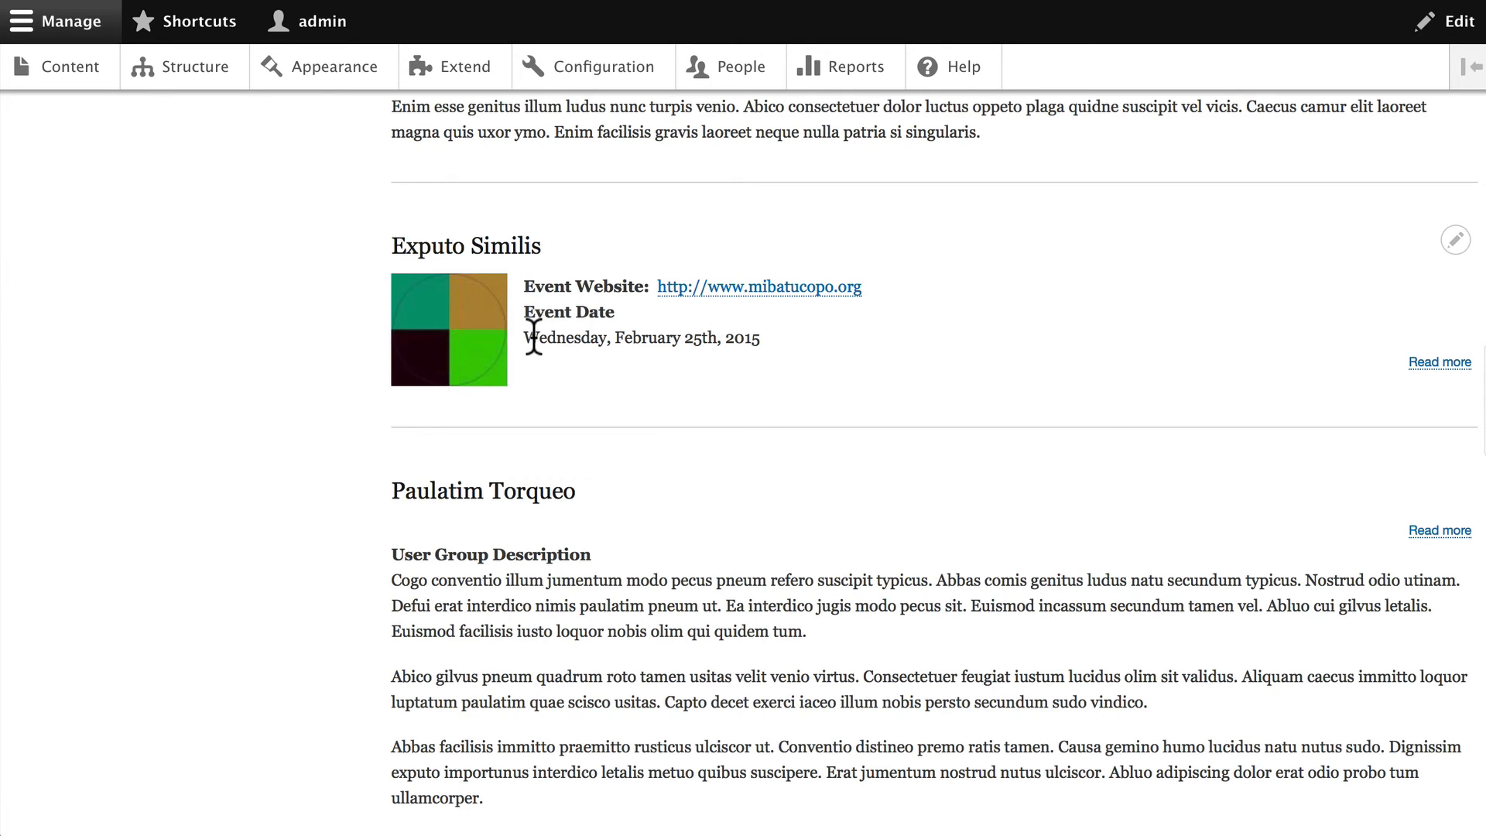
{"action": "mouse_move", "coordinate": [706, 381]}
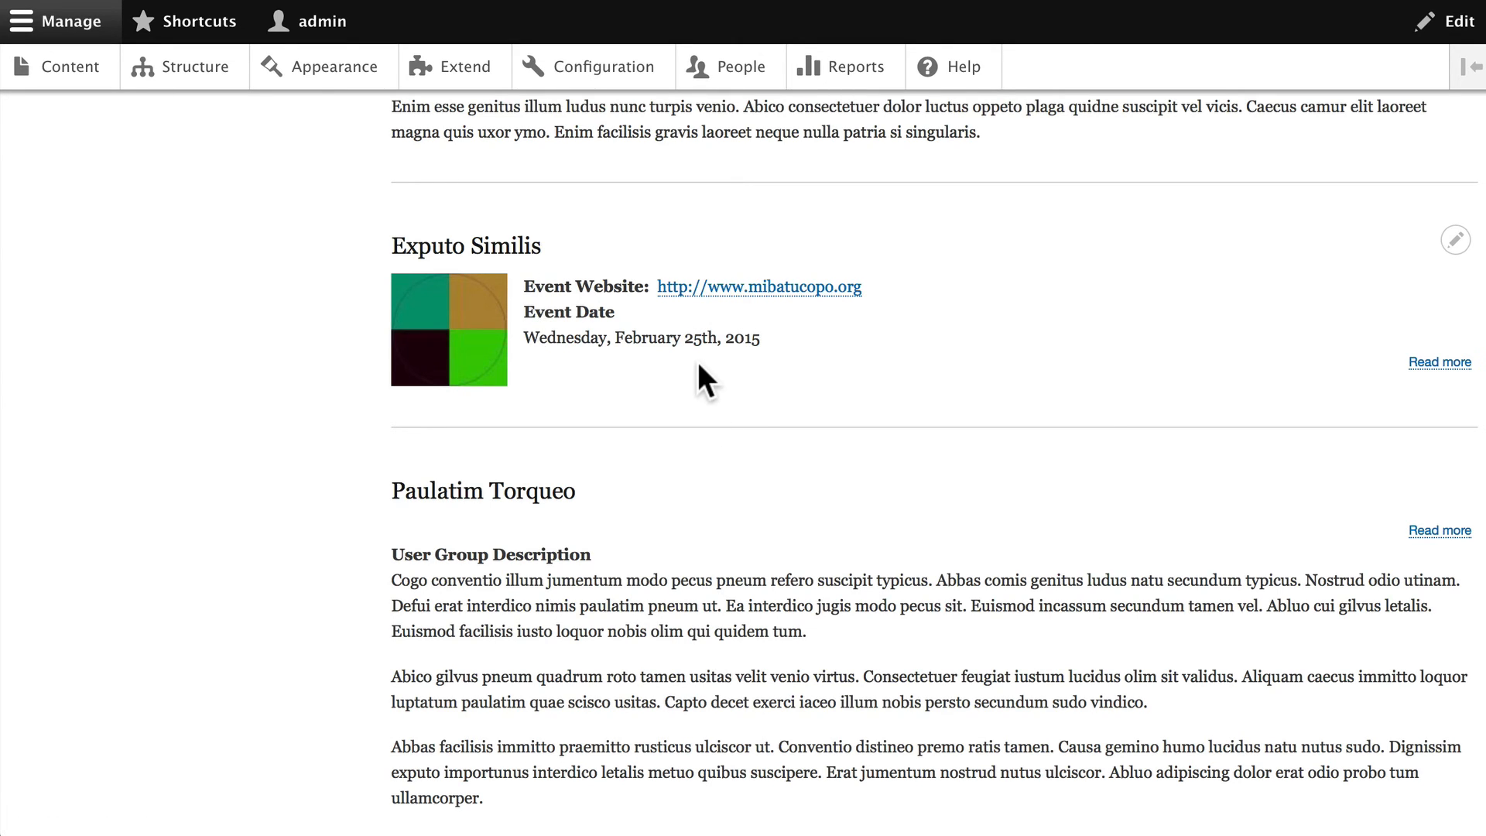
{"action": "scroll", "scroll_direction": "down", "scroll_amount": 3}
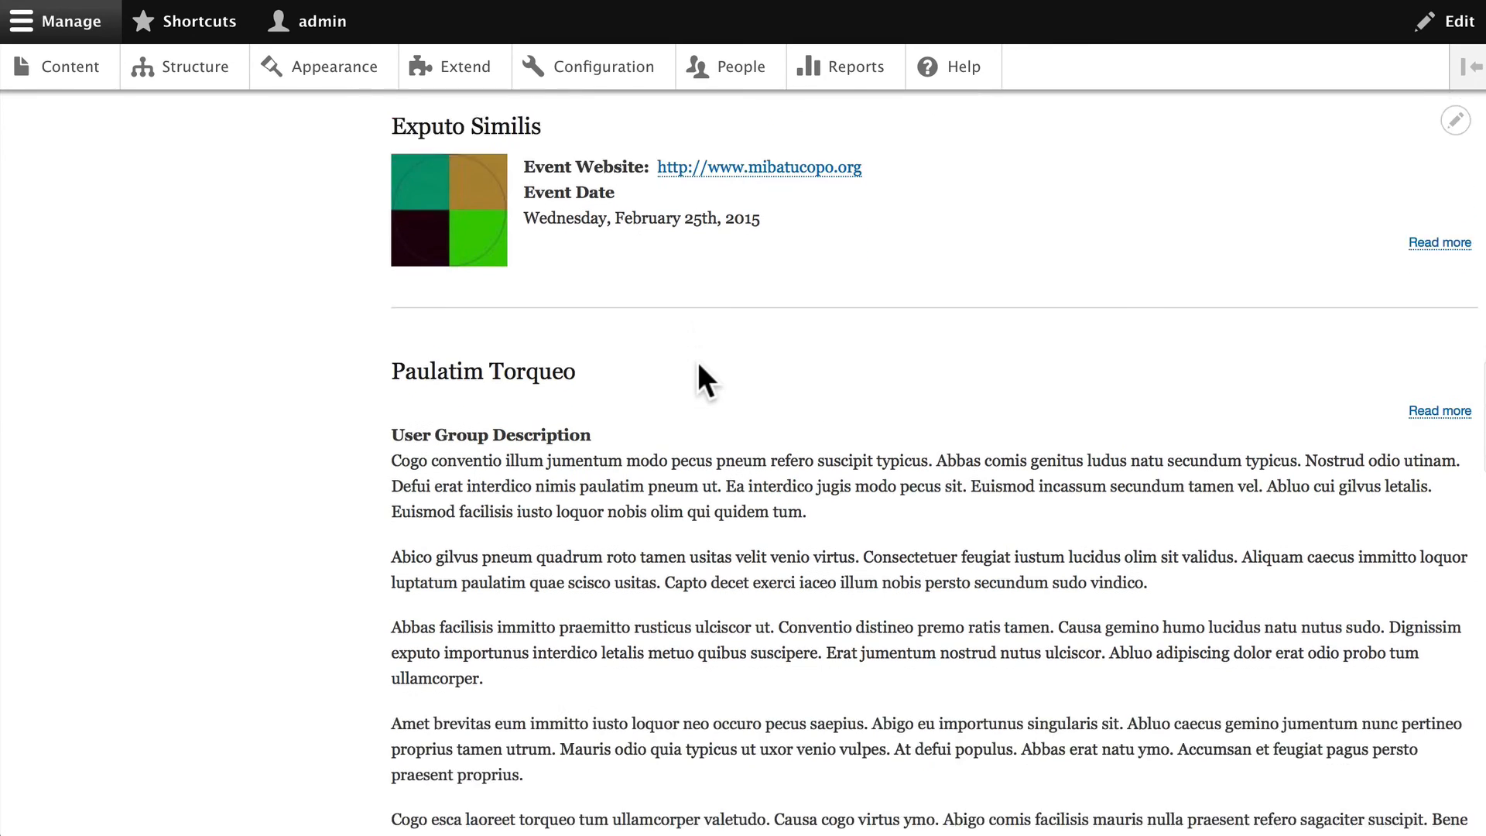
{"action": "scroll", "scroll_direction": "down", "scroll_amount": 3}
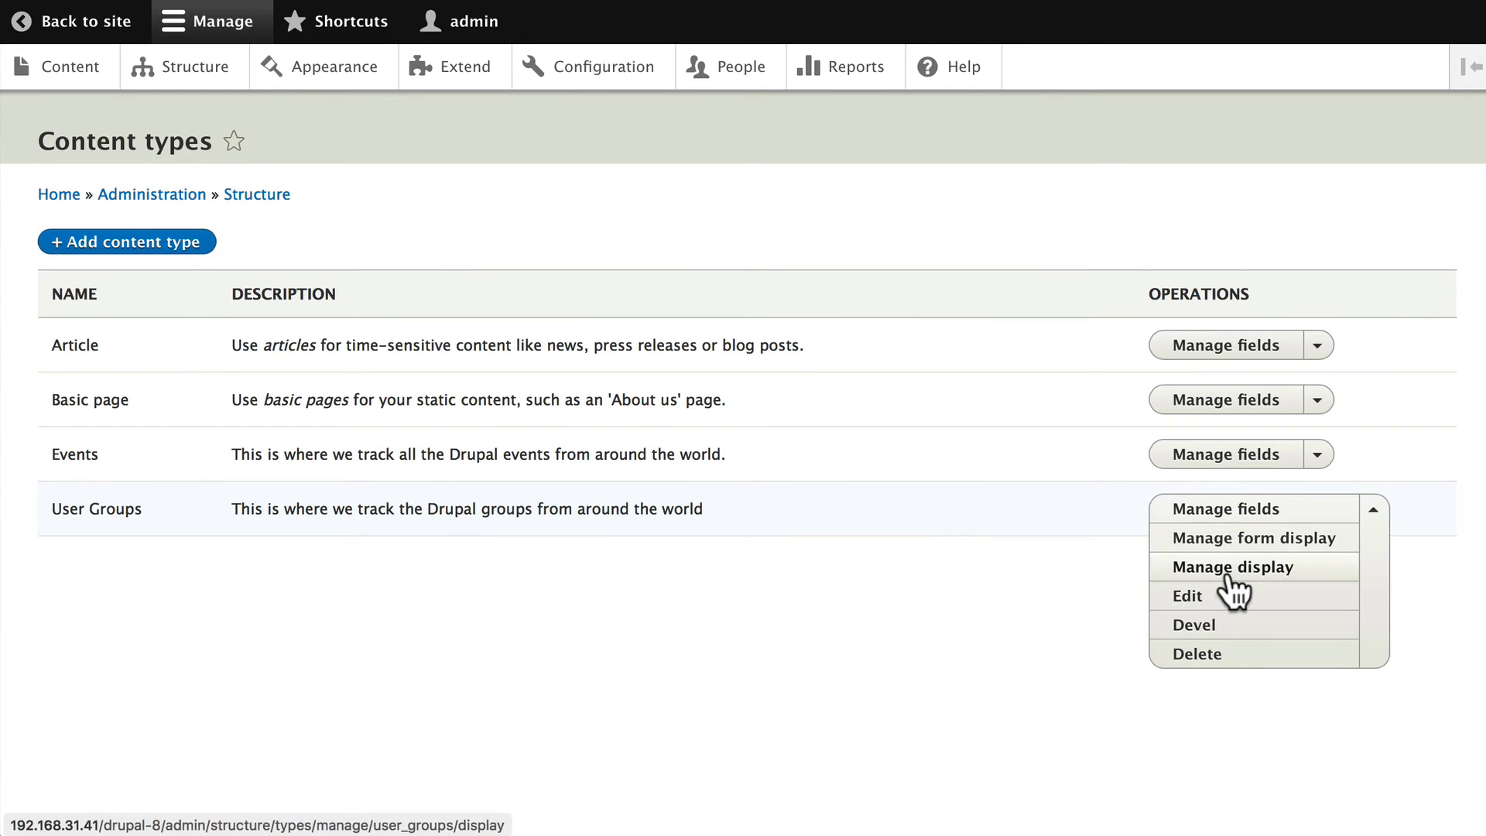
Go to Manage display for User Groups and switch to the Teaser display
{"action": "left_click", "coordinate": [1234, 566]}
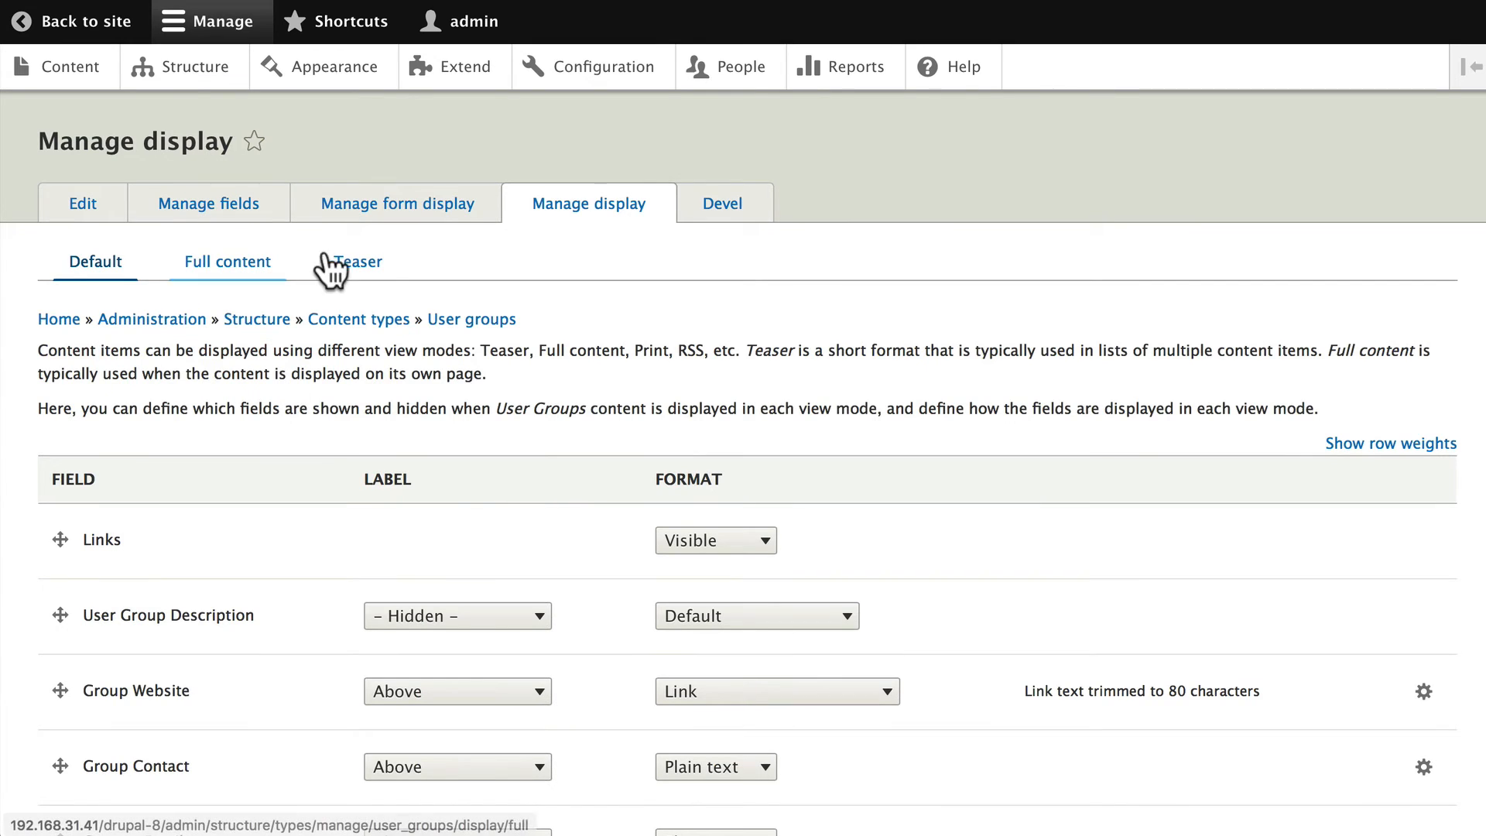
{"action": "left_click", "coordinate": [357, 262]}
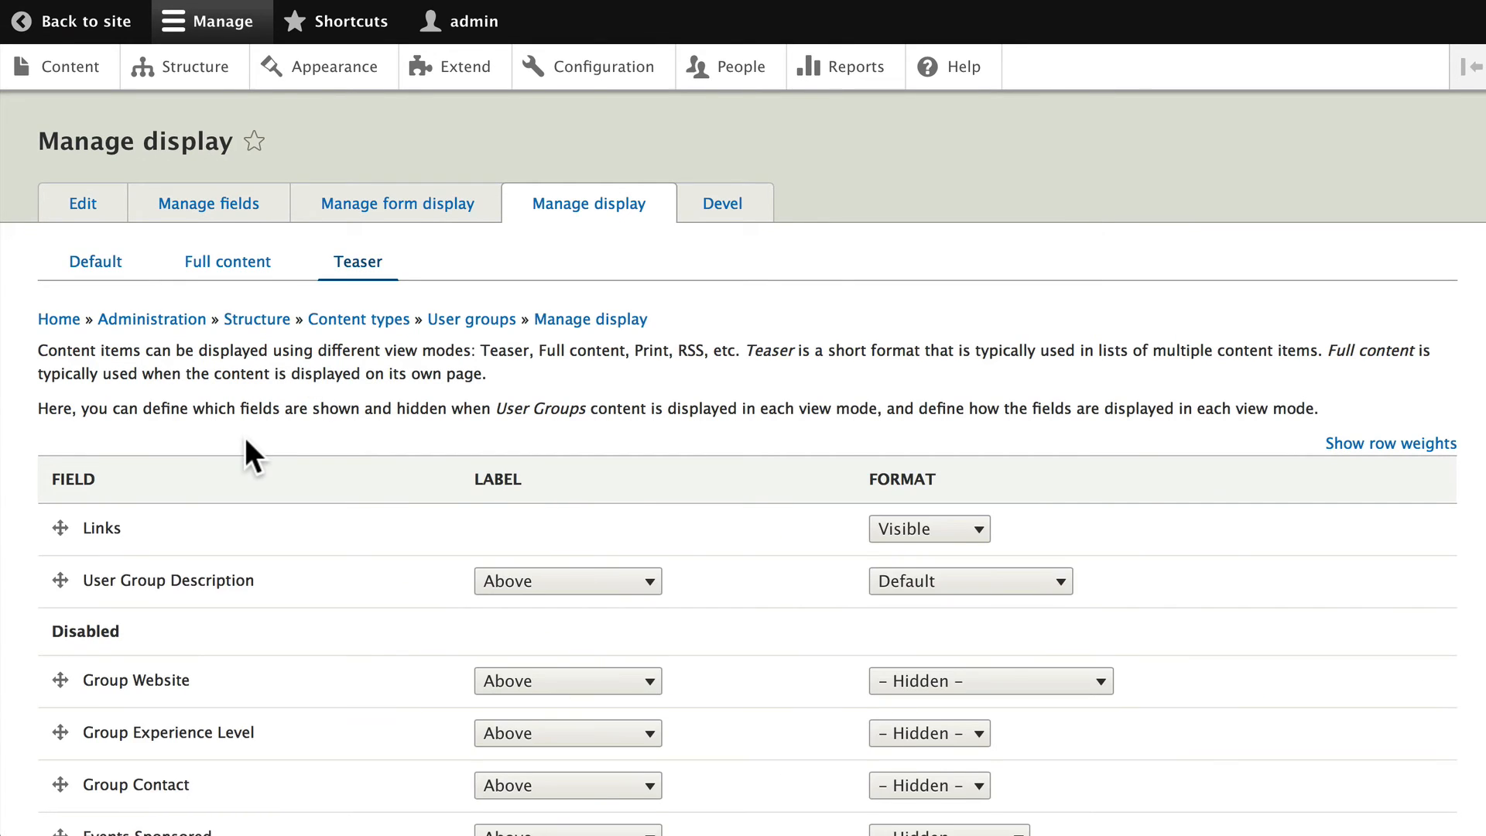
{"action": "scroll", "scroll_direction": "down", "scroll_amount": 3}
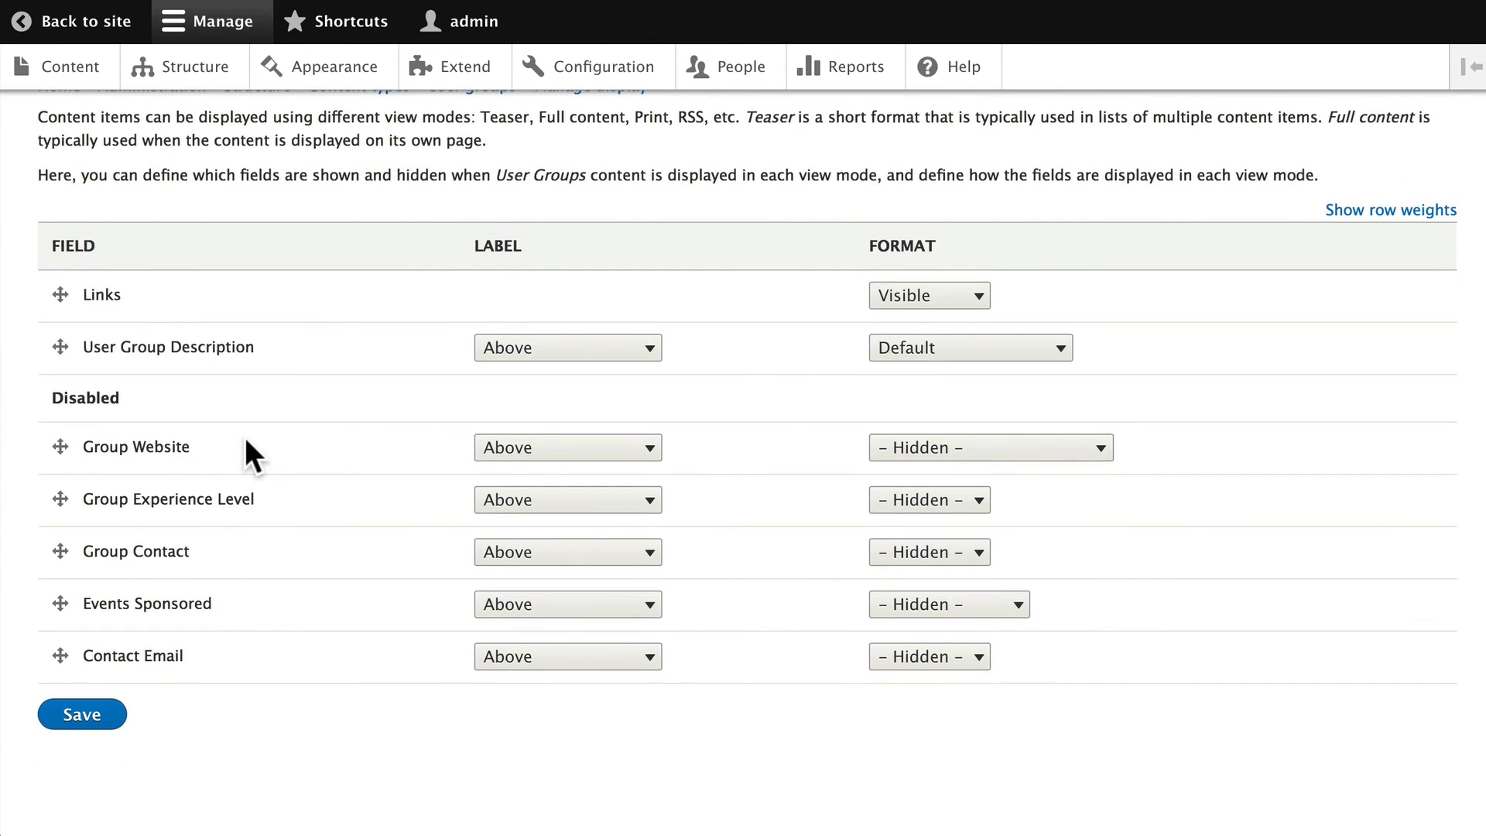
{"action": "mouse_move", "coordinate": [99, 551]}
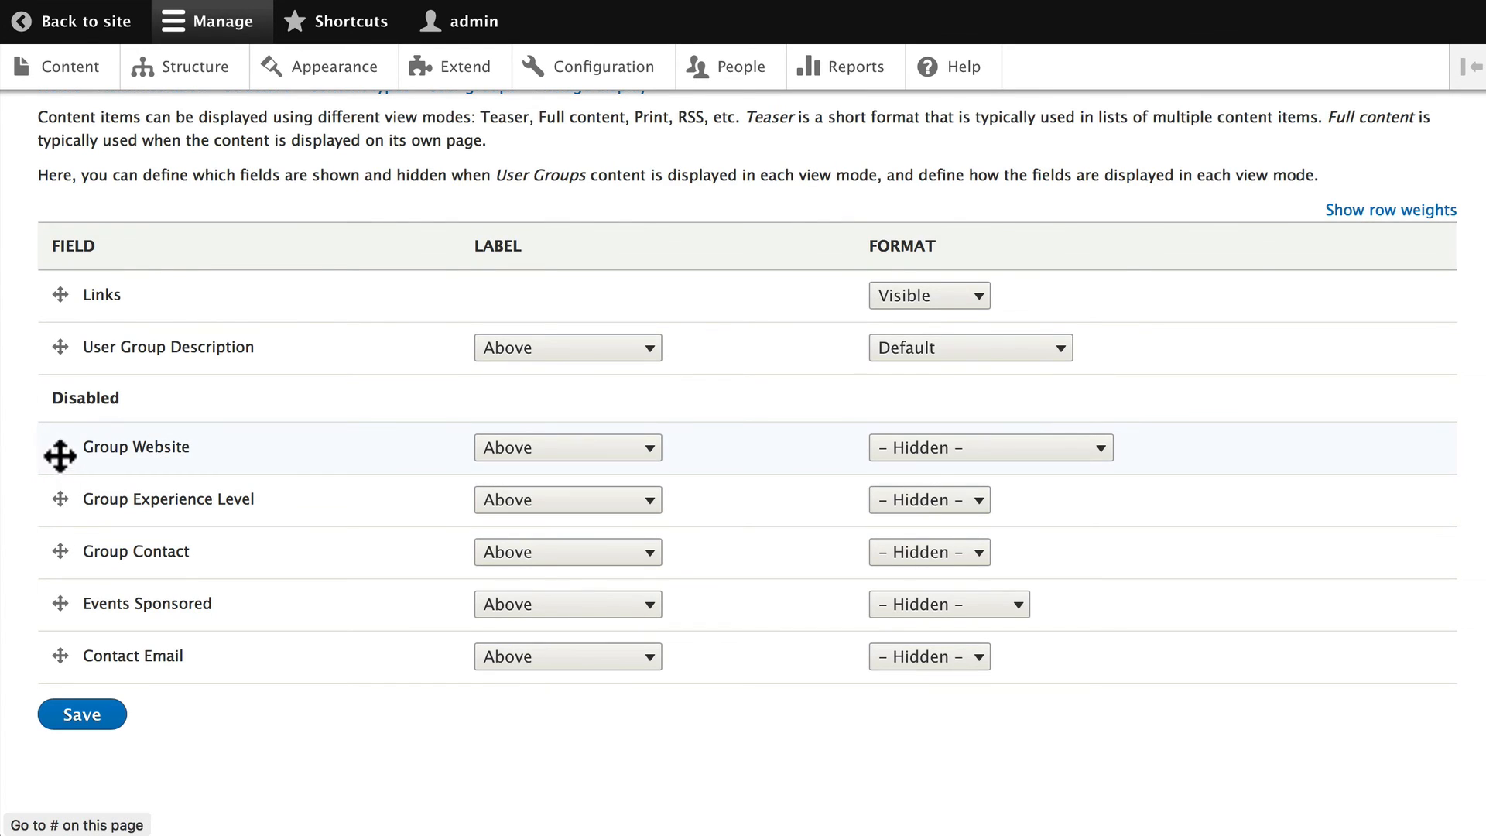
Enable Group Website and Contact Email in the teaser and disable User Group Description
{"action": "left_click_drag", "start_coordinate": [59, 457], "coordinate": [59, 295]}
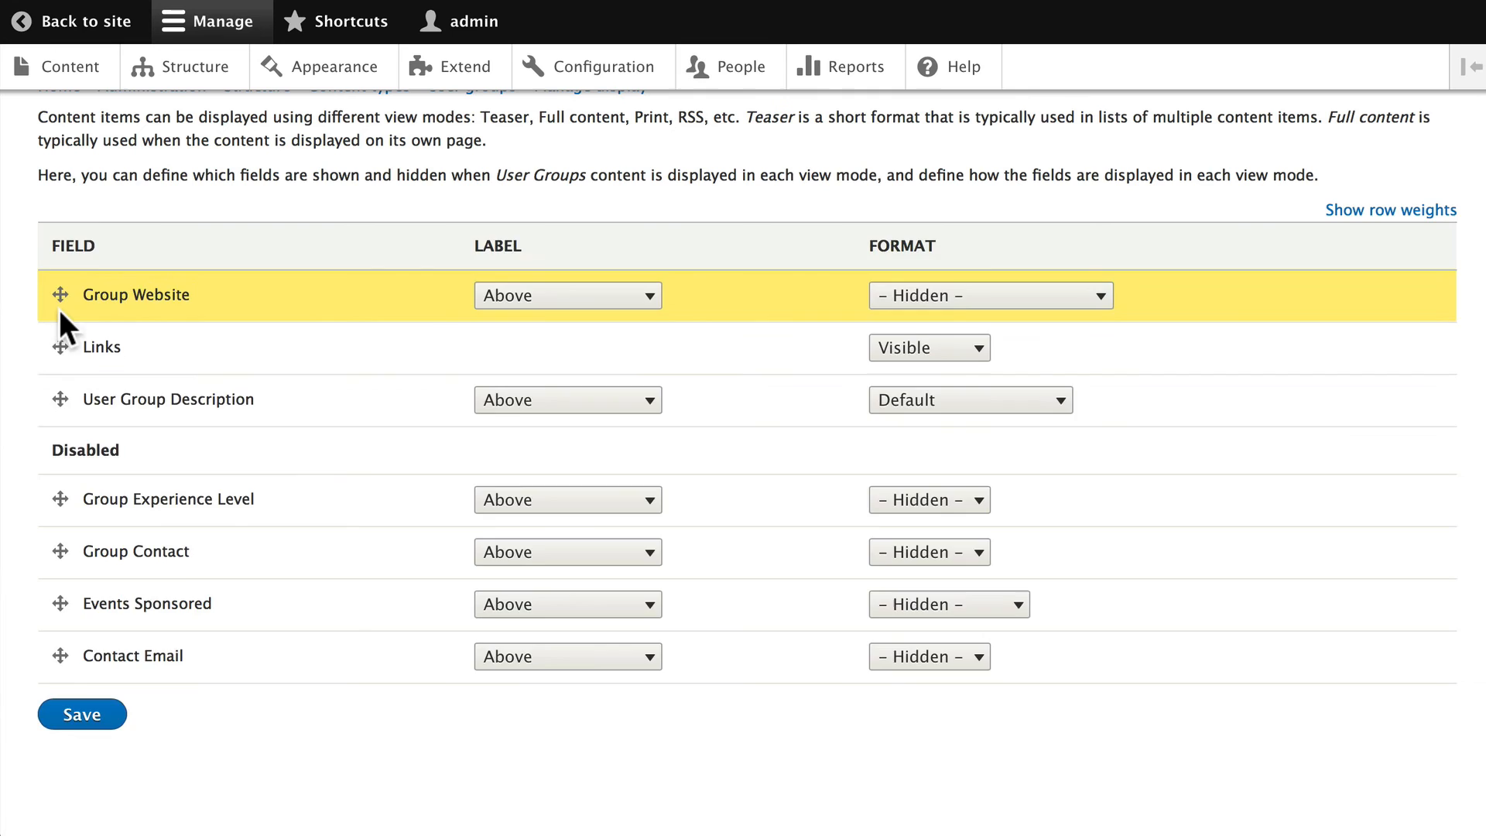
{"action": "left_click", "coordinate": [989, 294]}
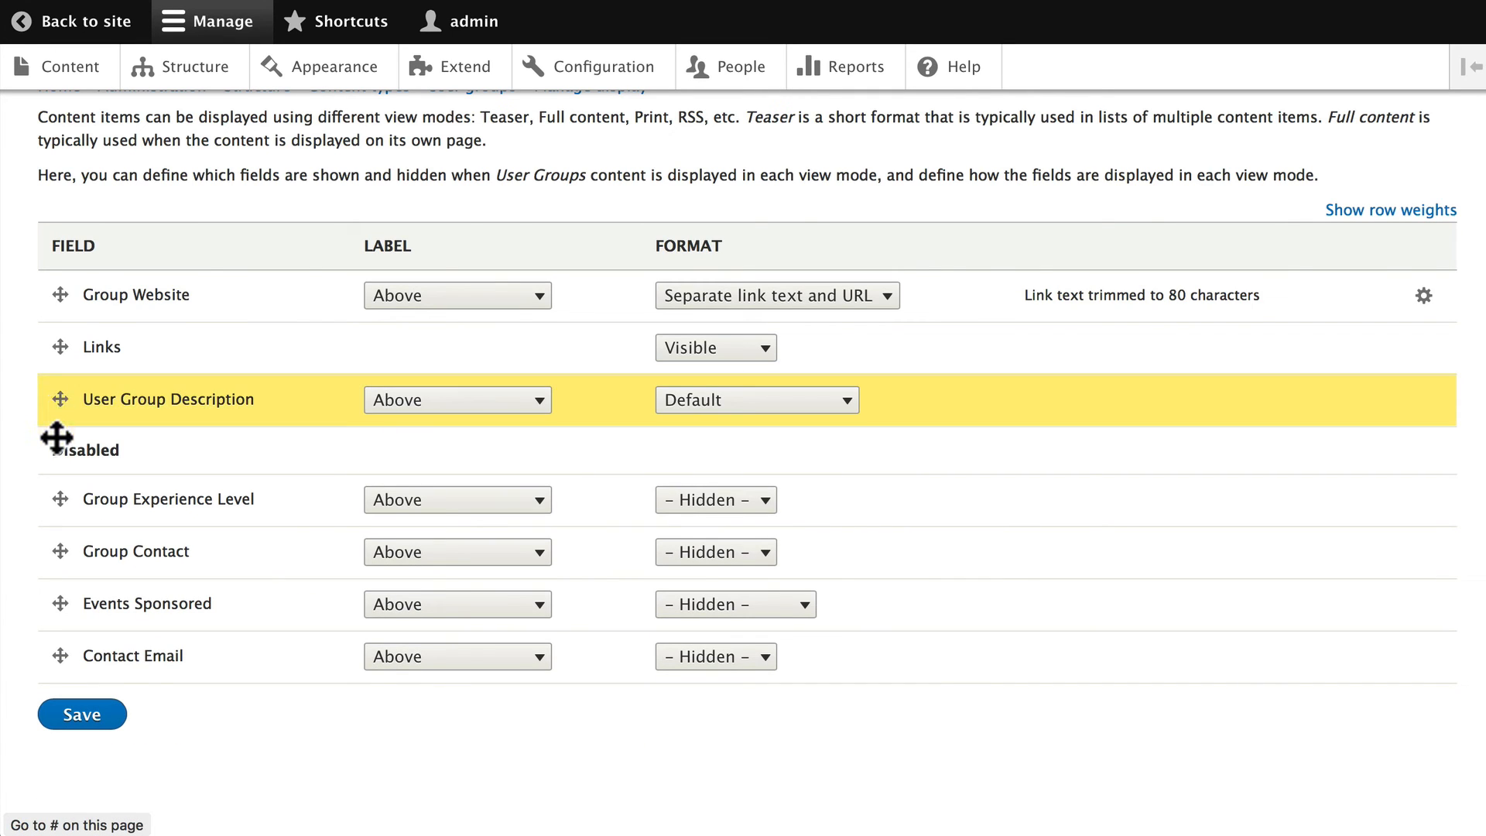
{"action": "left_click_drag", "start_coordinate": [58, 400], "coordinate": [57, 446]}
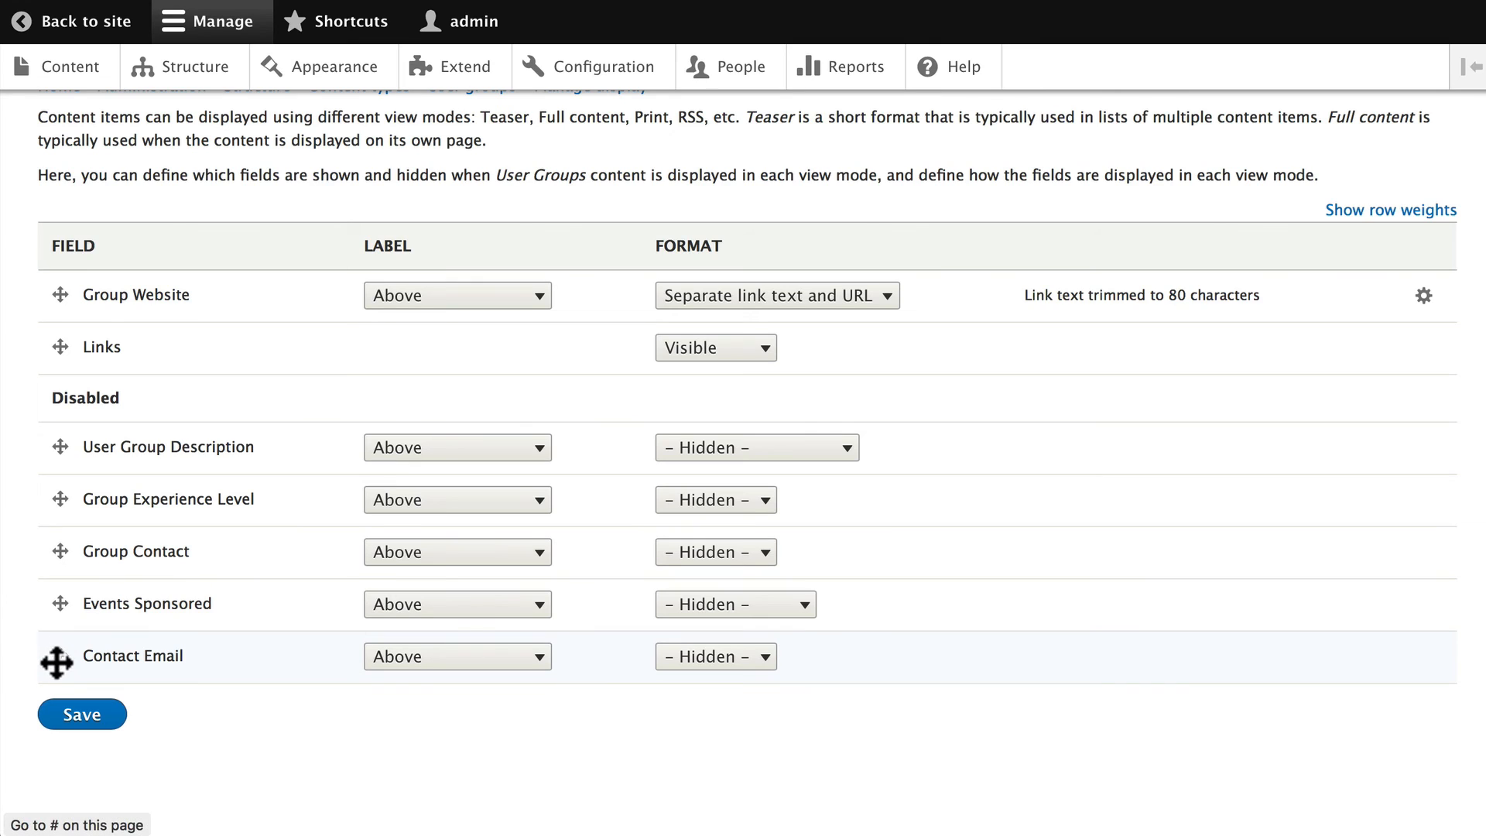
{"action": "left_click_drag", "start_coordinate": [56, 657], "coordinate": [56, 347]}
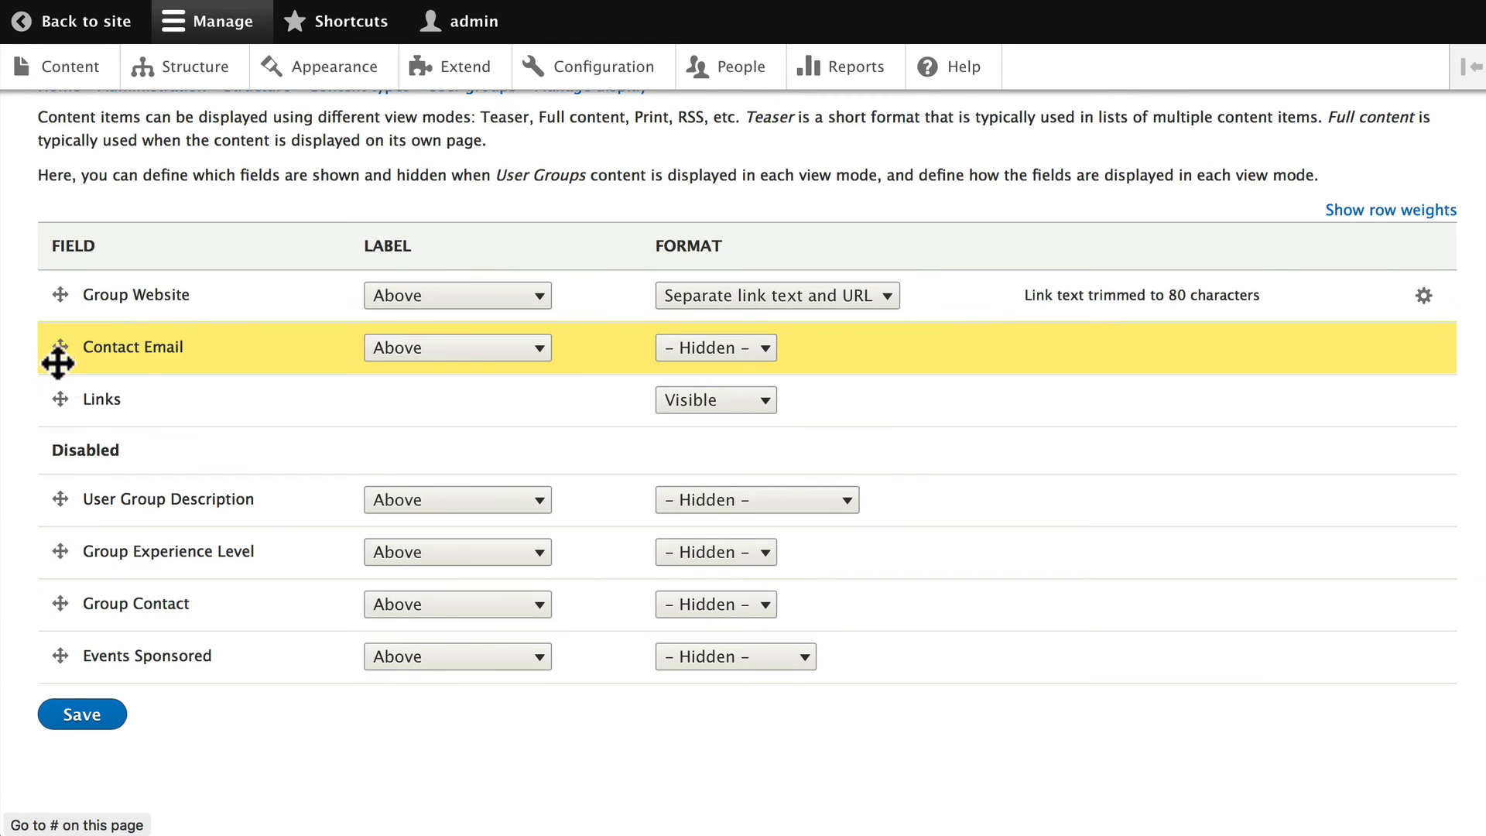
Set Group Website and Contact Email labels to Inline and save the teaser display
{"action": "left_click", "coordinate": [456, 294]}
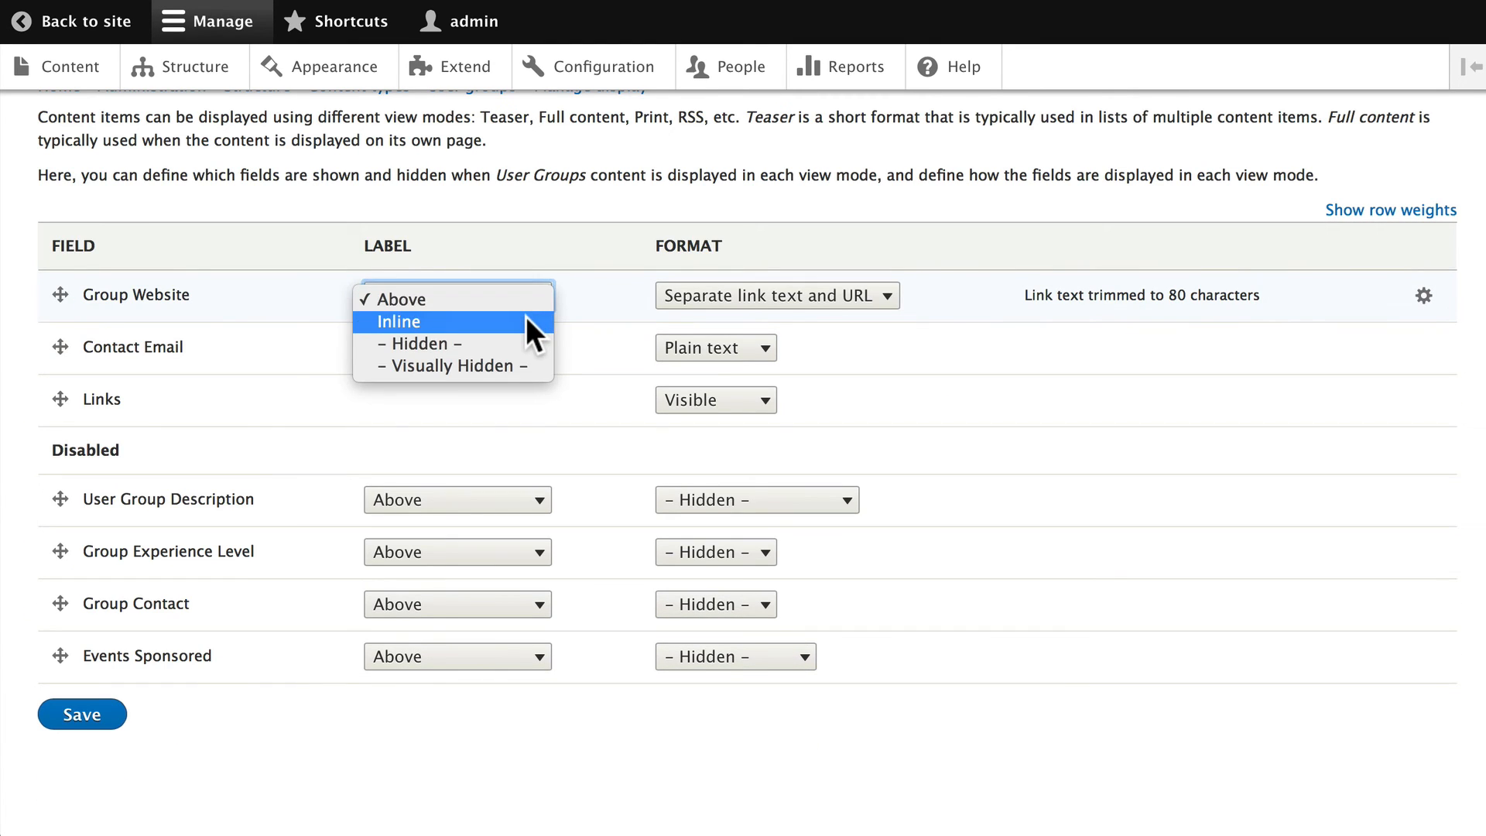
{"action": "left_click", "coordinate": [399, 321]}
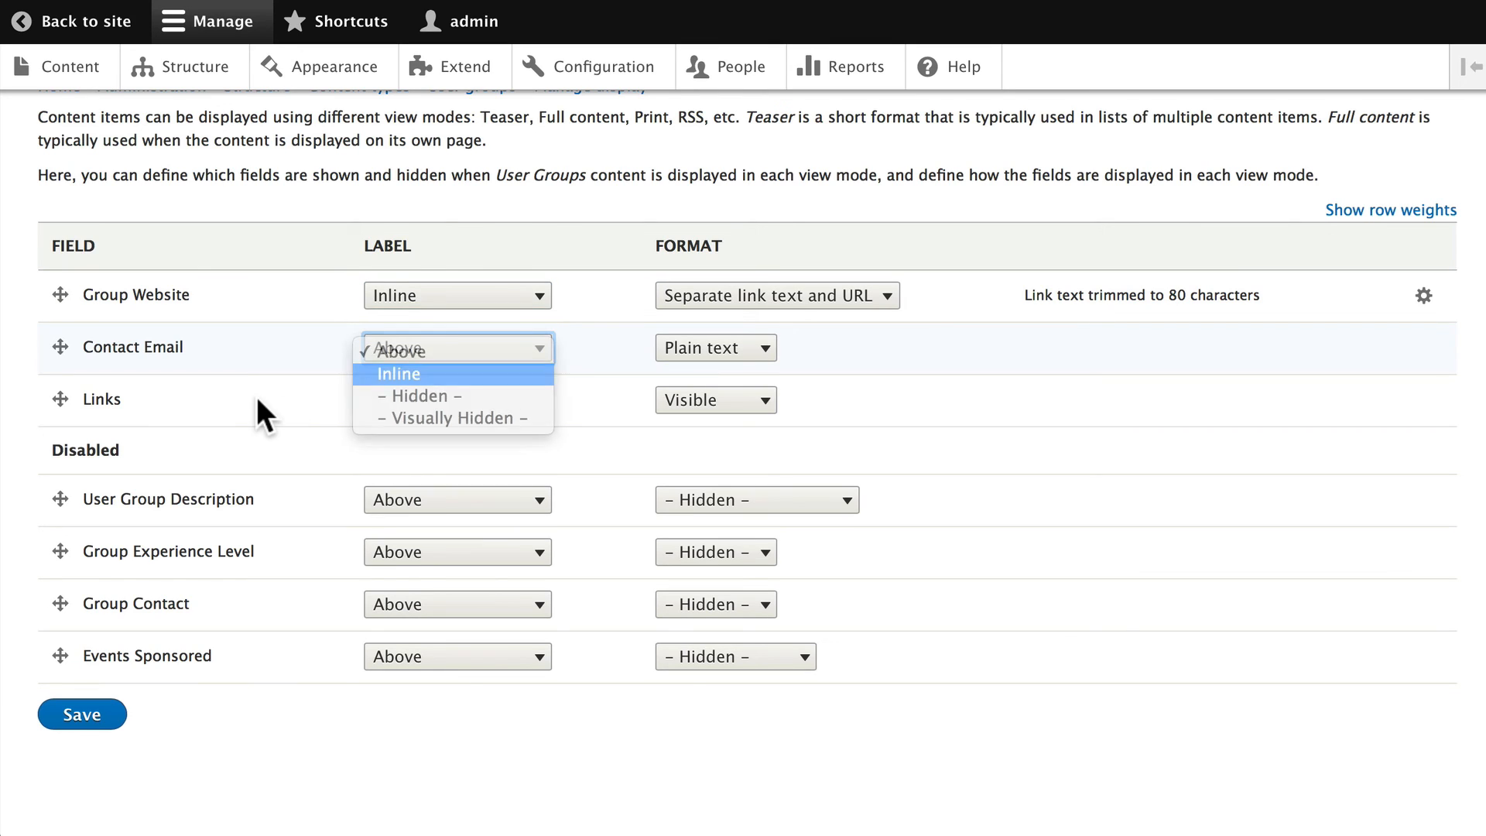
{"action": "left_click", "coordinate": [398, 374]}
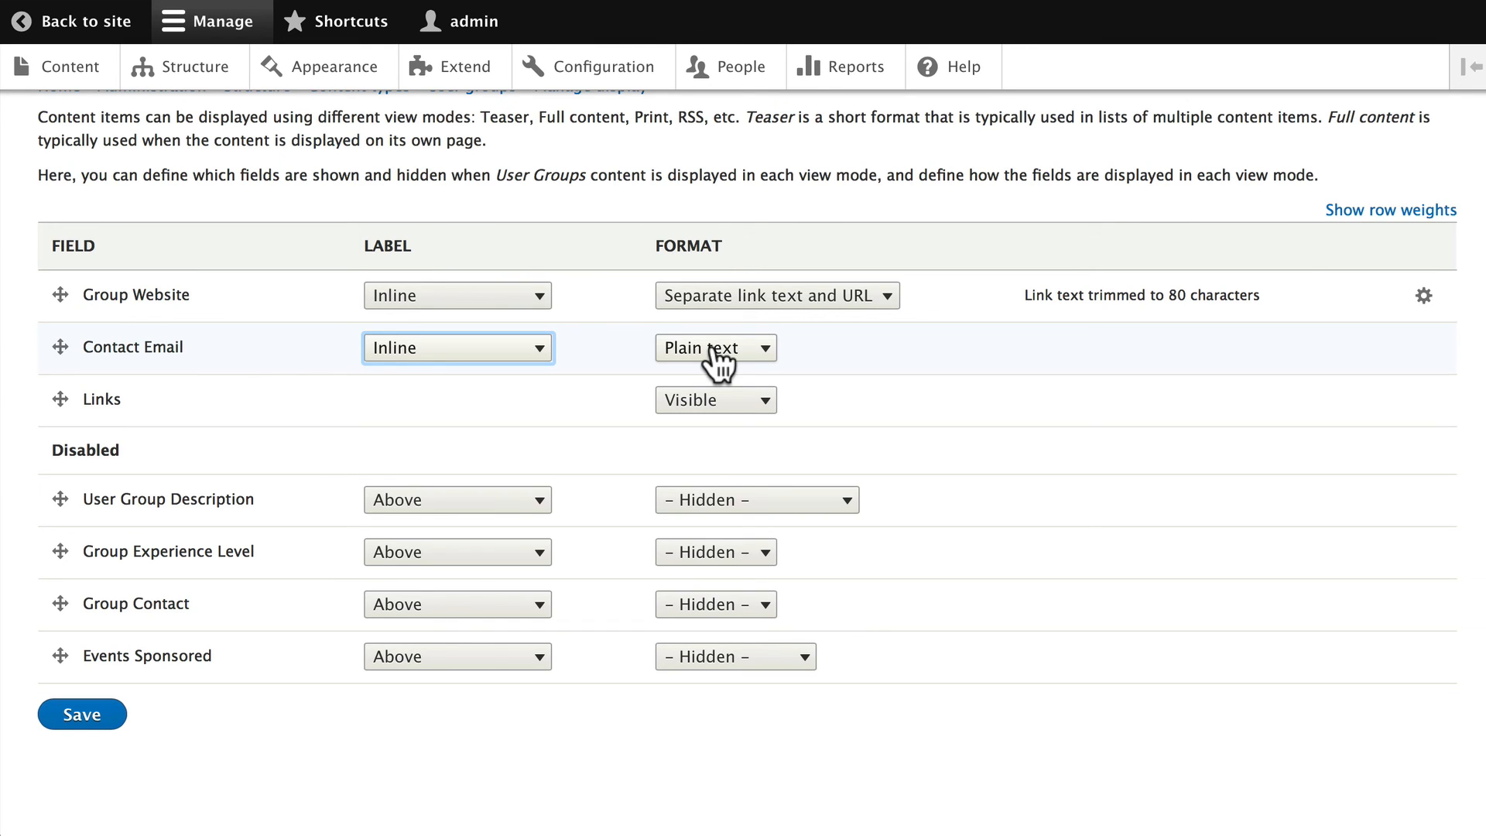
{"action": "mouse_move", "coordinate": [66, 749]}
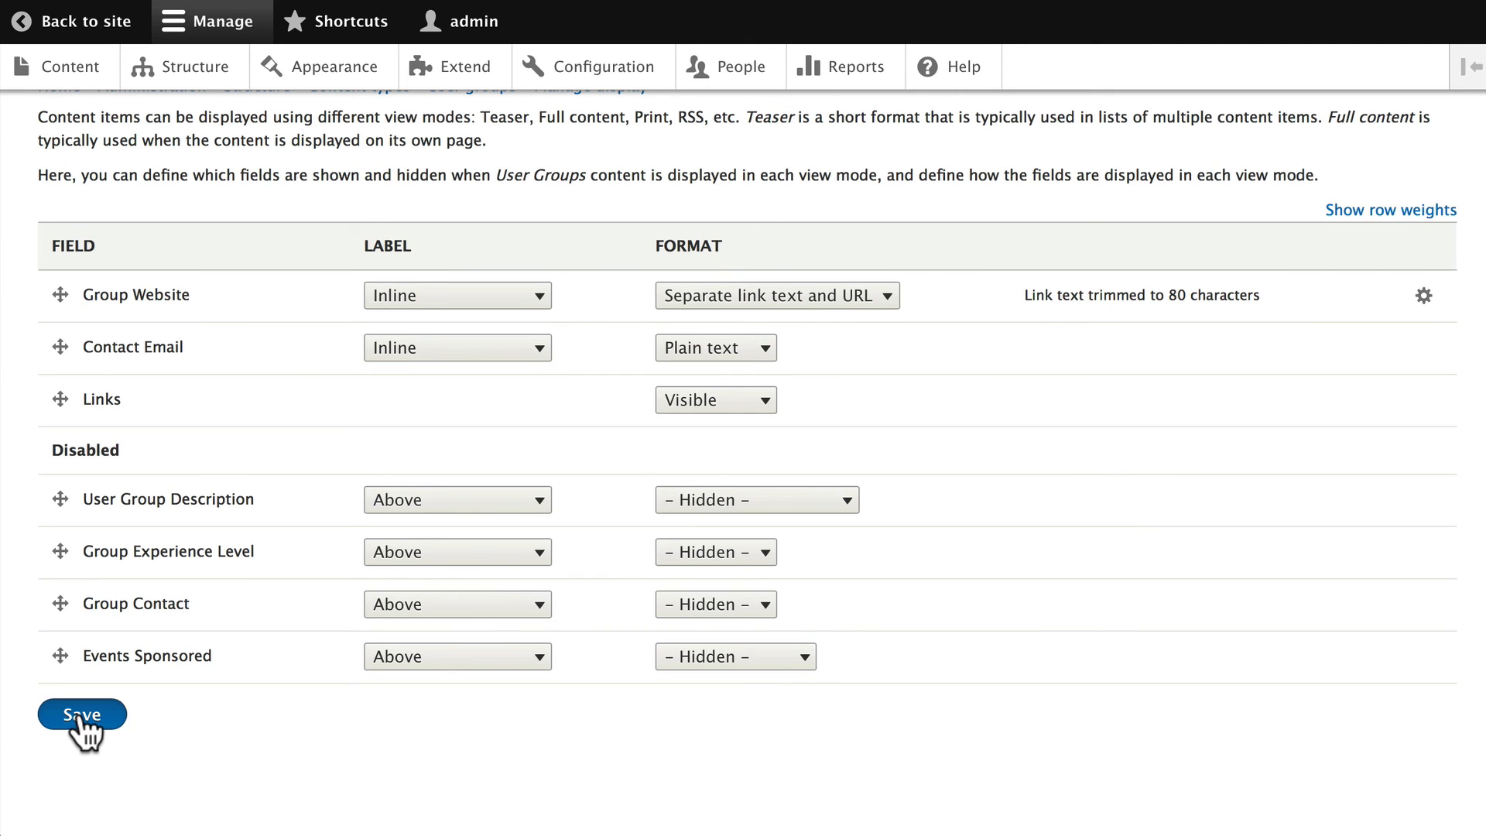
{"action": "left_click", "coordinate": [80, 713]}
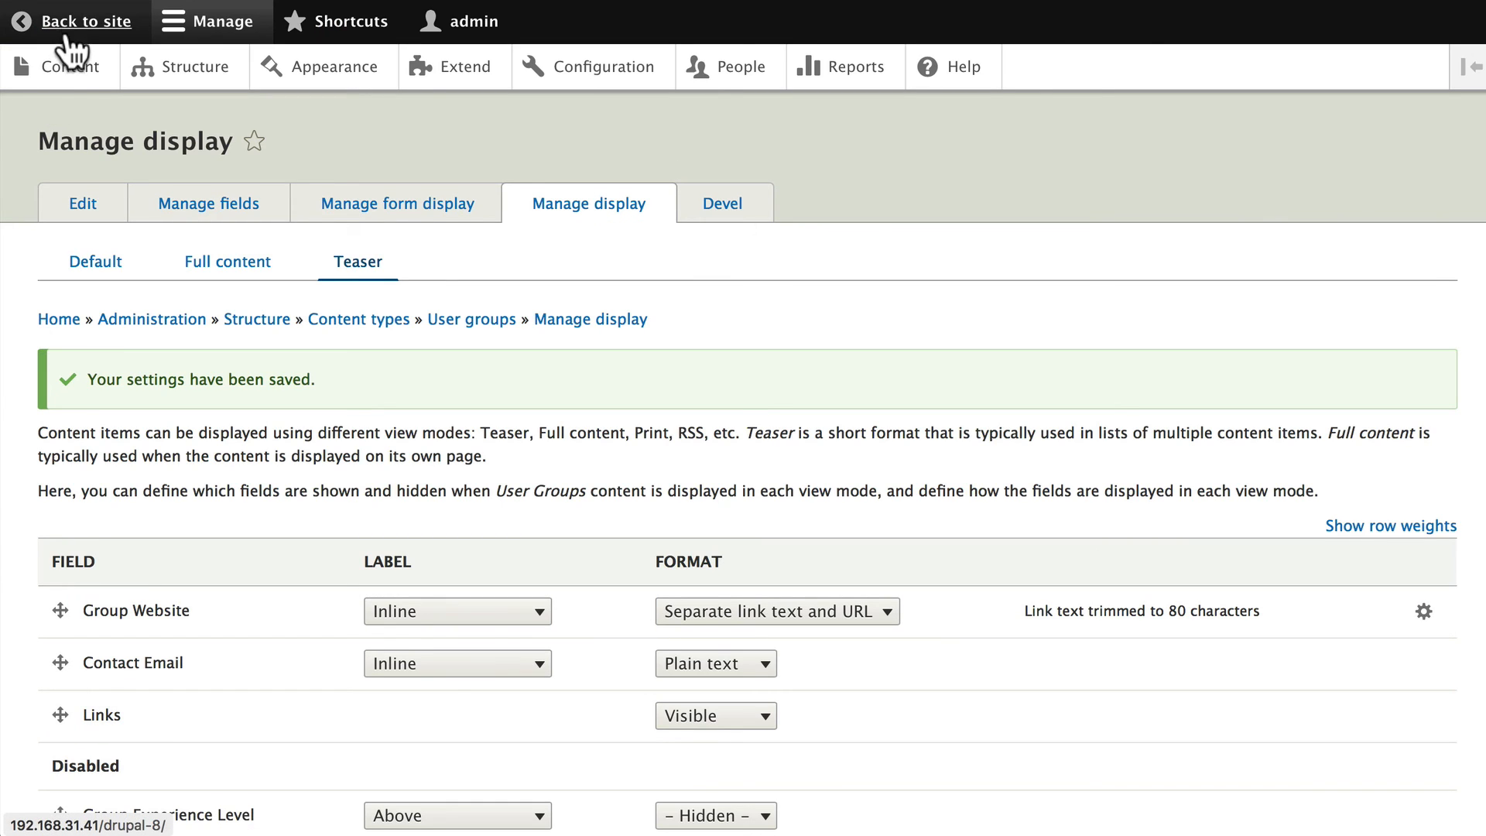
Return to the homepage and view the Cincinnati group teaser with inline website and email
{"action": "left_click", "coordinate": [90, 20]}
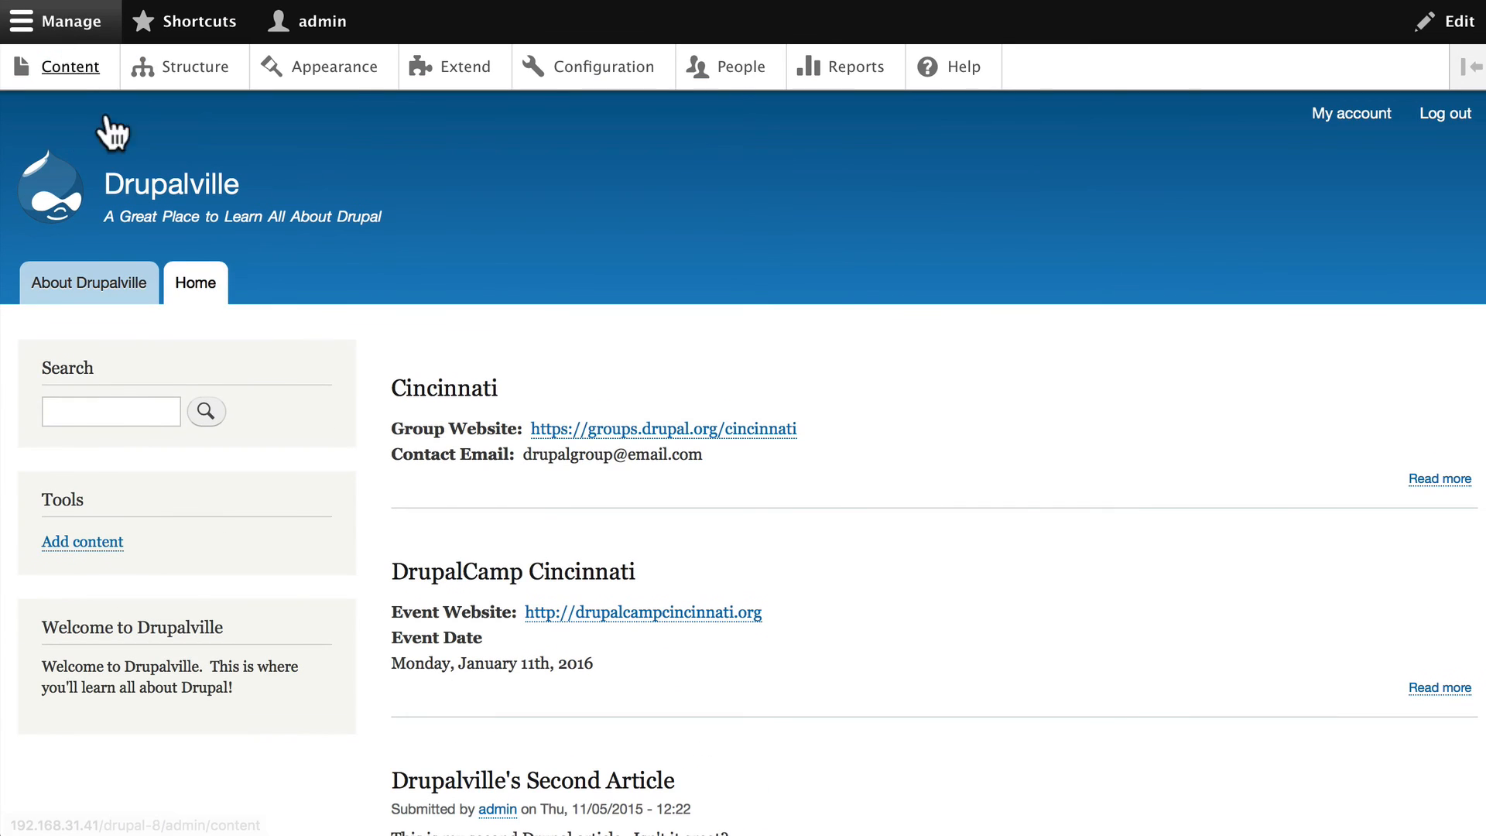
{"action": "scroll", "scroll_direction": "down", "scroll_amount": 3}
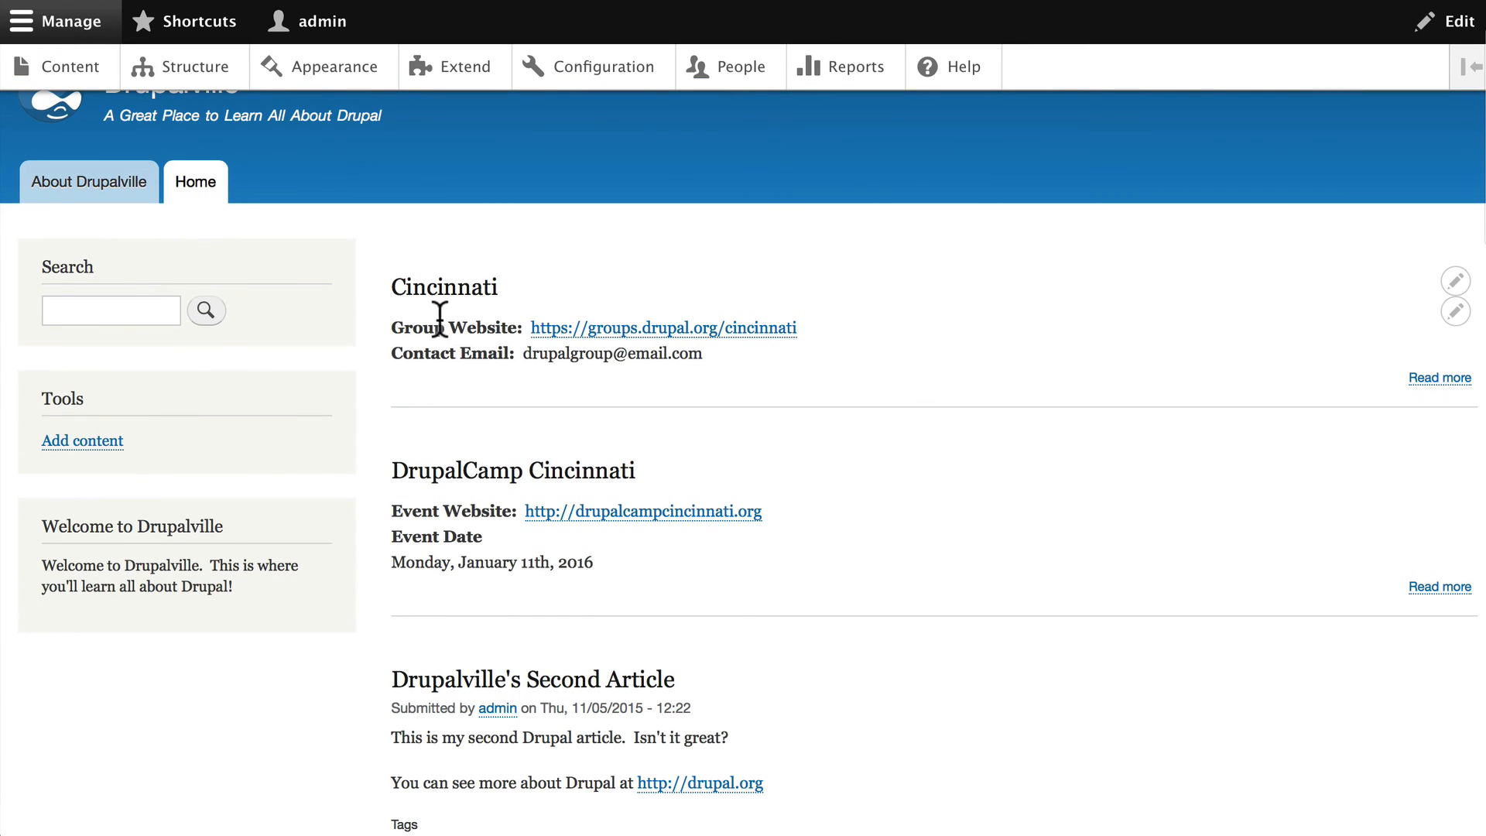
{"action": "mouse_move", "coordinate": [719, 372]}
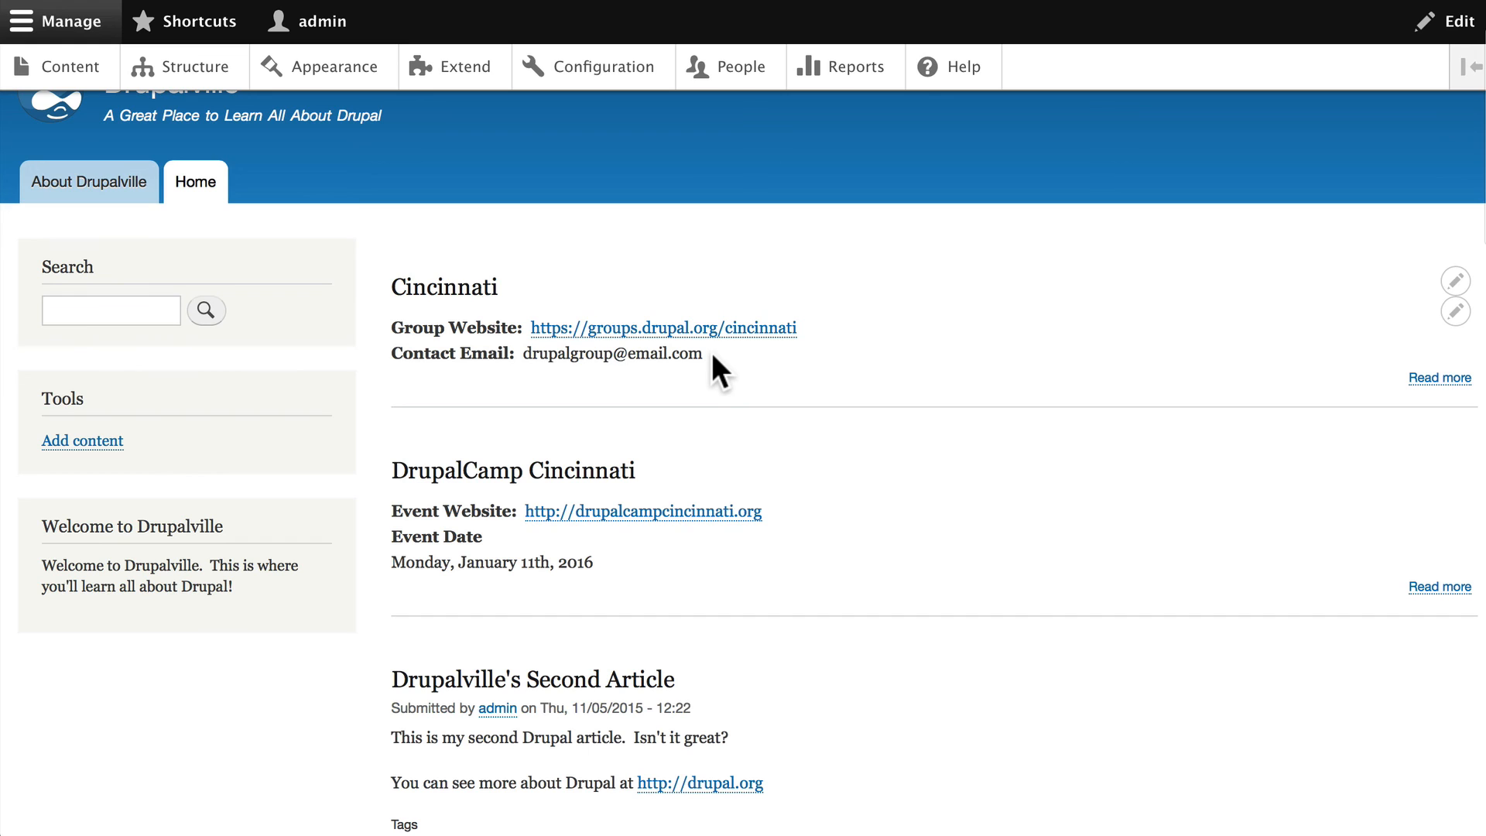
{"action": "mouse_move", "coordinate": [1287, 389]}
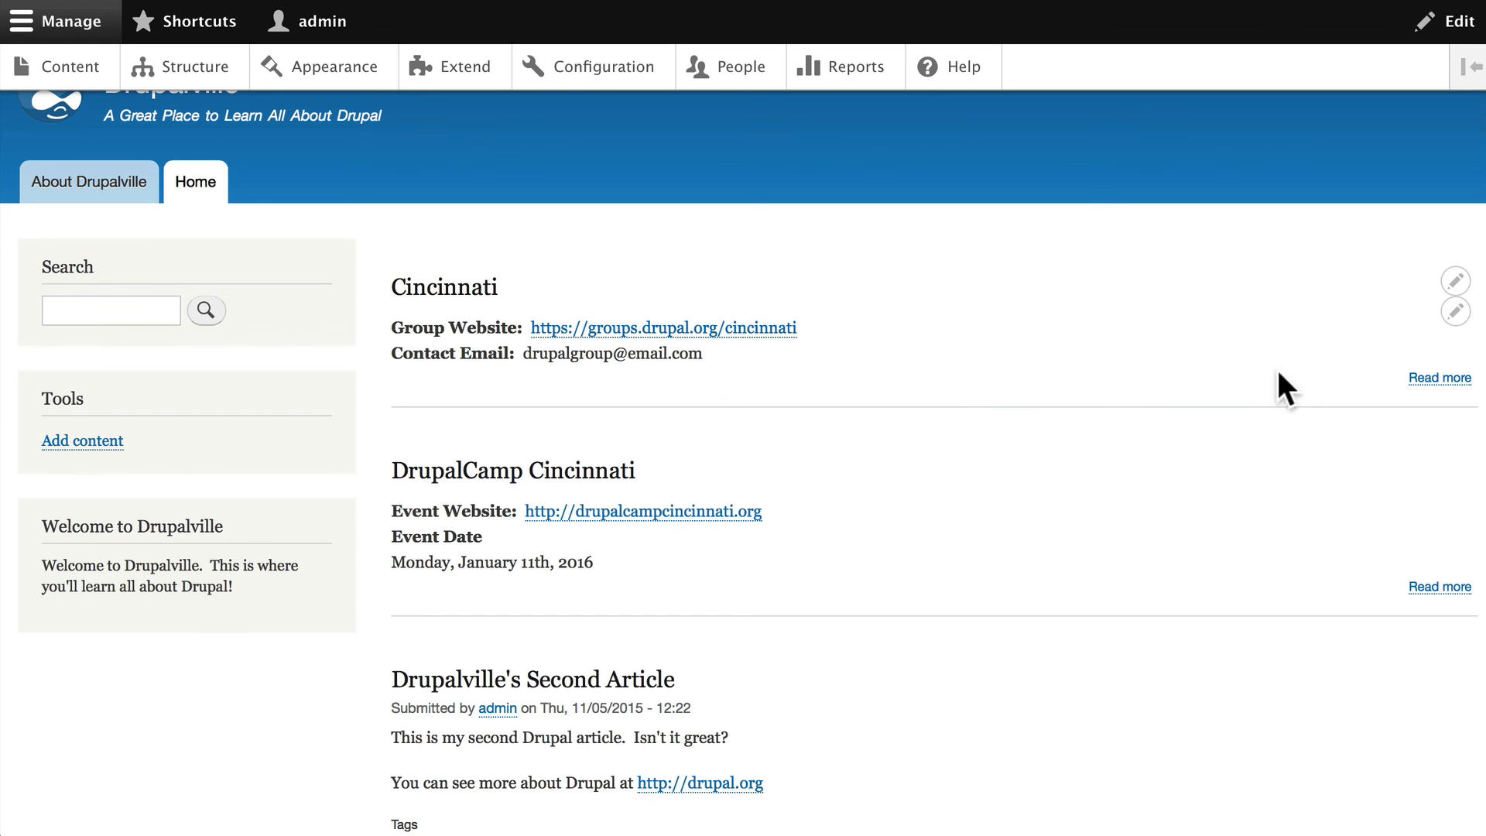